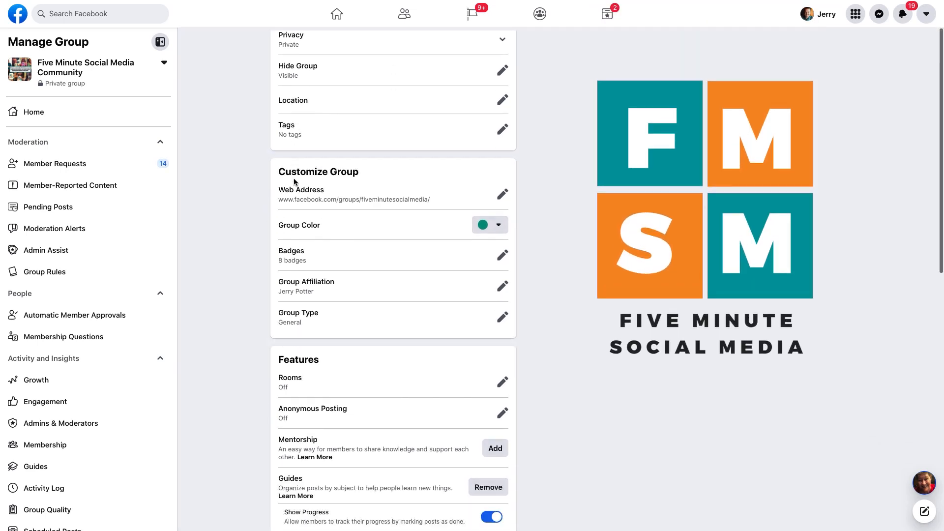
Browse the group home page and Manage Group sidebar, then go to the group's Settings page.
scroll(down, 3)
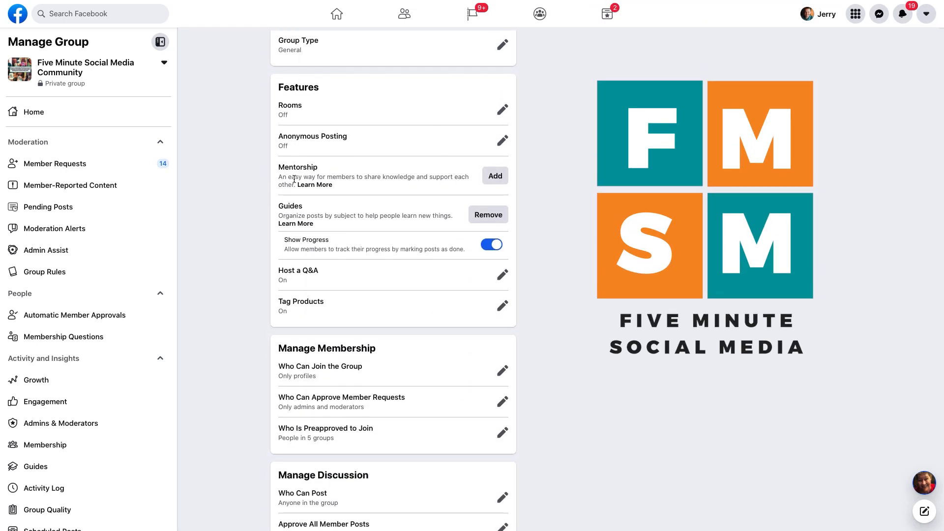
scroll(up, 3)
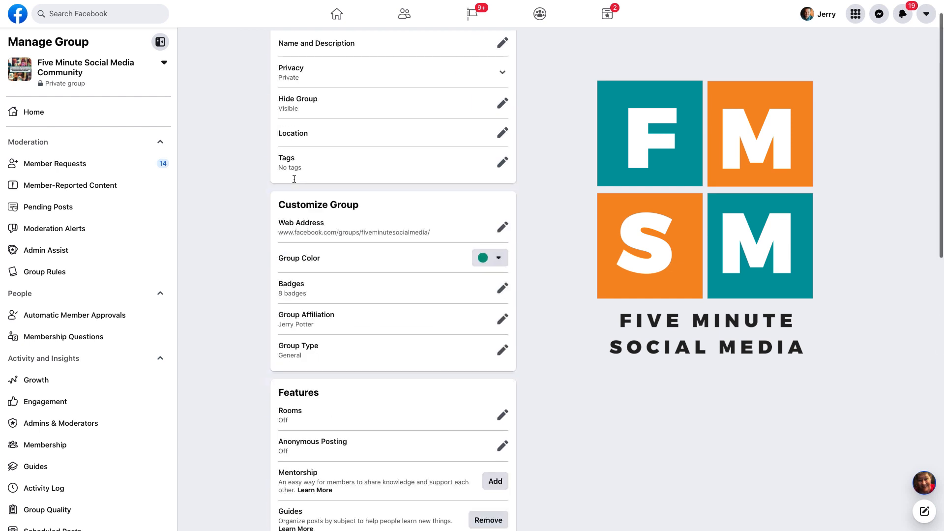
scroll(up, 3)
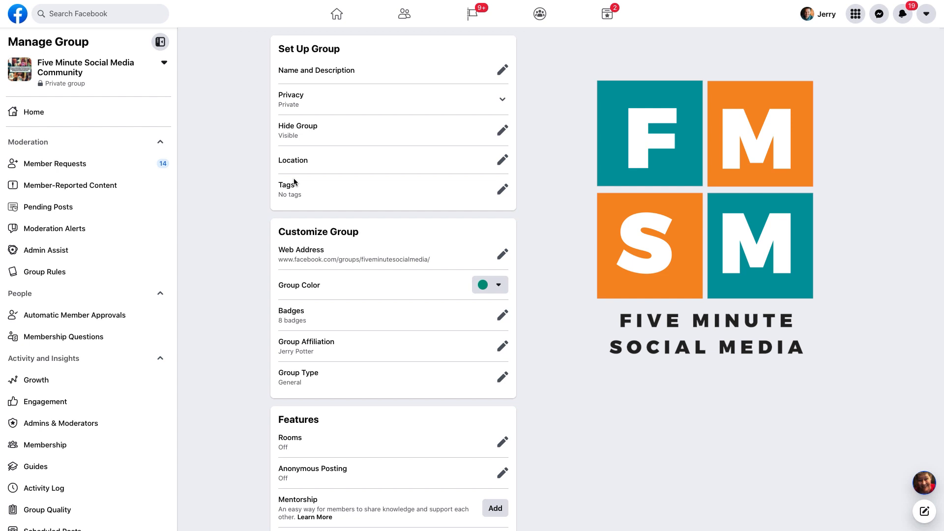
mouse_move(296, 182)
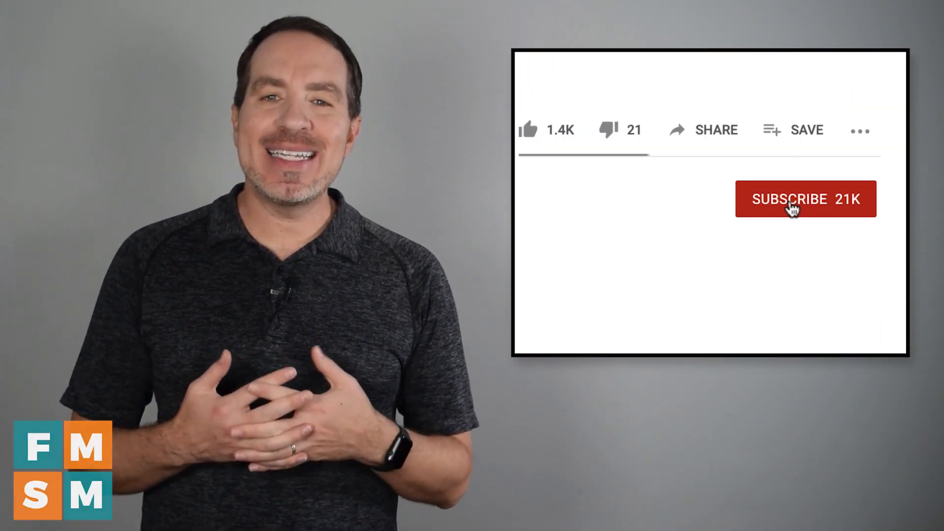
click(805, 200)
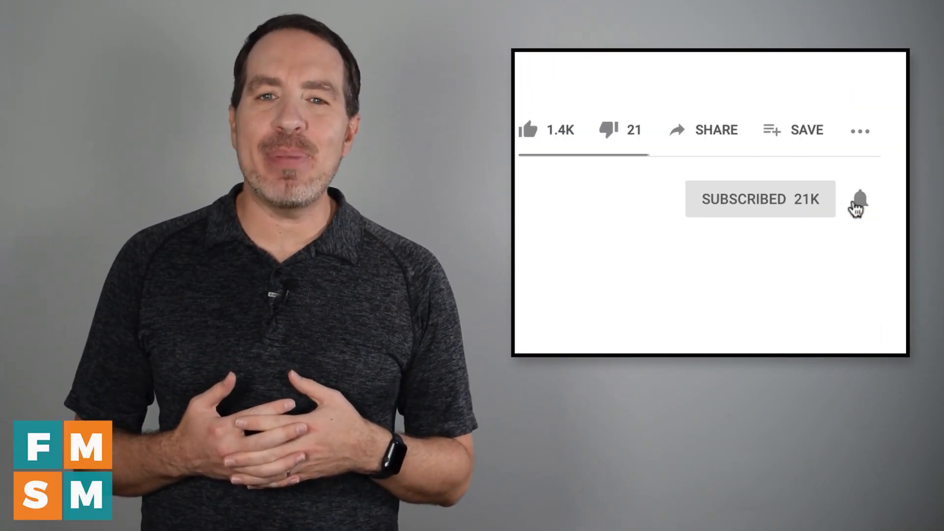
click(859, 199)
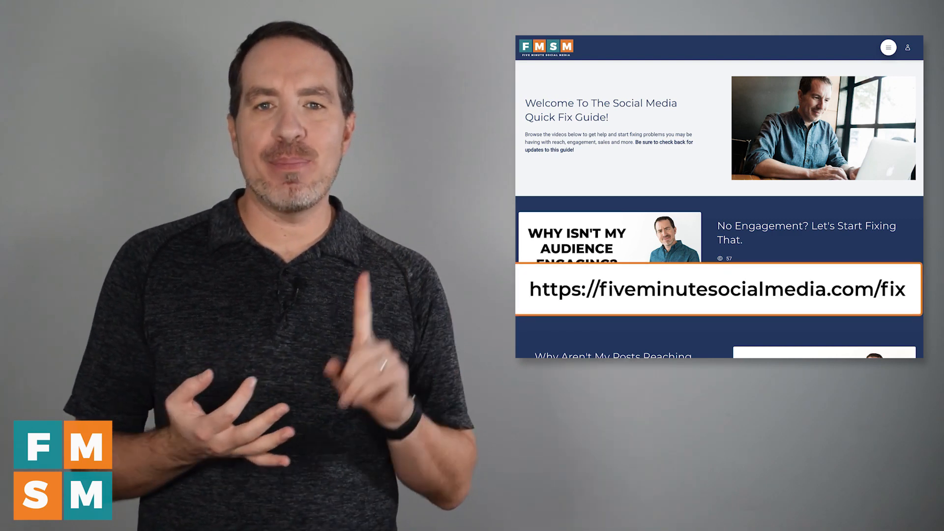
scroll(down, 3)
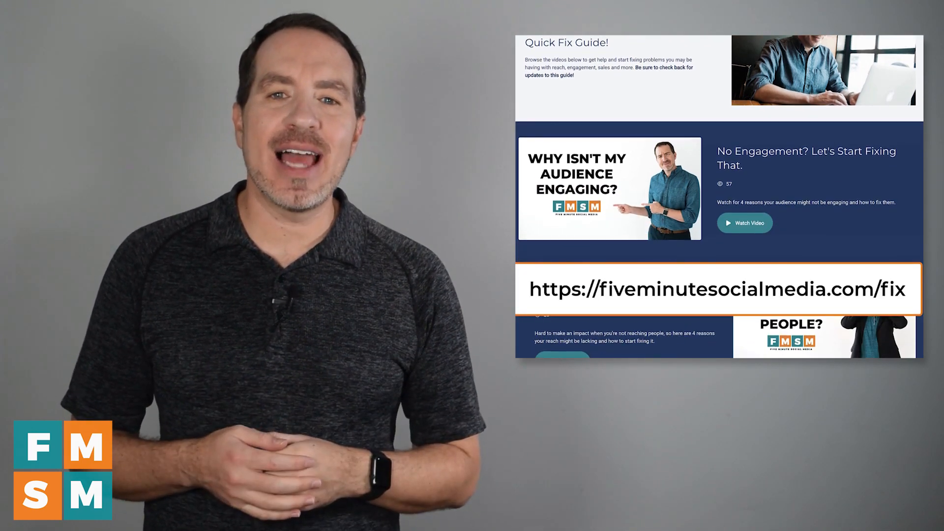
scroll(down, 3)
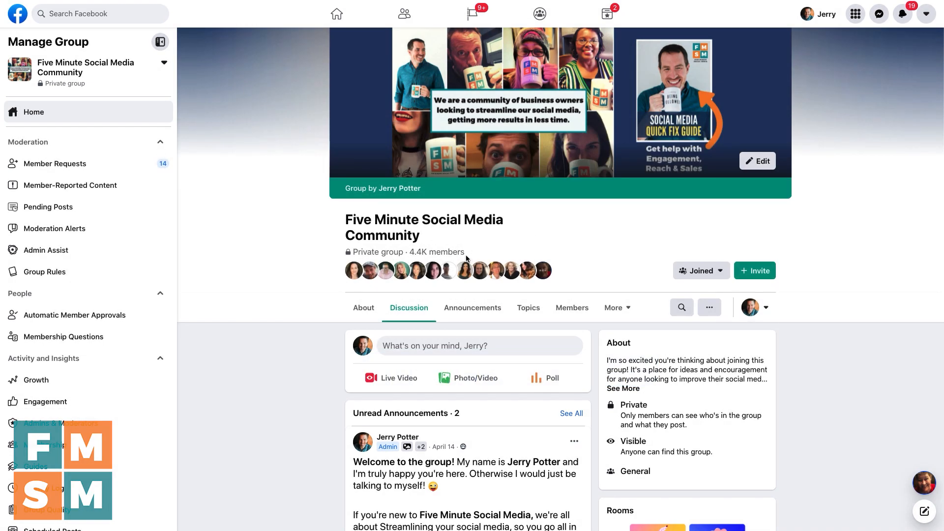
mouse_move(451, 237)
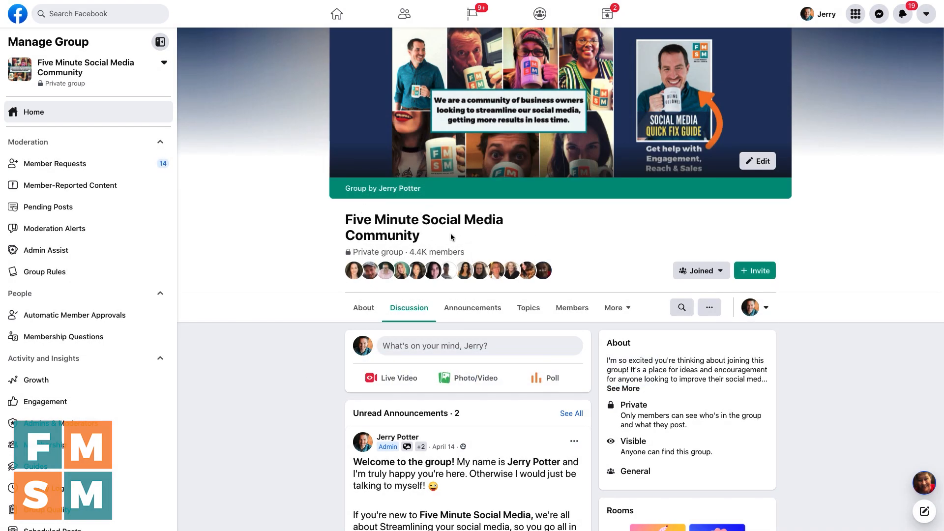
mouse_move(223, 170)
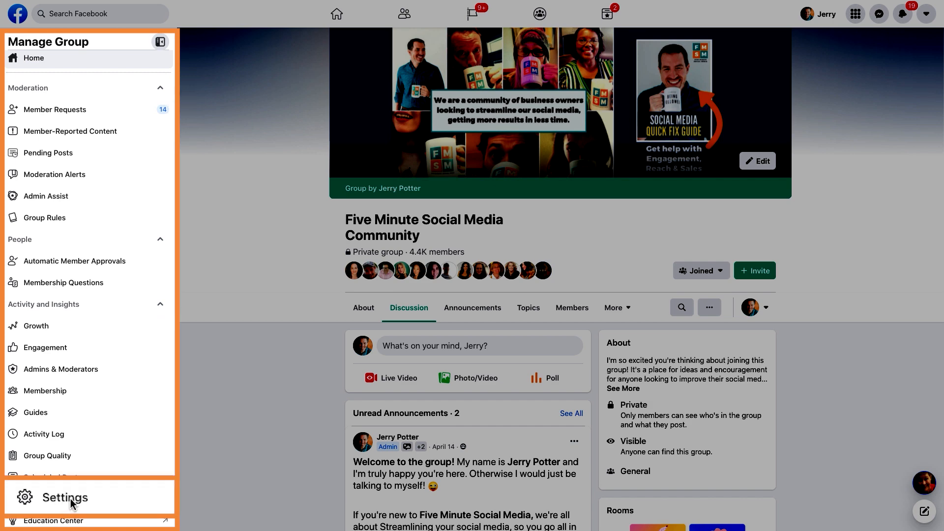
click(65, 498)
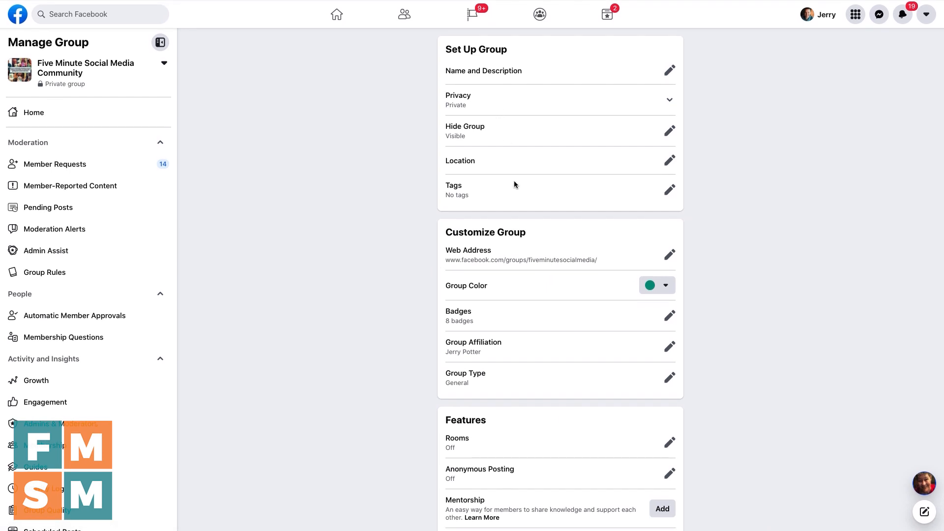
mouse_move(503, 383)
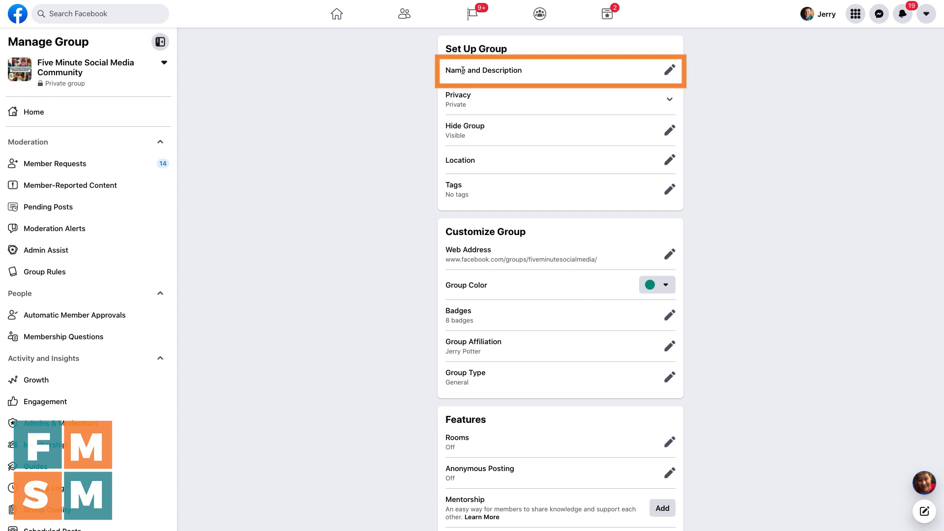
mouse_move(668, 70)
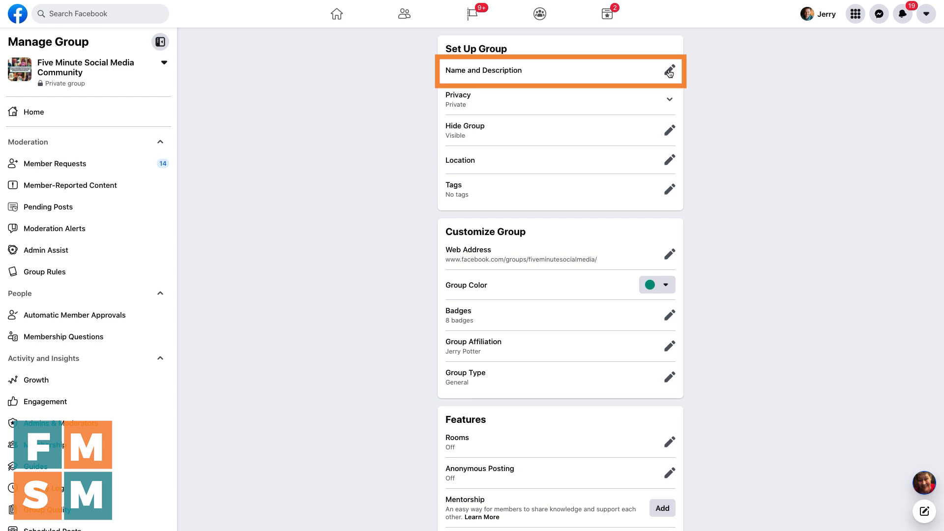
click(669, 70)
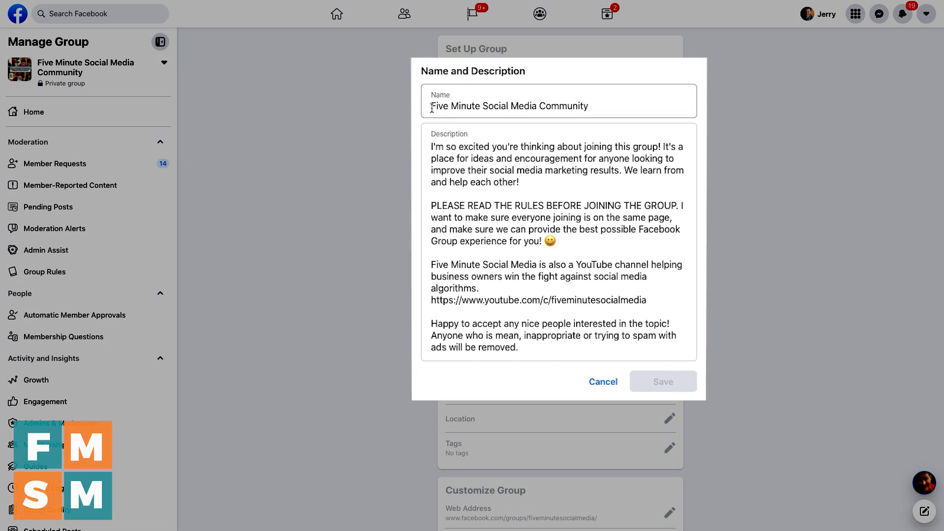
click(494, 162)
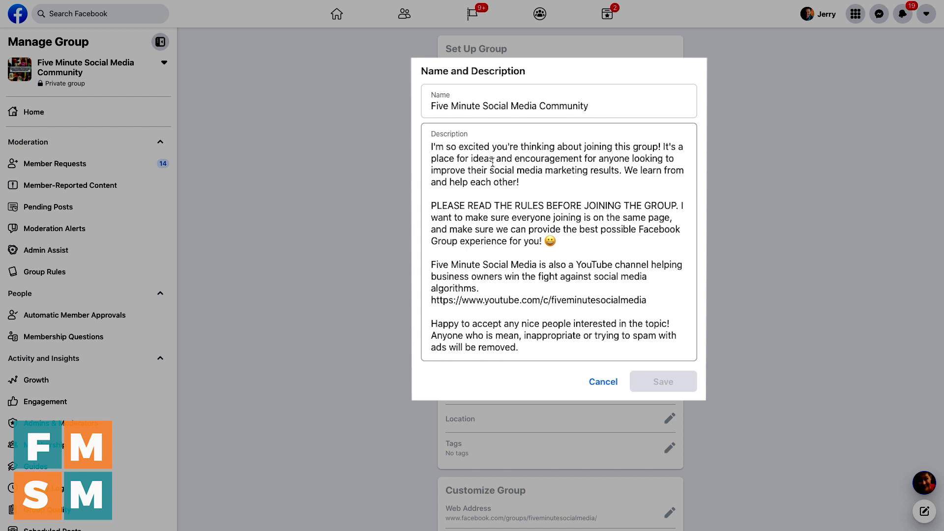
mouse_move(654, 244)
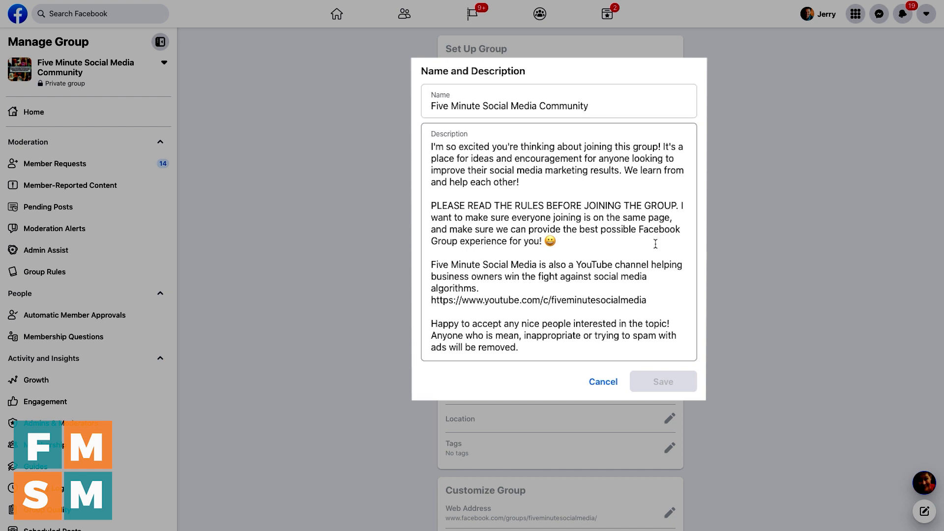
mouse_move(633, 172)
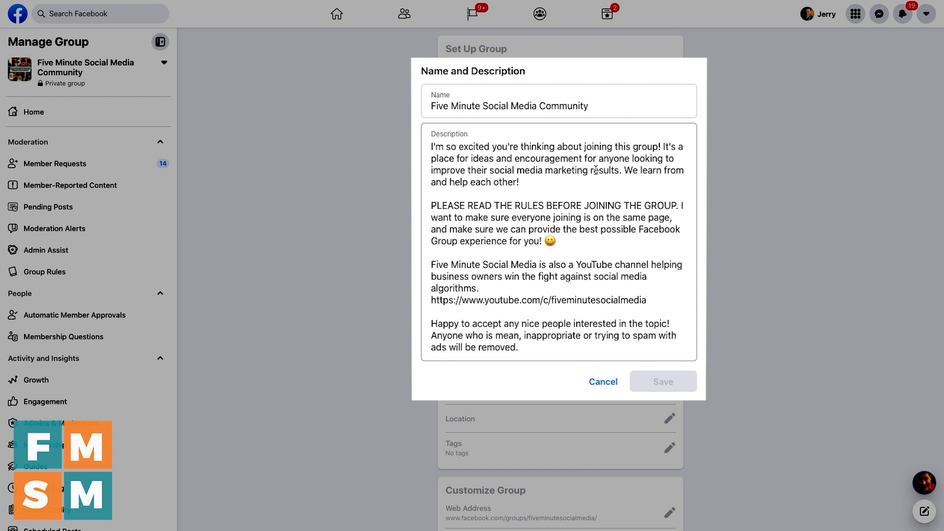
mouse_move(519, 275)
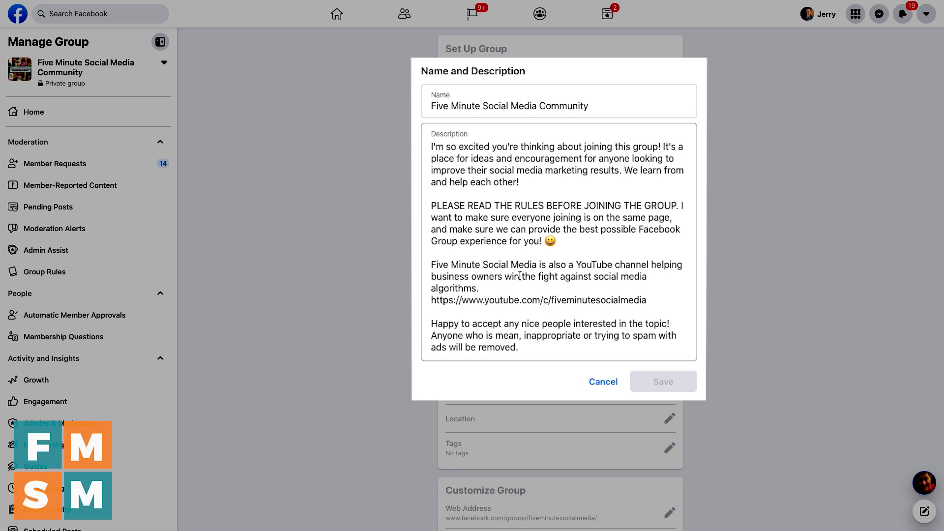
click(601, 382)
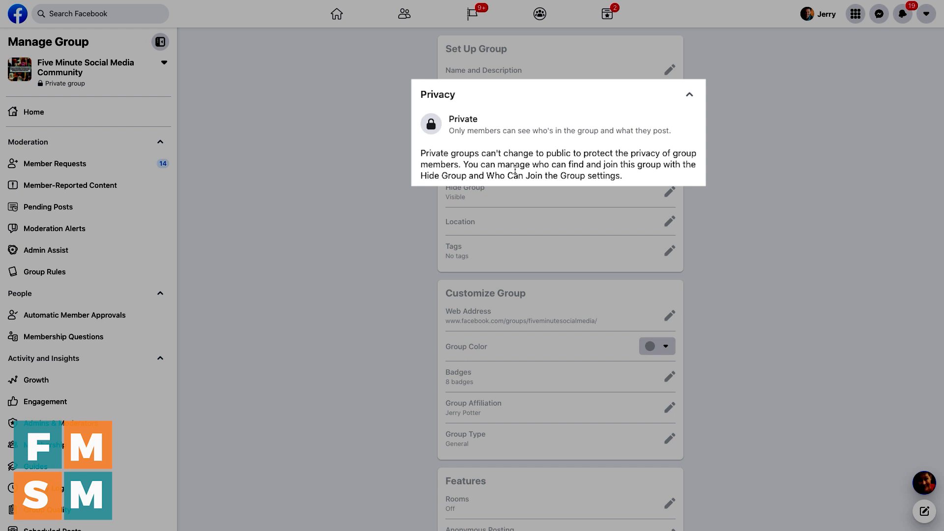
mouse_move(530, 125)
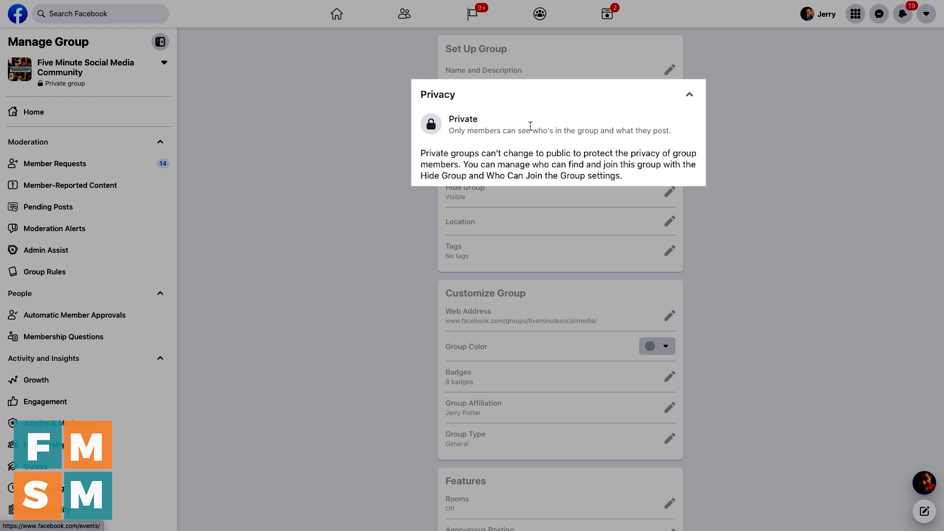
mouse_move(529, 114)
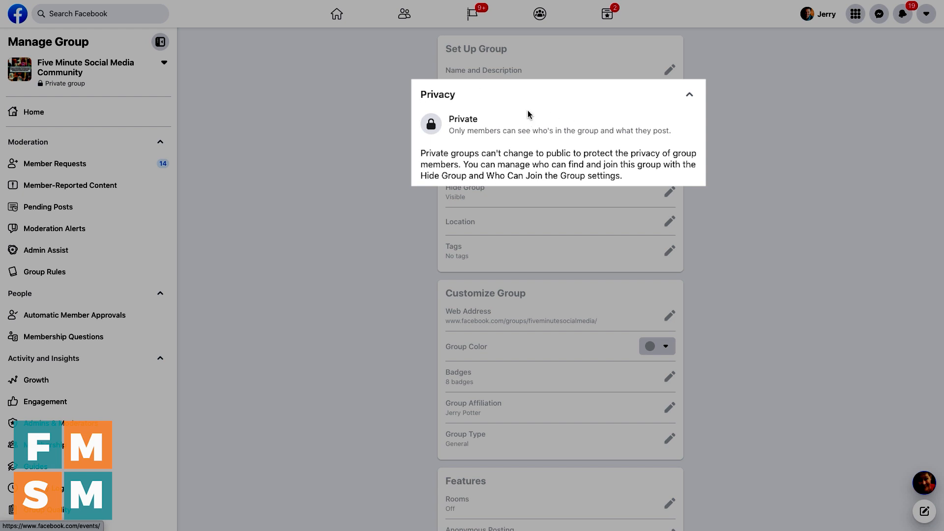
mouse_move(508, 156)
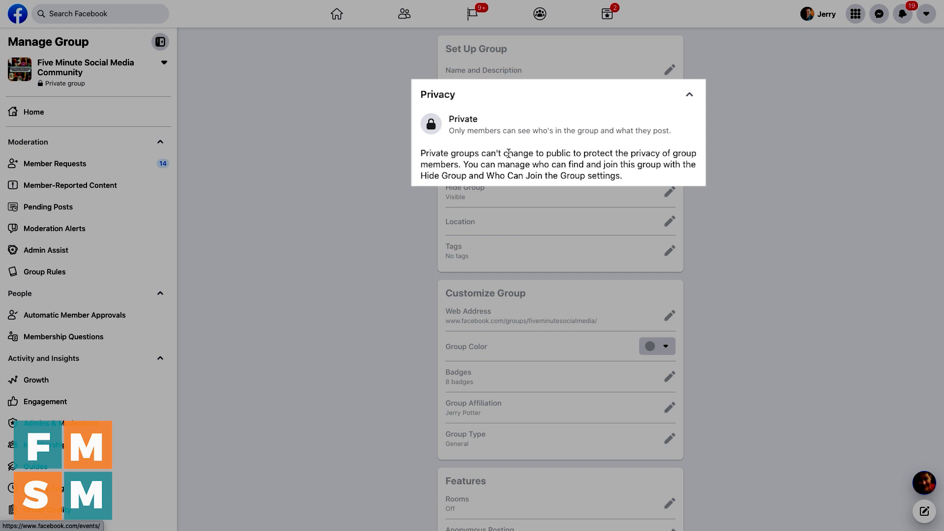
click(688, 98)
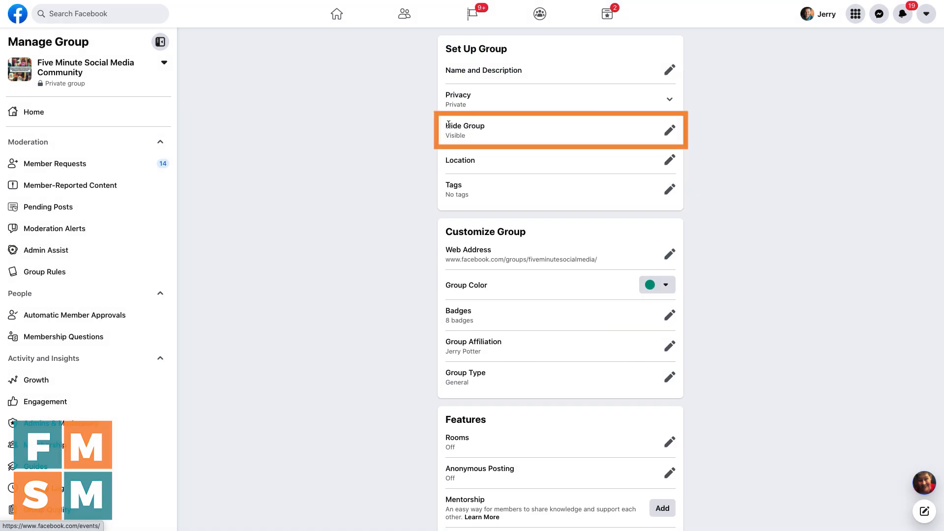
Bring up the Hide Group editor showing the Visible or Hidden choice.
click(668, 130)
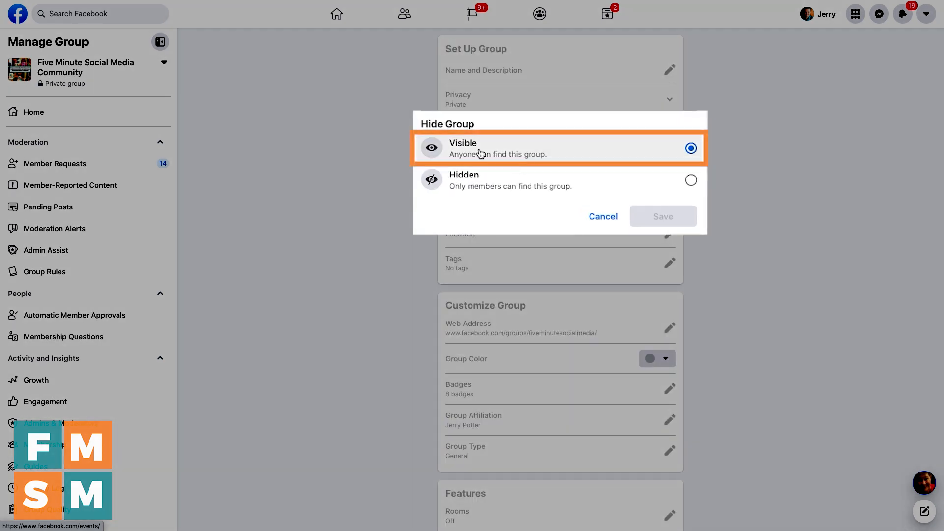
mouse_move(471, 149)
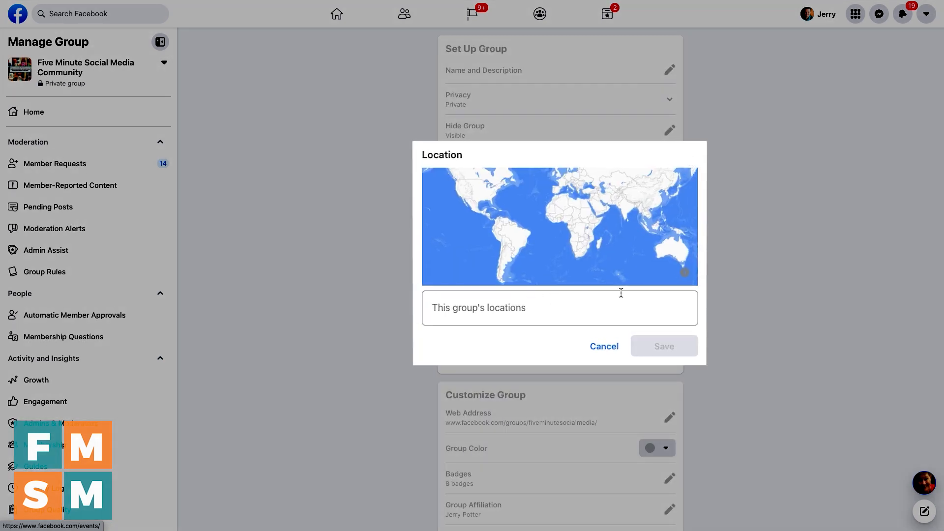
mouse_move(642, 256)
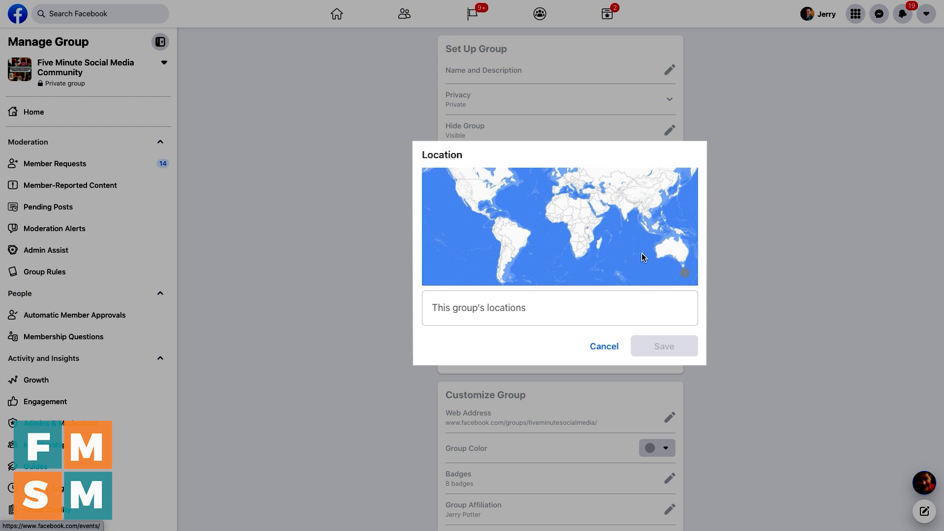
mouse_move(604, 345)
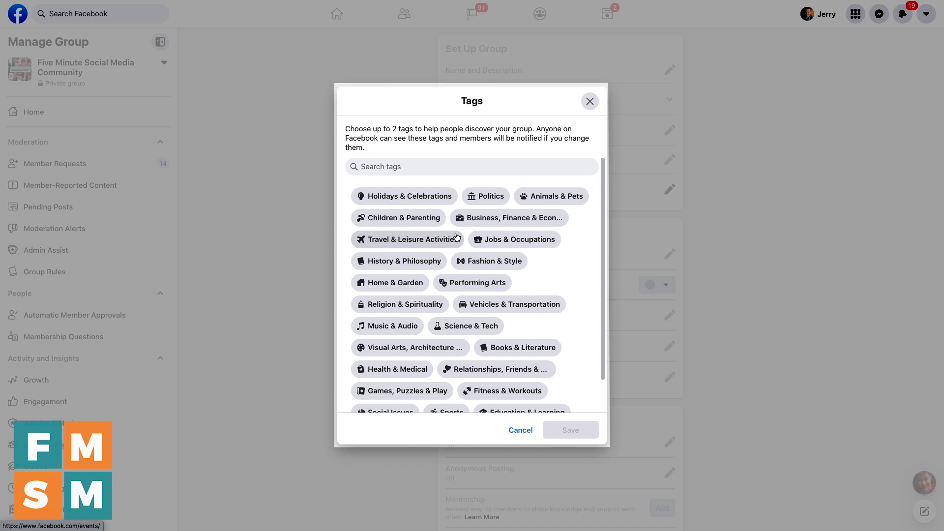
scroll(down, 3)
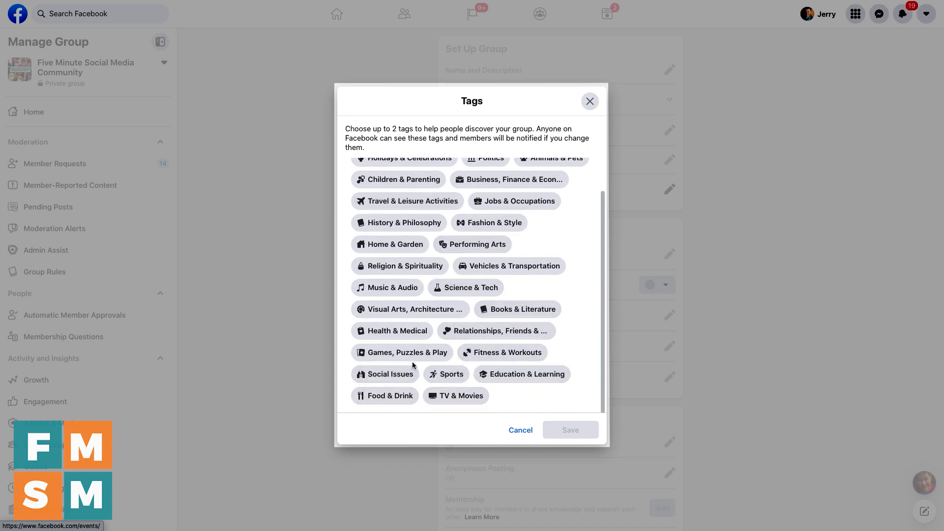
scroll(up, 3)
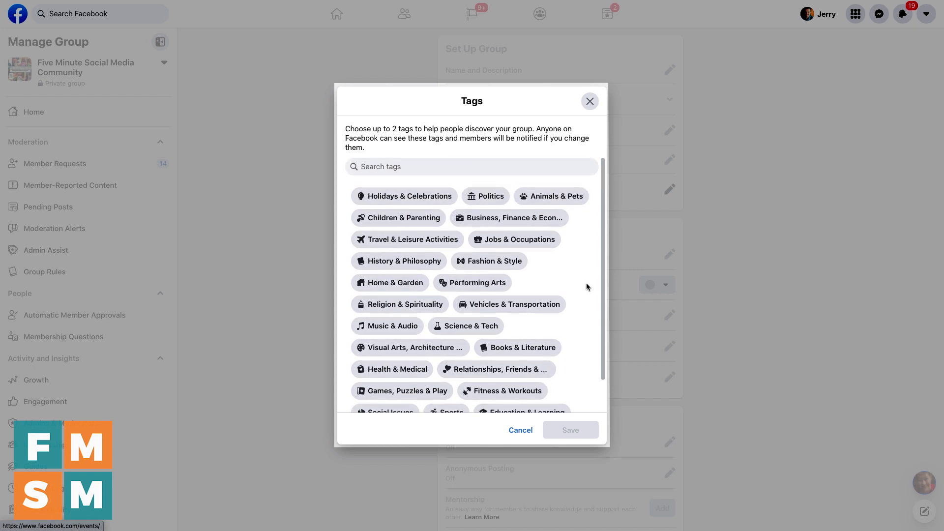
mouse_move(508, 217)
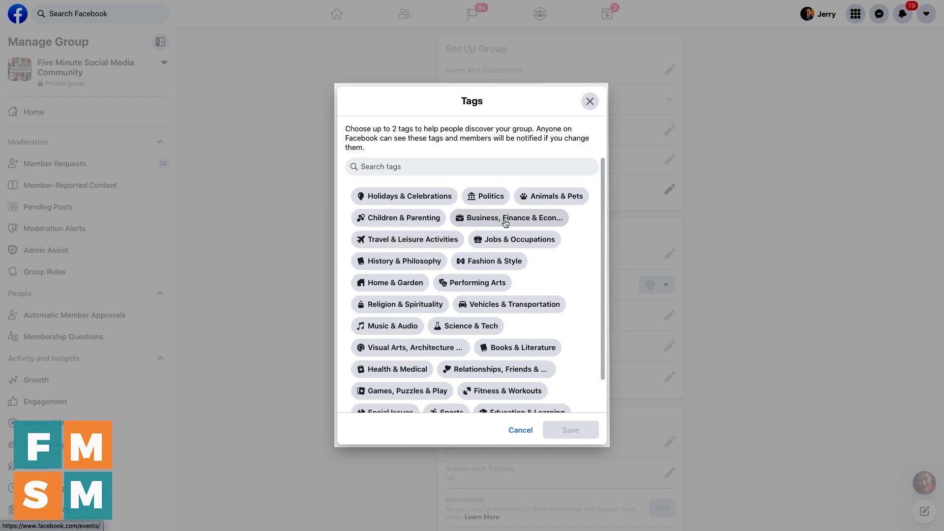
mouse_move(549, 223)
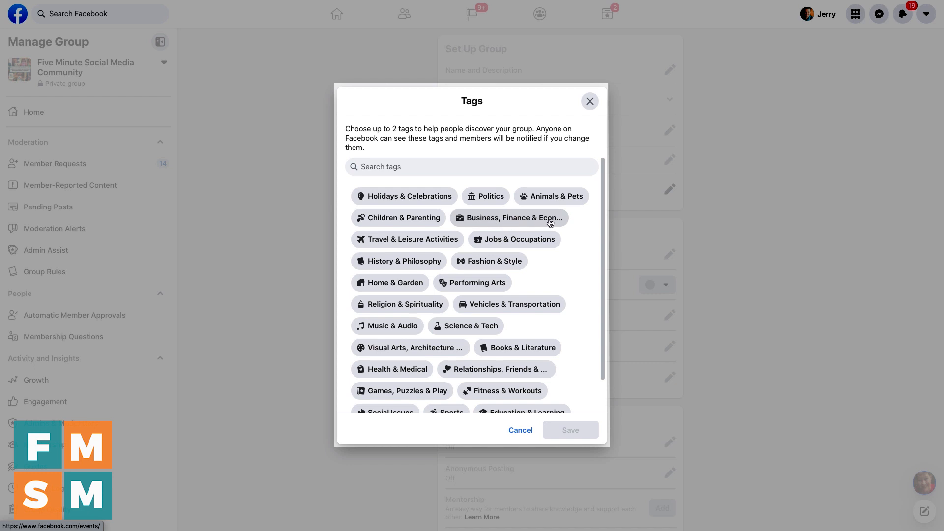
mouse_move(559, 384)
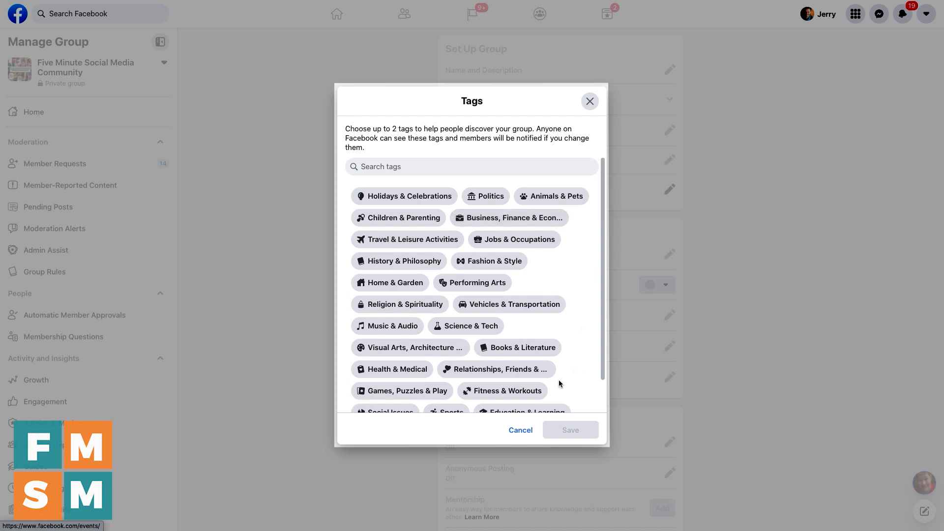
click(520, 430)
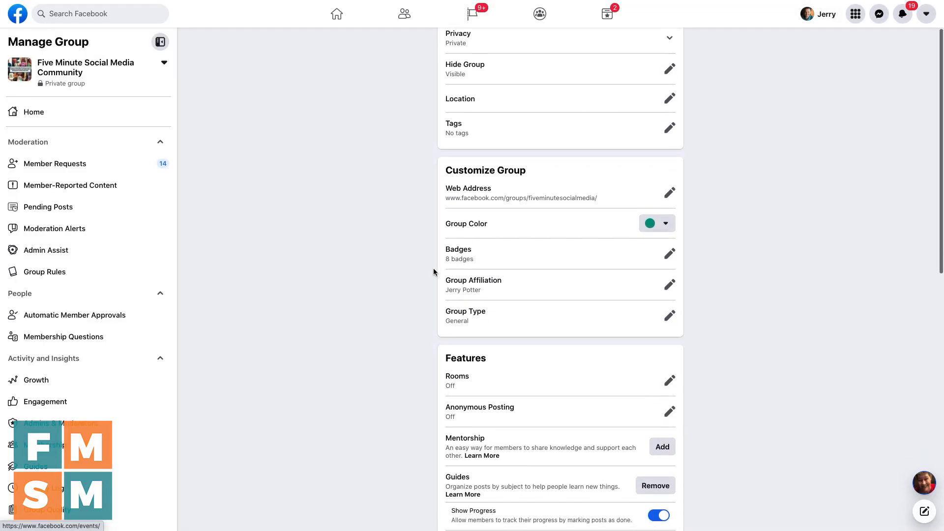
click(668, 193)
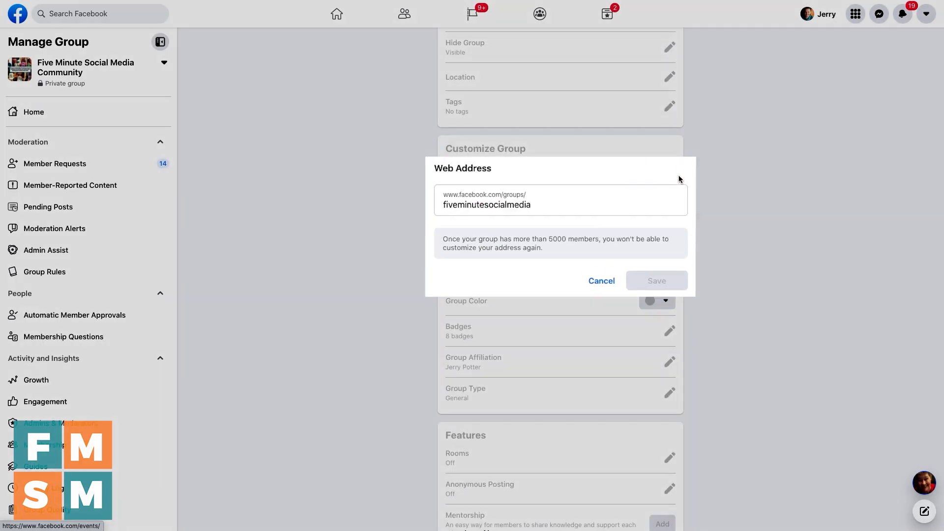
click(559, 204)
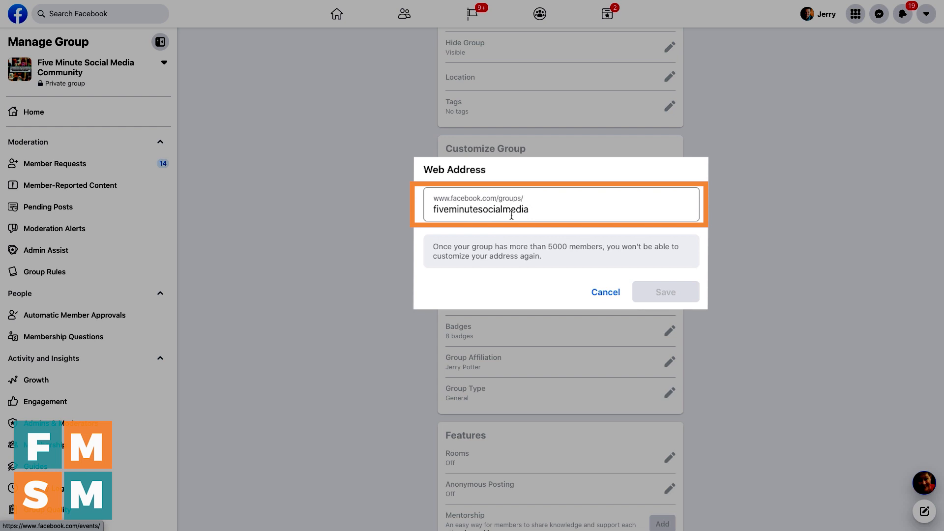
mouse_move(591, 260)
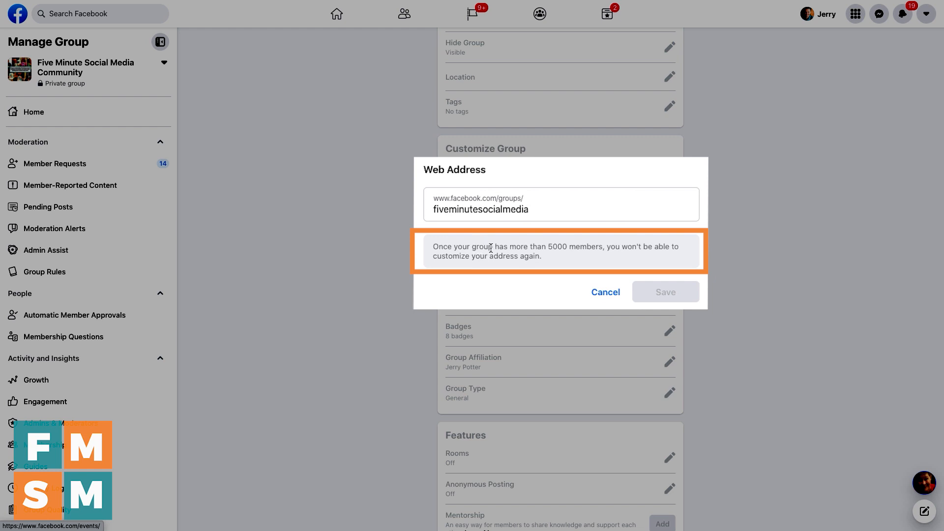
mouse_move(632, 292)
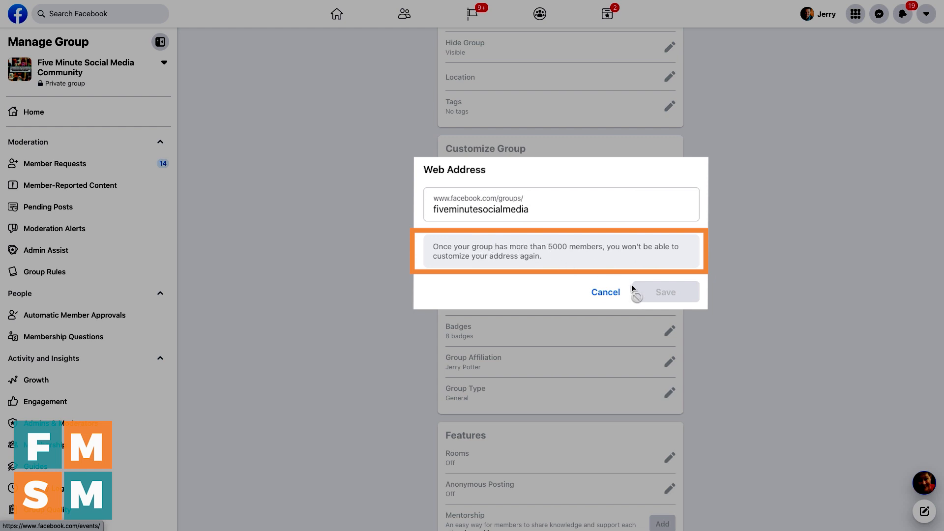
click(604, 291)
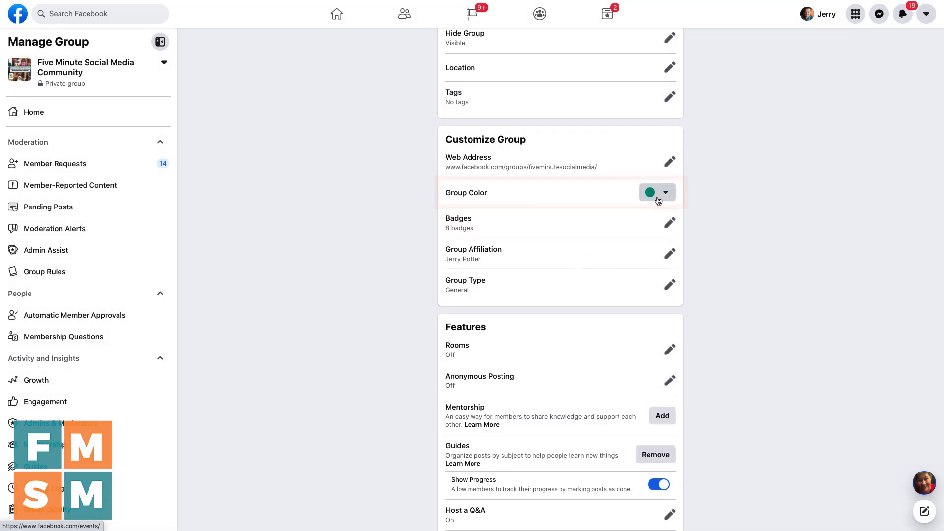
click(665, 192)
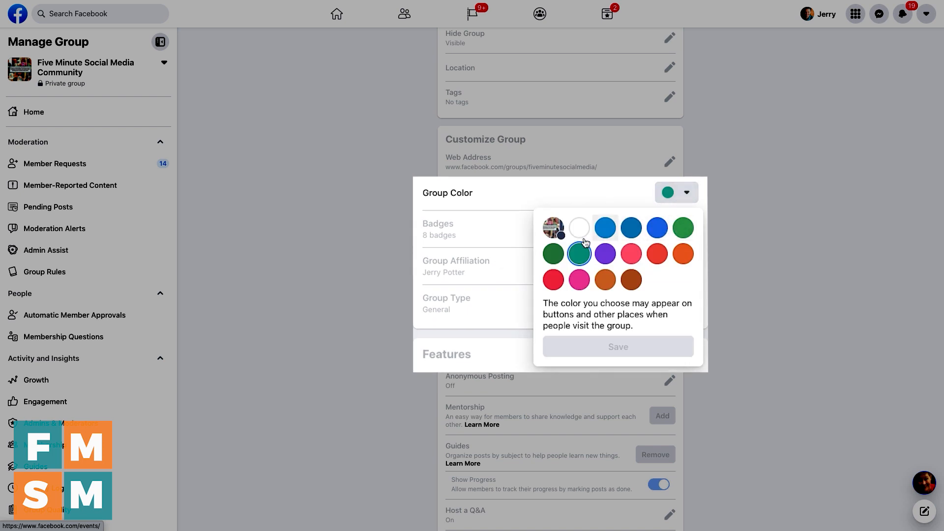
mouse_move(551, 253)
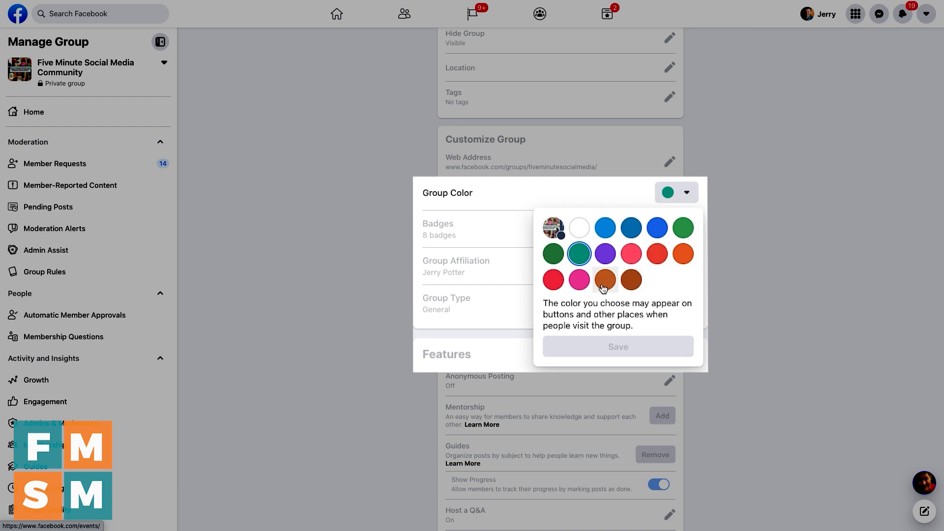
mouse_move(643, 234)
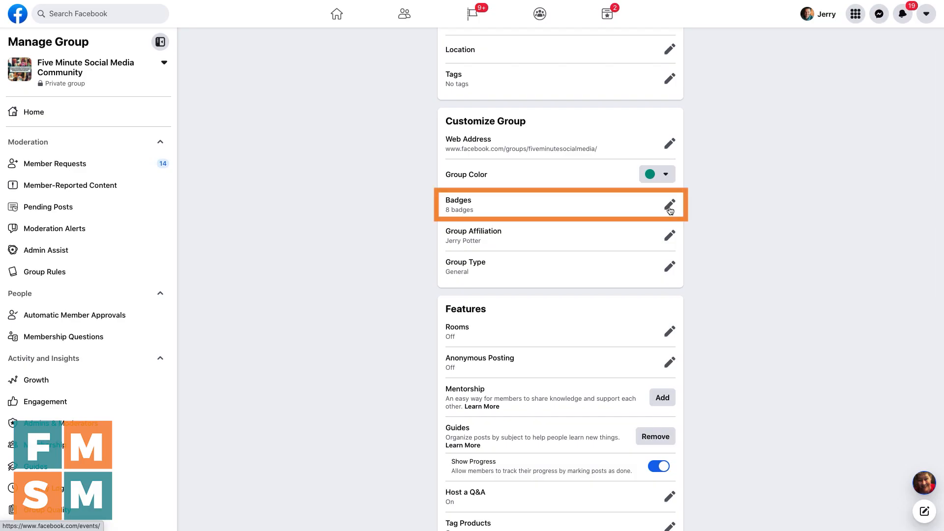
click(669, 205)
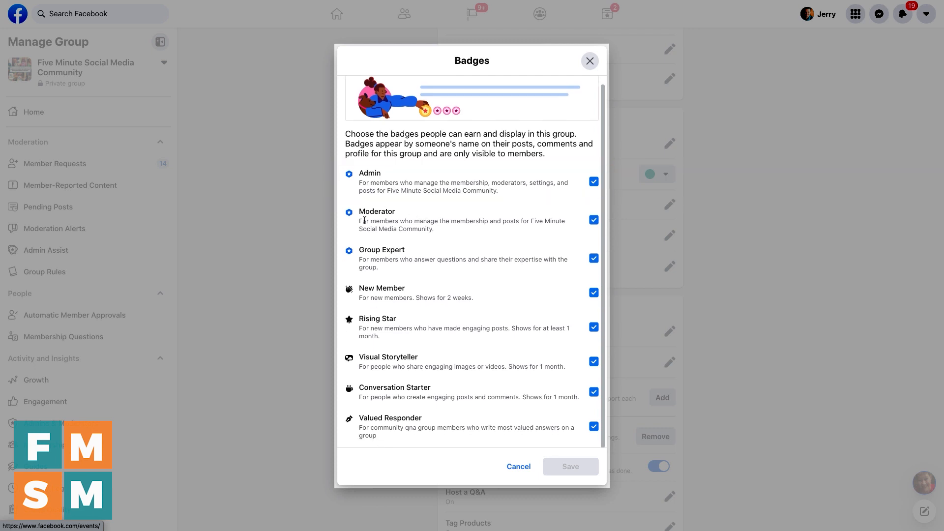
mouse_move(406, 256)
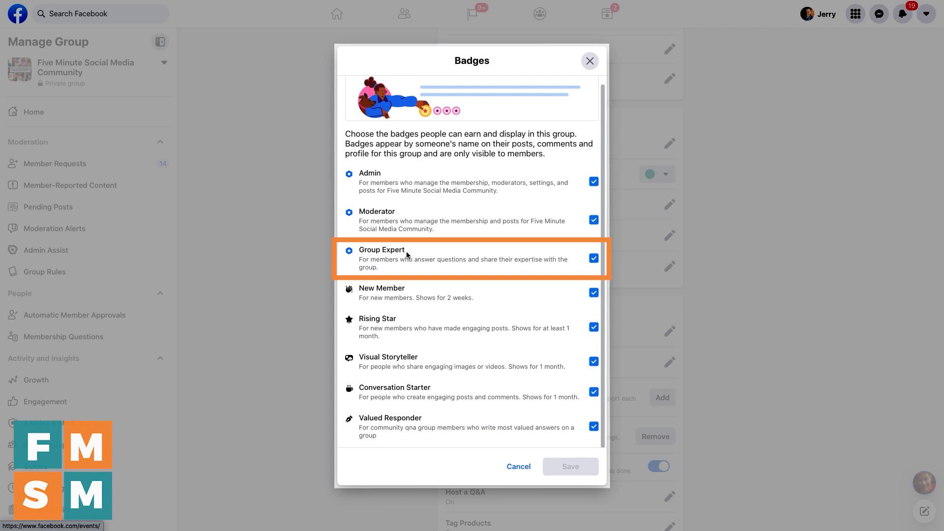
mouse_move(420, 256)
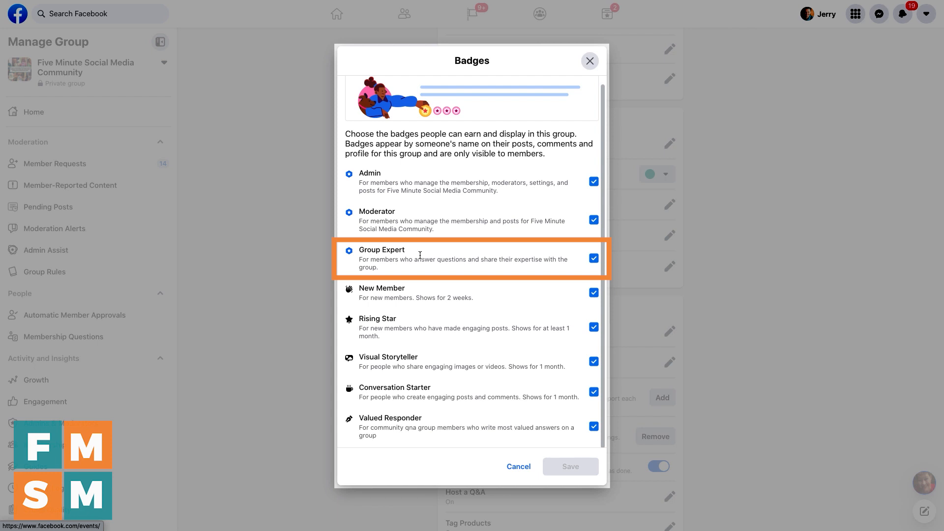
mouse_move(355, 291)
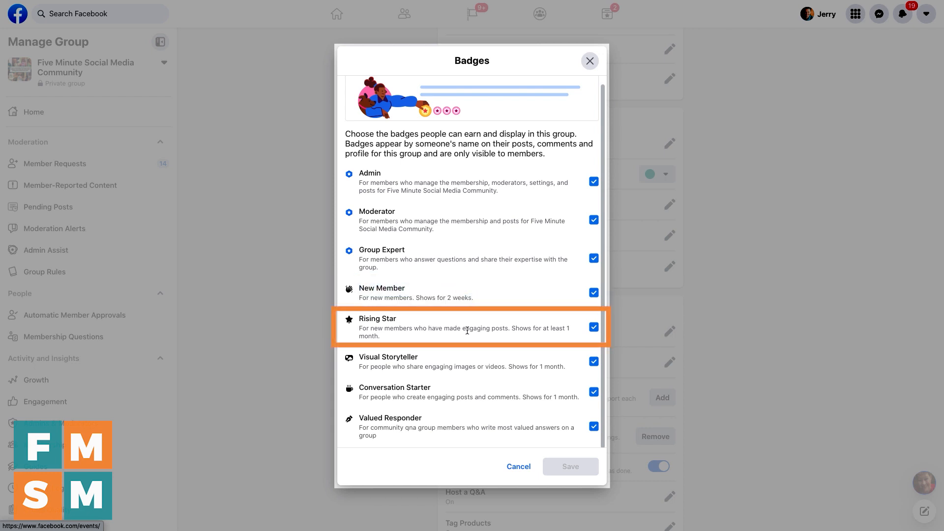
mouse_move(481, 443)
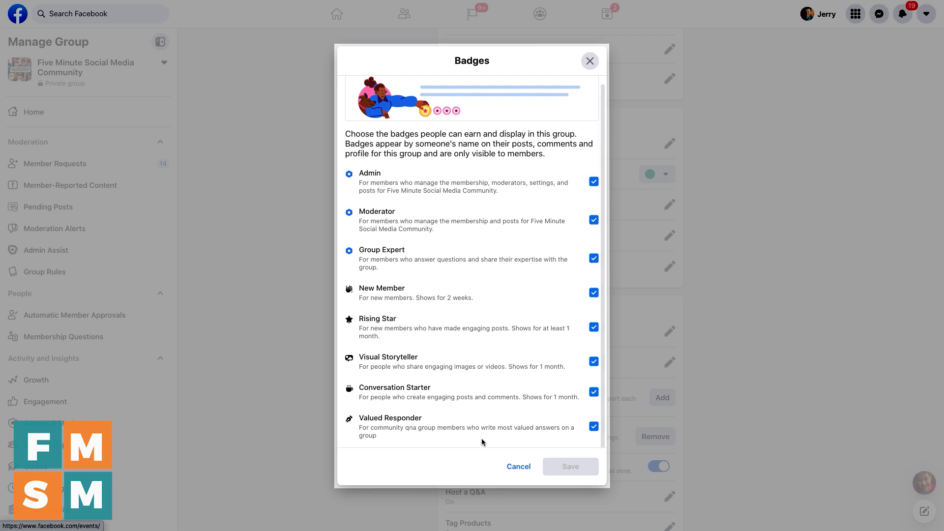
mouse_move(522, 280)
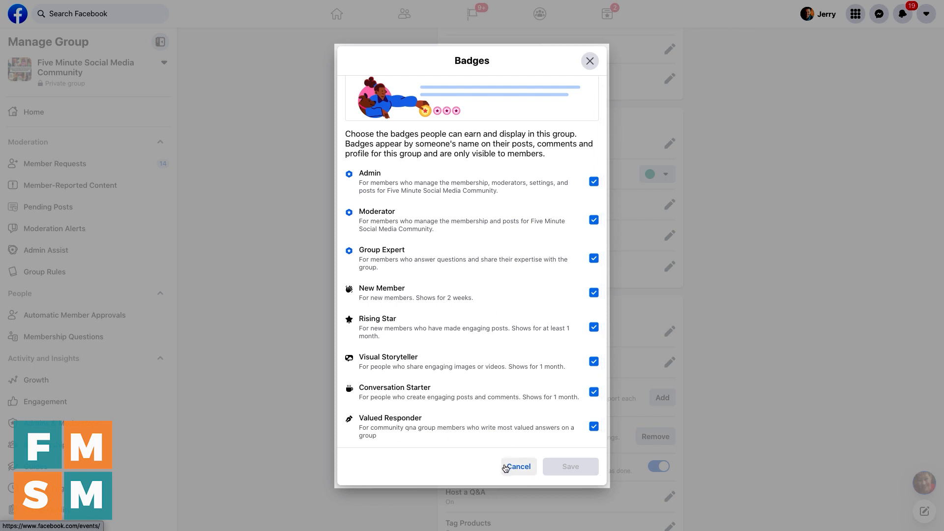
click(516, 466)
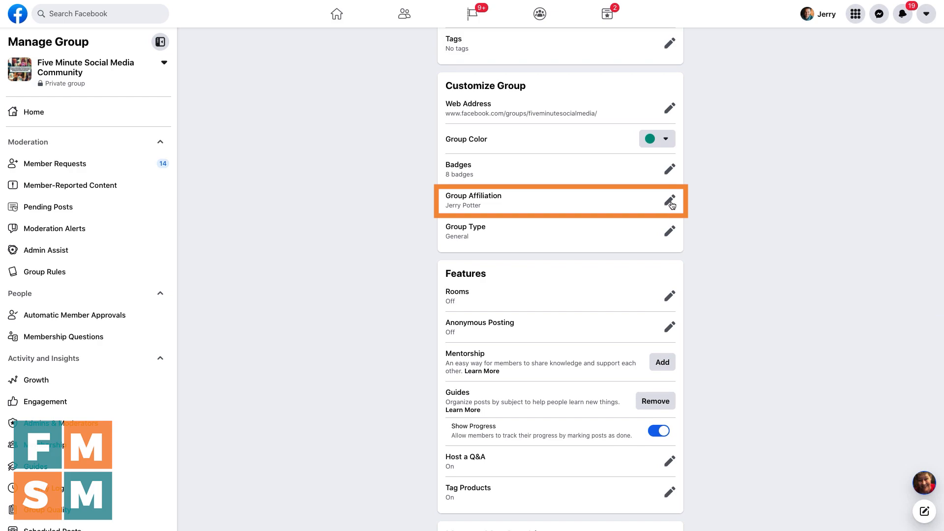
Switch the group affiliation to the Five Minute Social Media coach page and save it.
click(669, 201)
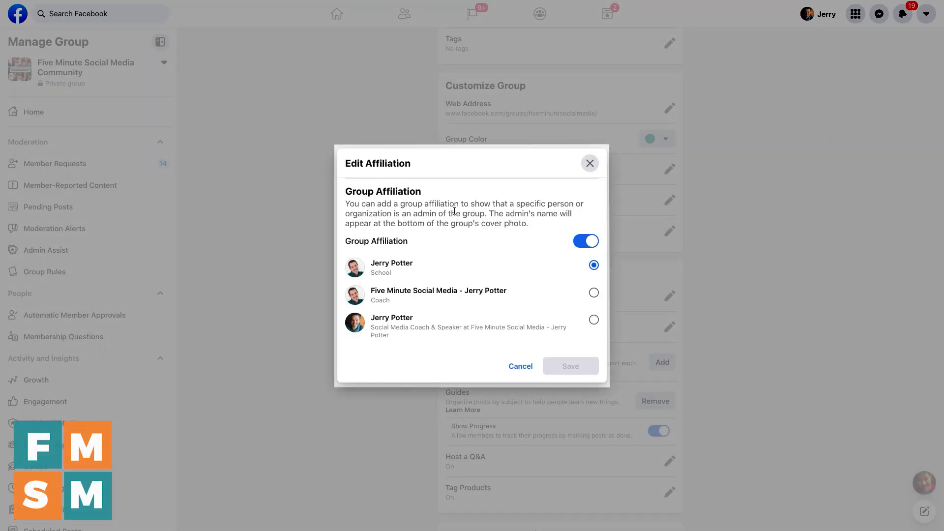
mouse_move(439, 326)
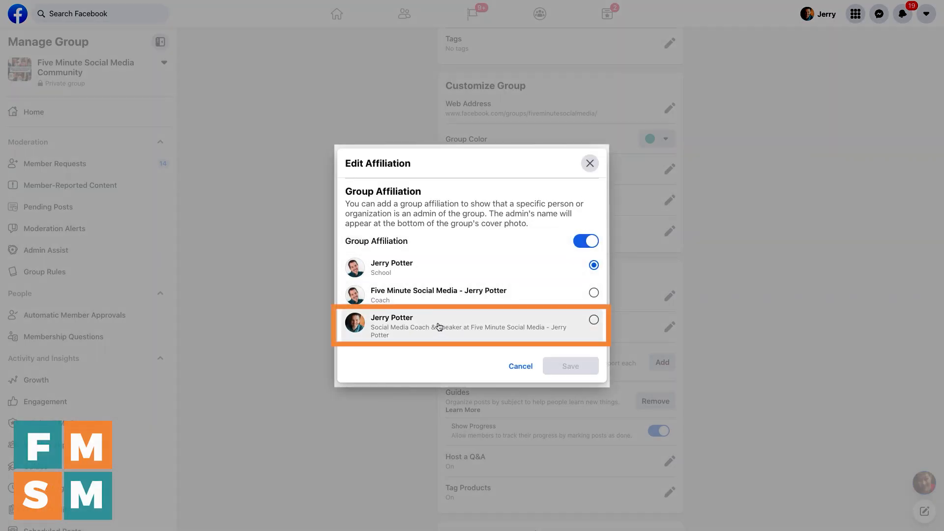
mouse_move(559, 294)
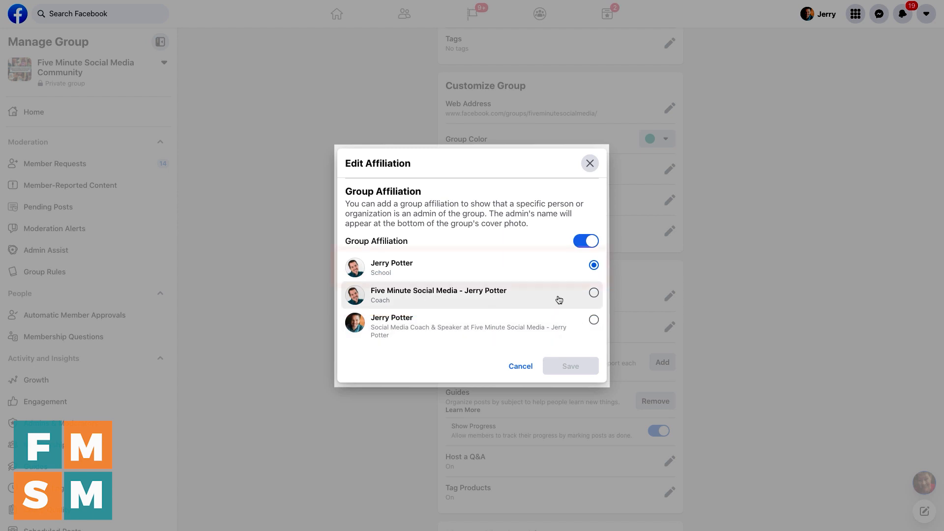
mouse_move(528, 296)
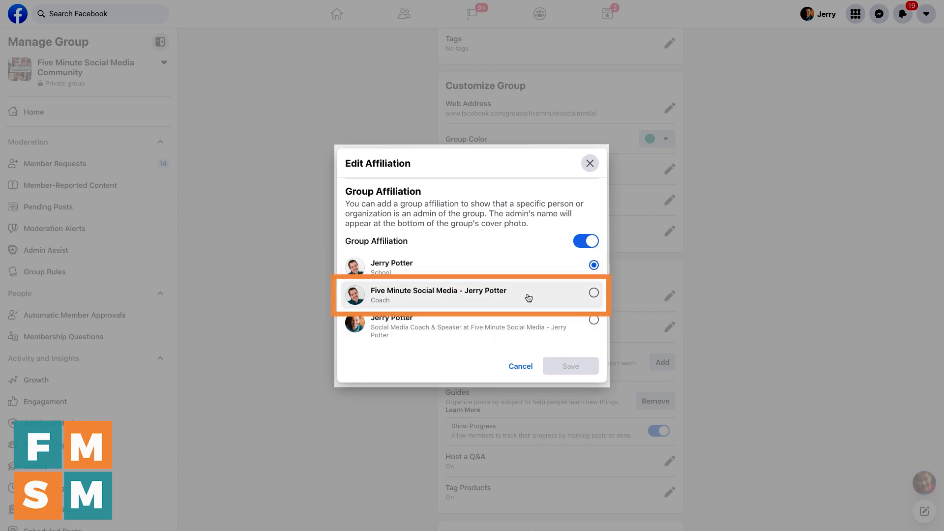
click(594, 293)
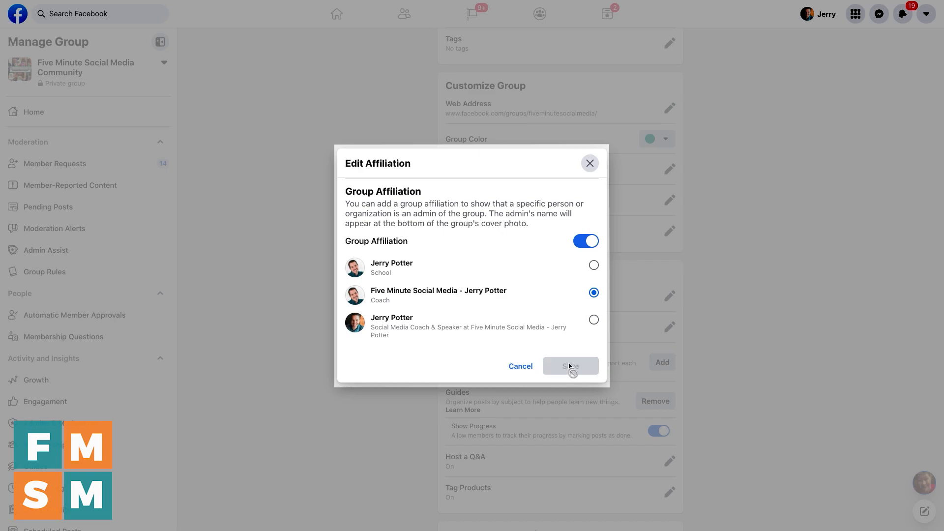
click(570, 366)
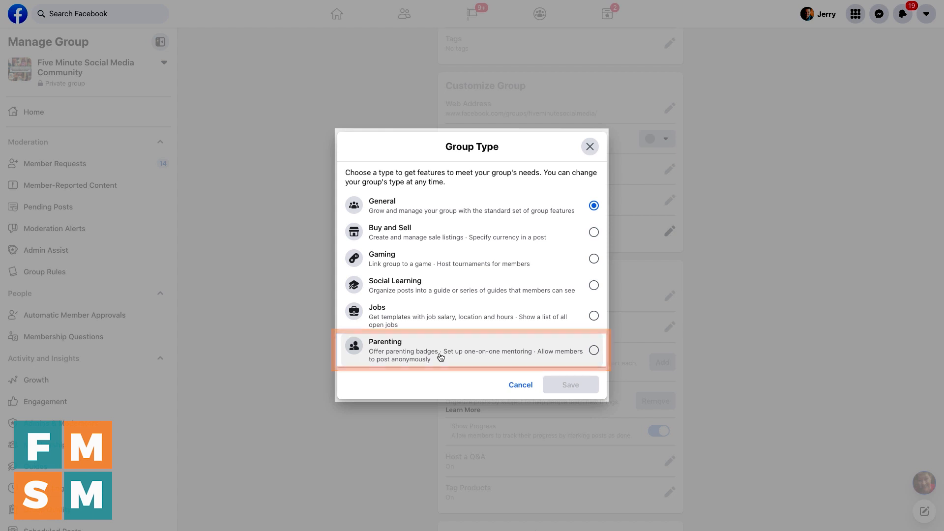
mouse_move(471, 171)
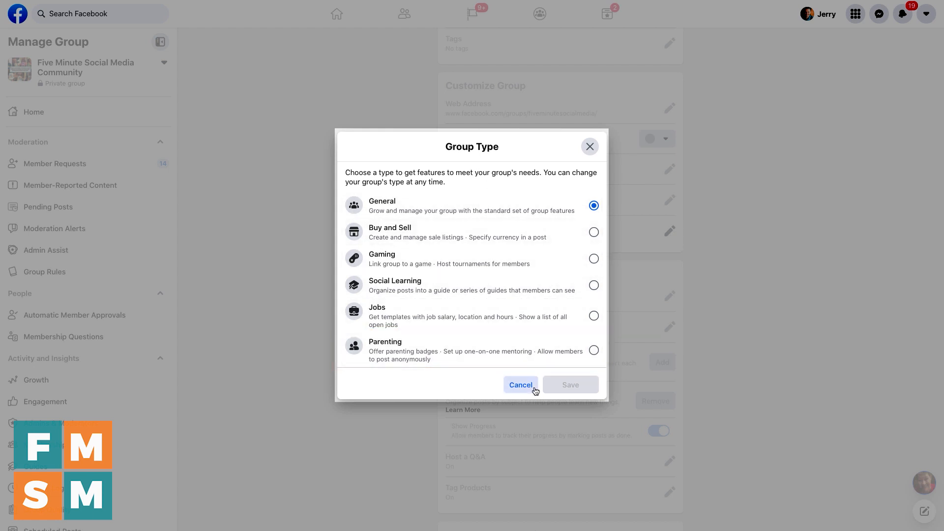
click(520, 385)
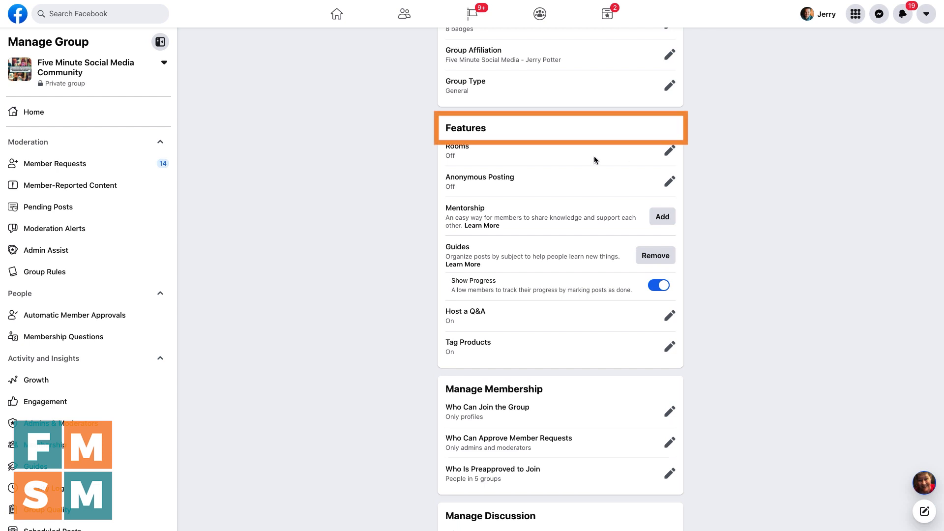
mouse_move(482, 154)
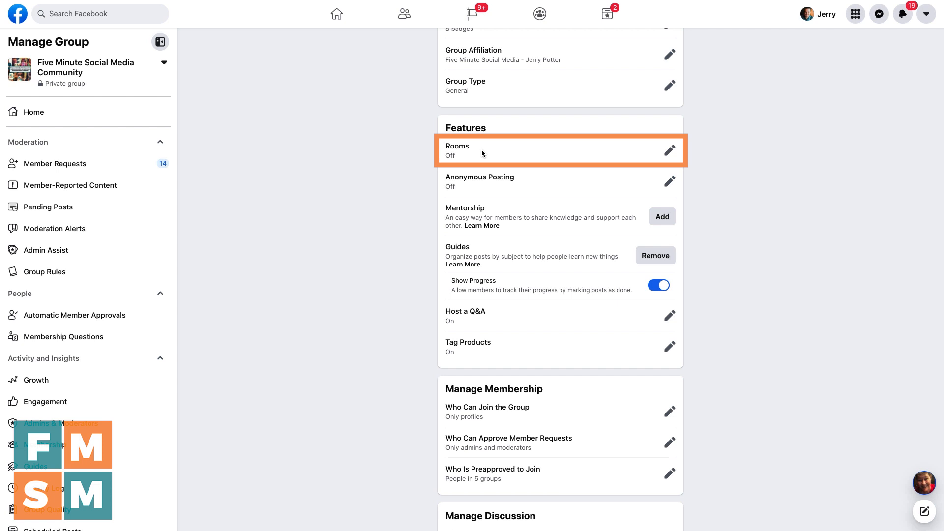
mouse_move(595, 152)
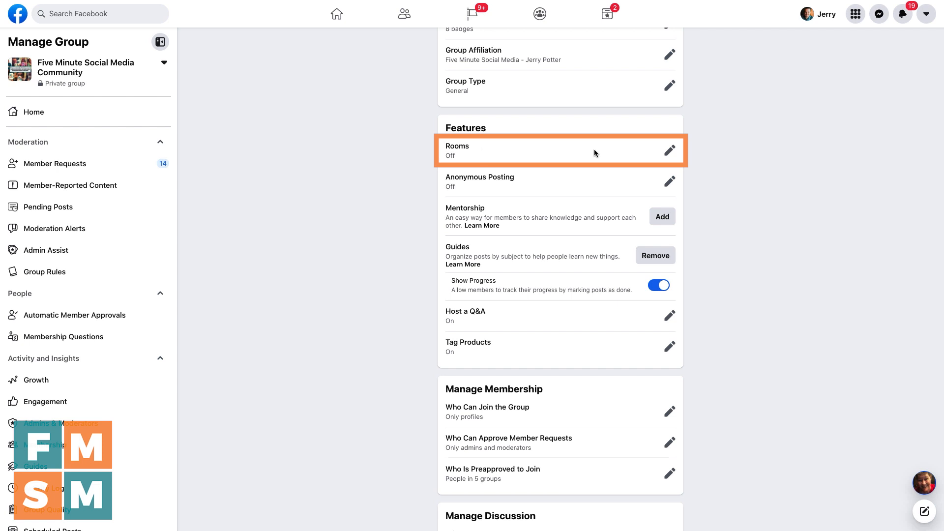
mouse_move(470, 158)
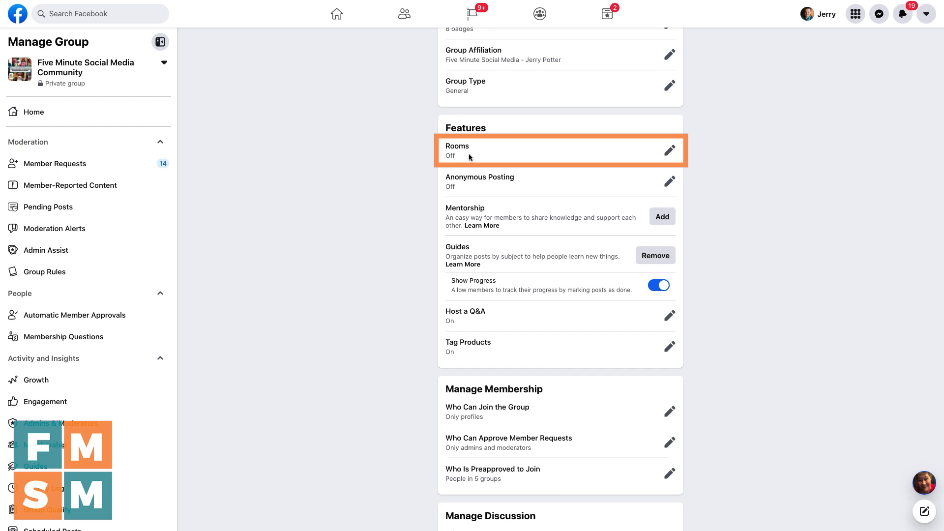
mouse_move(665, 157)
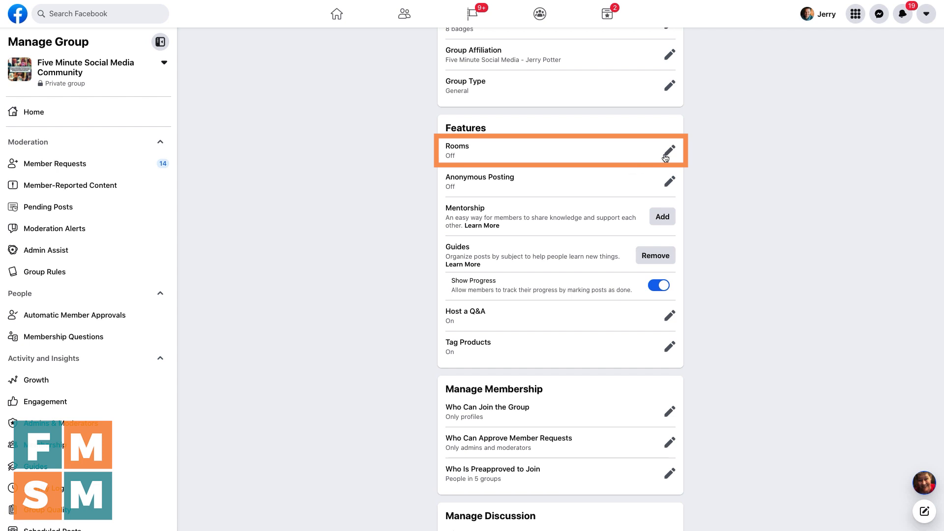
mouse_move(681, 156)
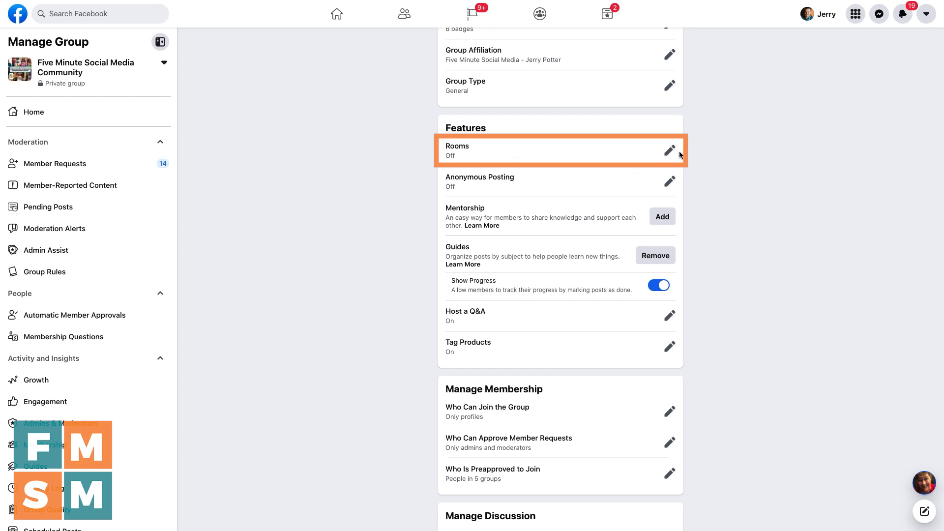
click(668, 149)
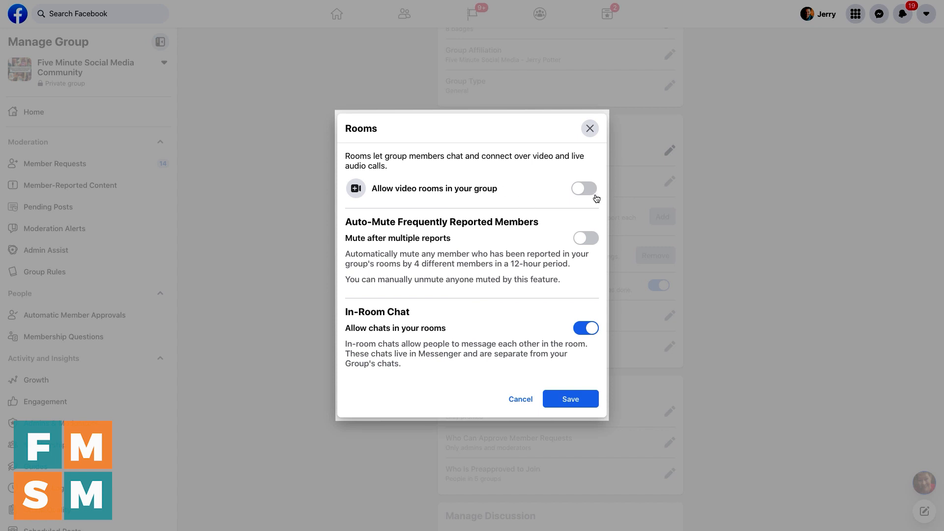
click(588, 127)
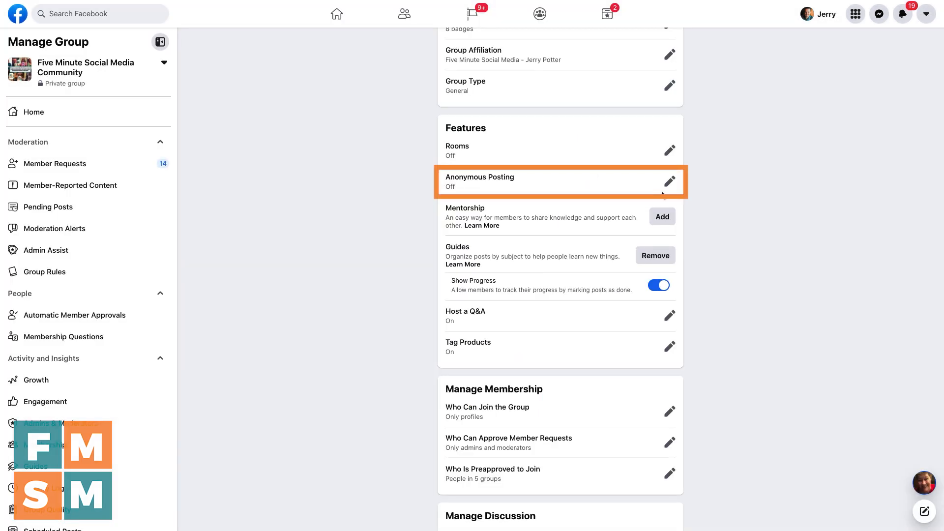
click(669, 181)
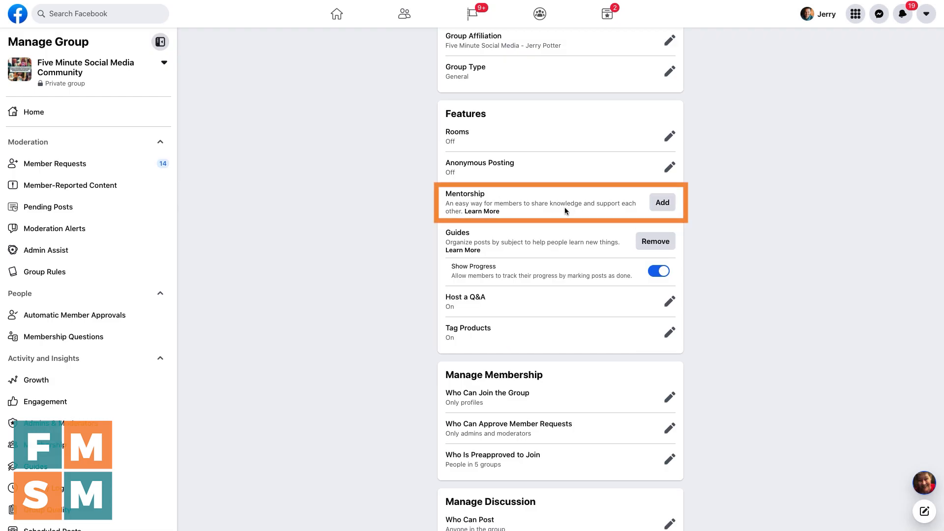
mouse_move(485, 223)
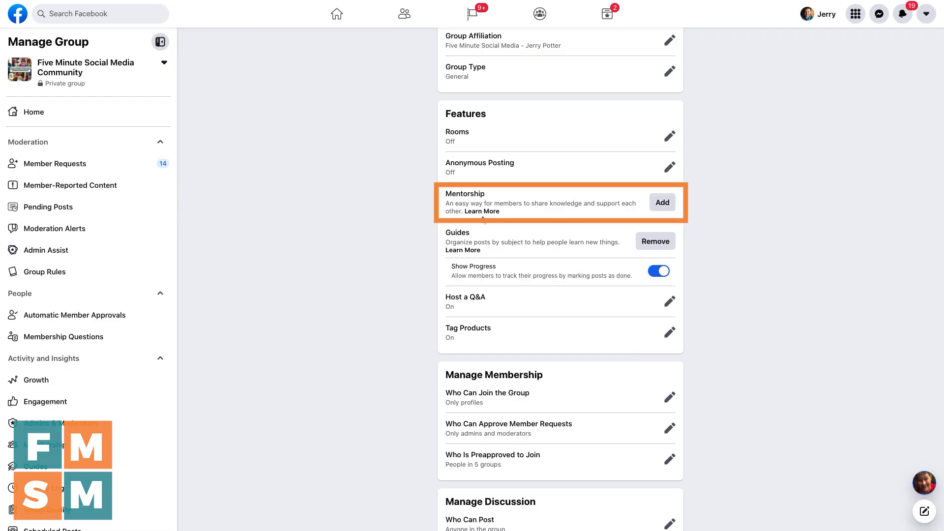
mouse_move(527, 215)
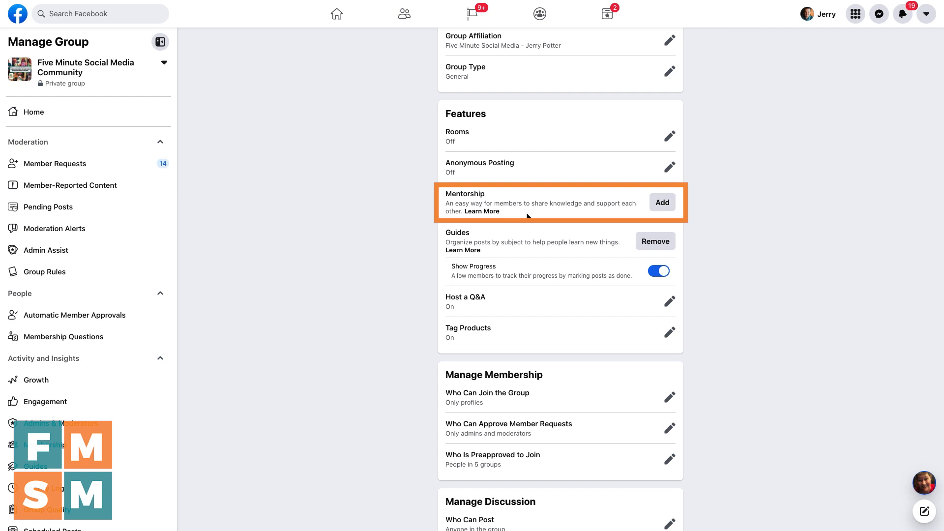
mouse_move(543, 202)
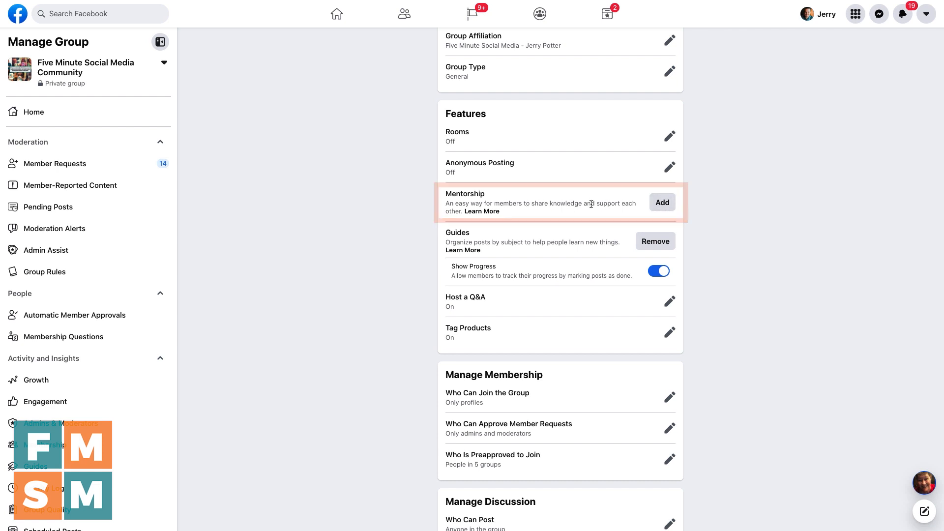
scroll(down, 3)
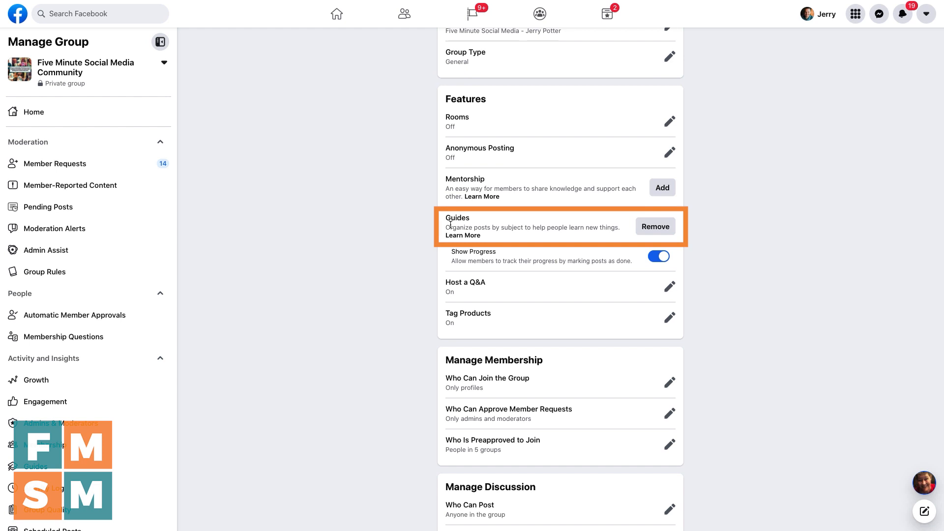
mouse_move(460, 223)
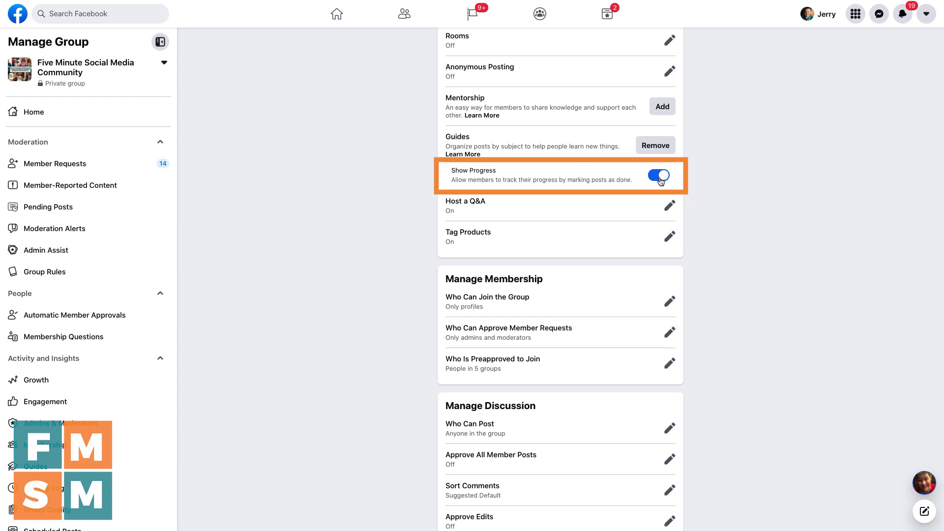
mouse_move(479, 221)
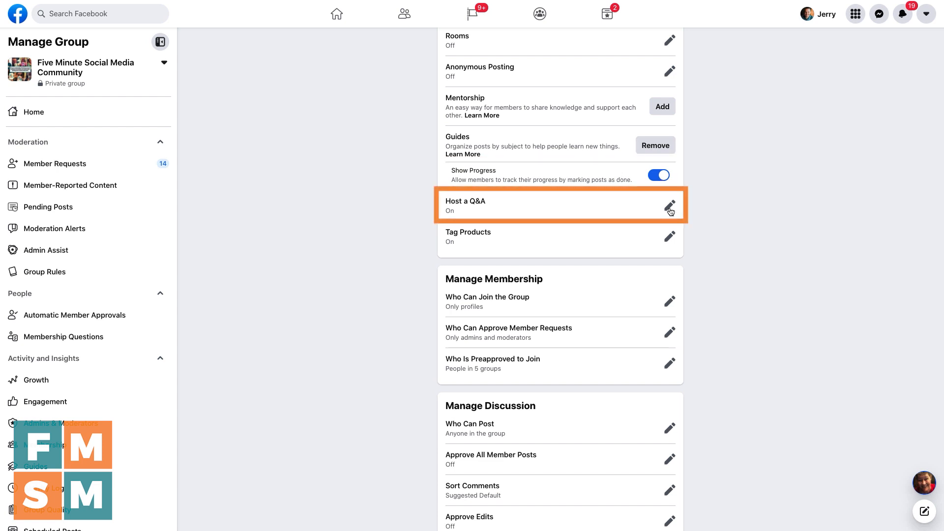
click(670, 205)
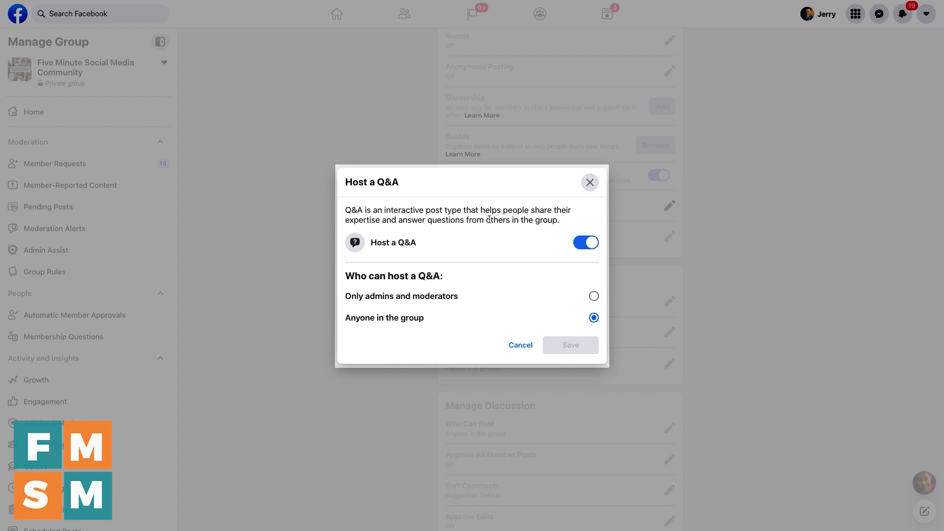
mouse_move(540, 255)
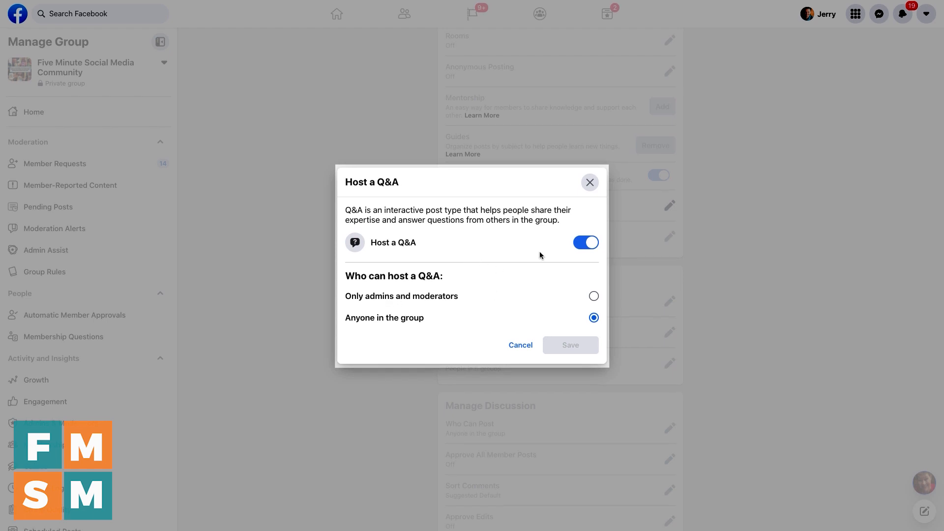
mouse_move(401, 296)
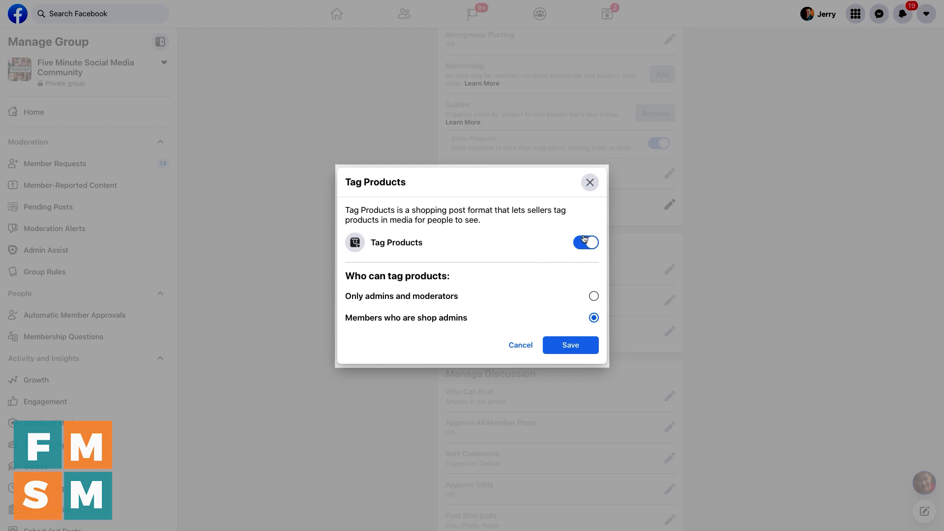
click(569, 346)
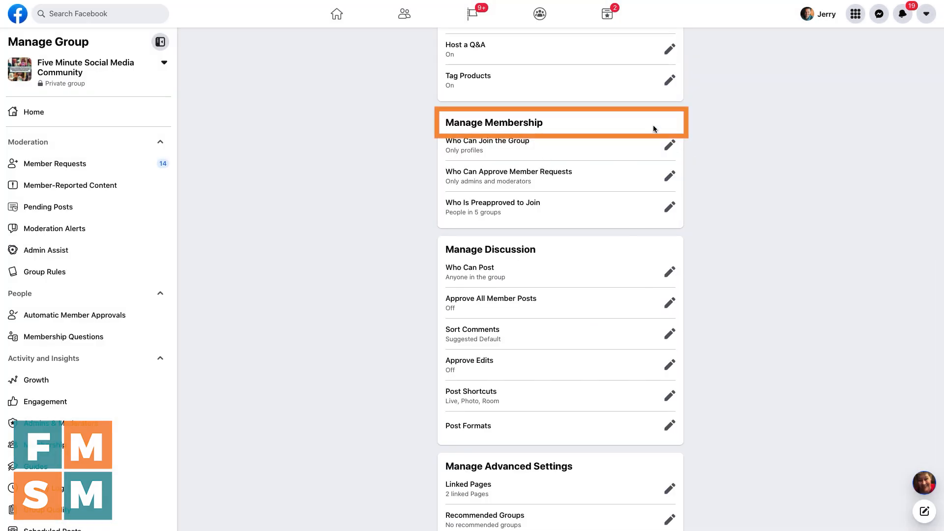
click(668, 146)
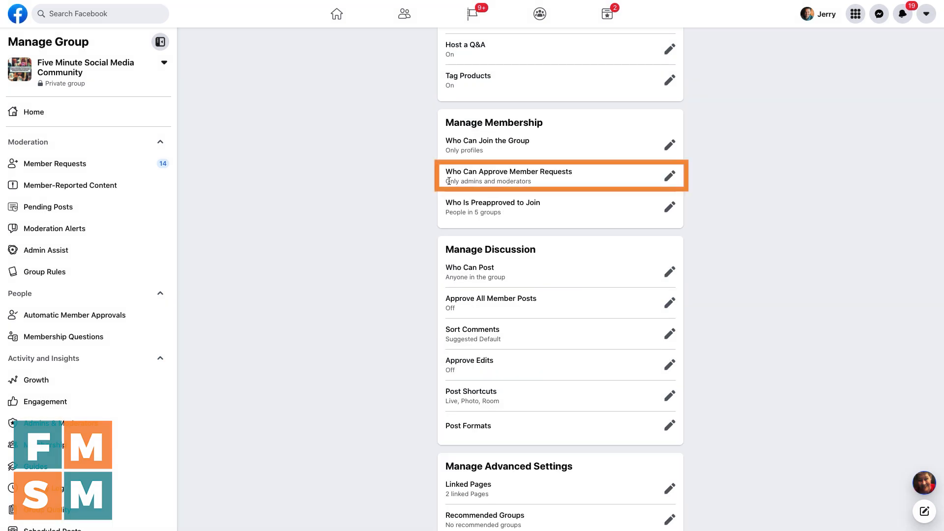
click(669, 175)
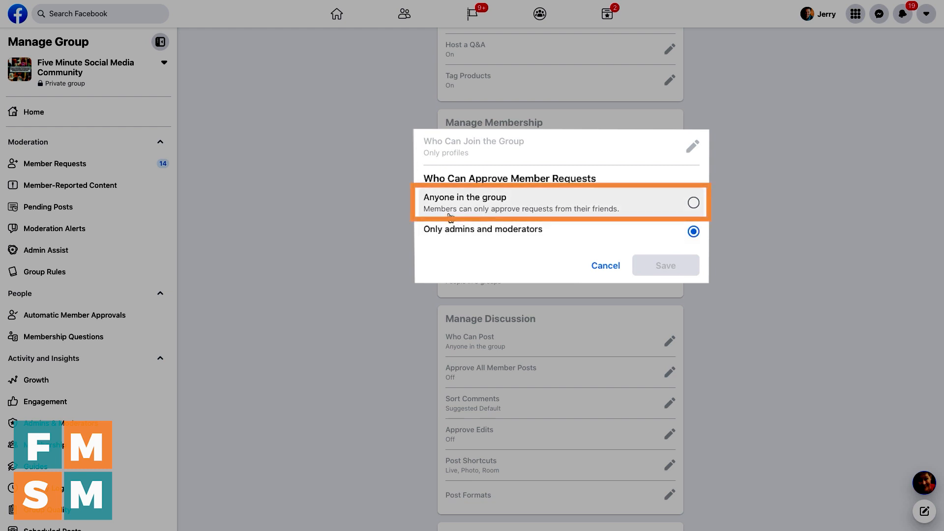
mouse_move(564, 211)
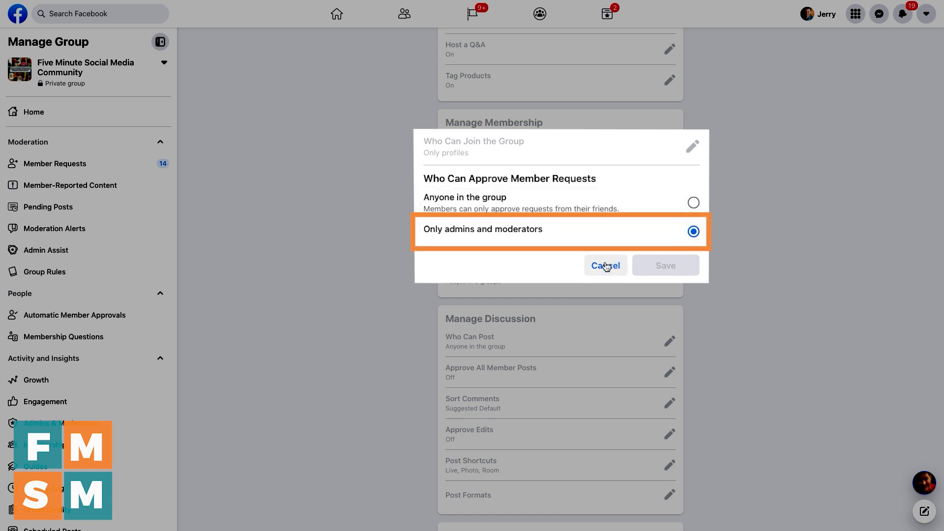
click(605, 266)
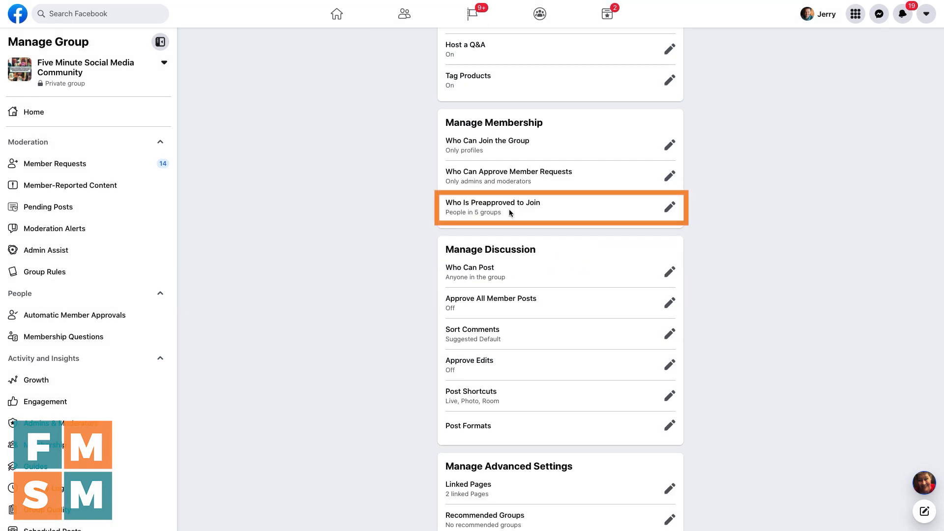
mouse_move(529, 216)
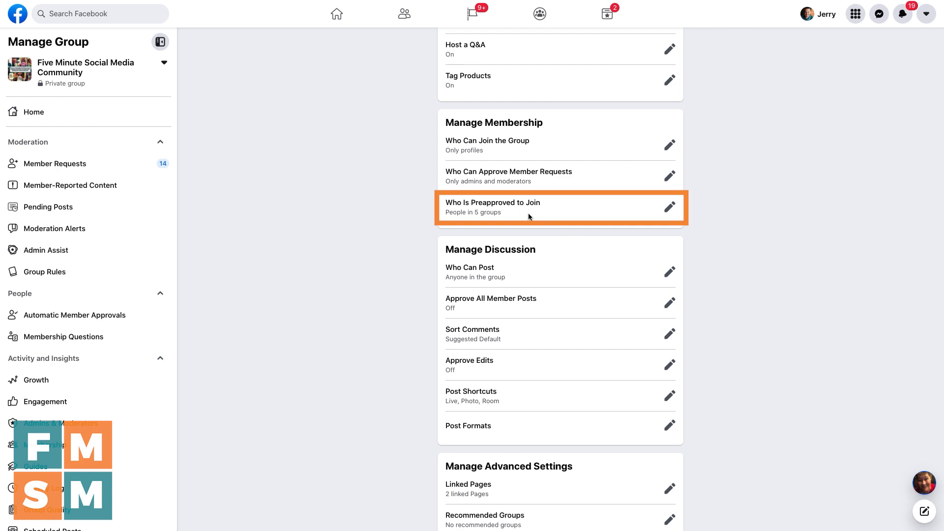
mouse_move(670, 213)
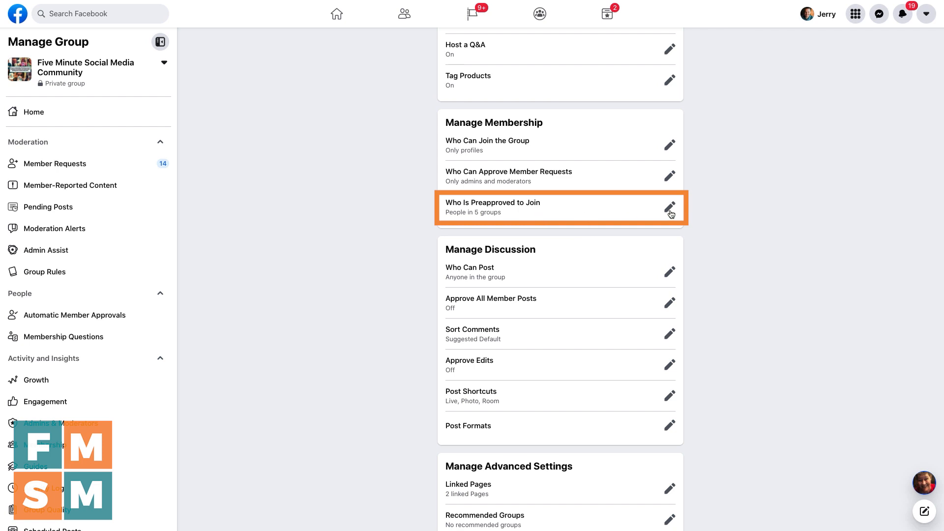
click(669, 208)
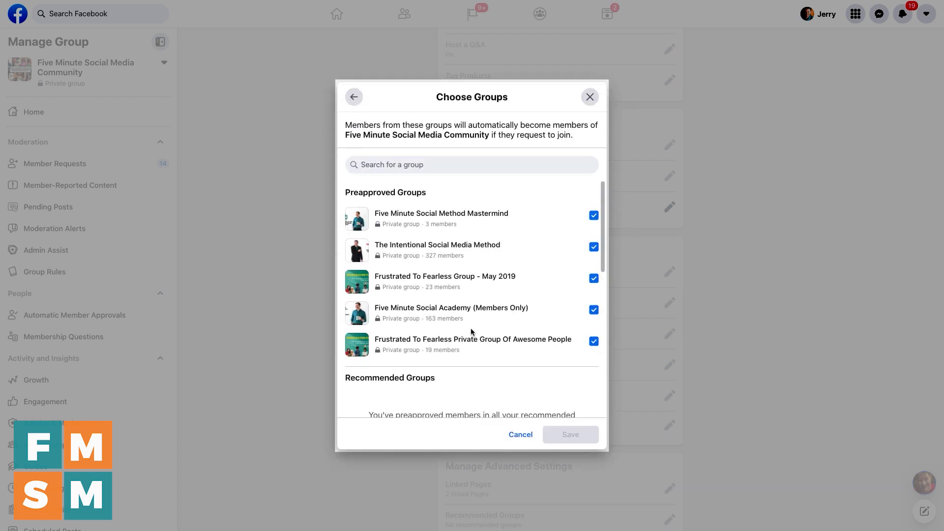
mouse_move(514, 374)
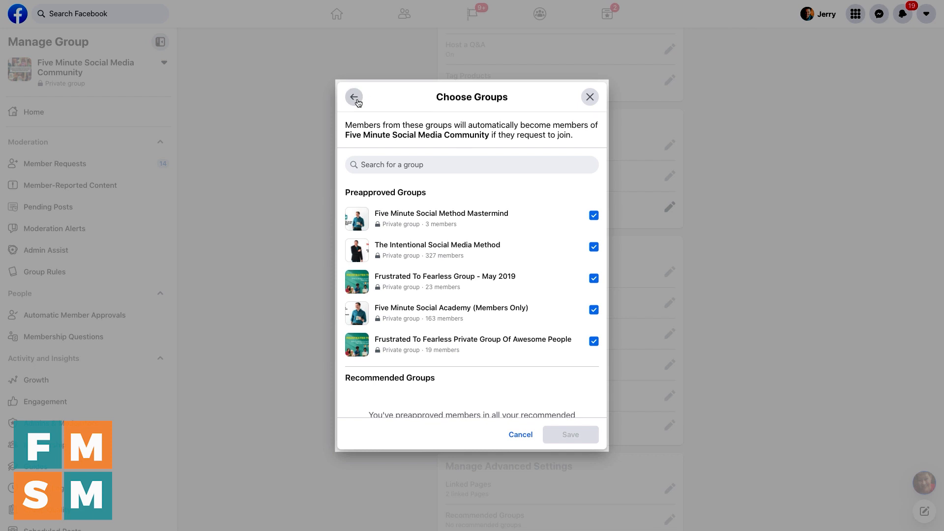
click(354, 98)
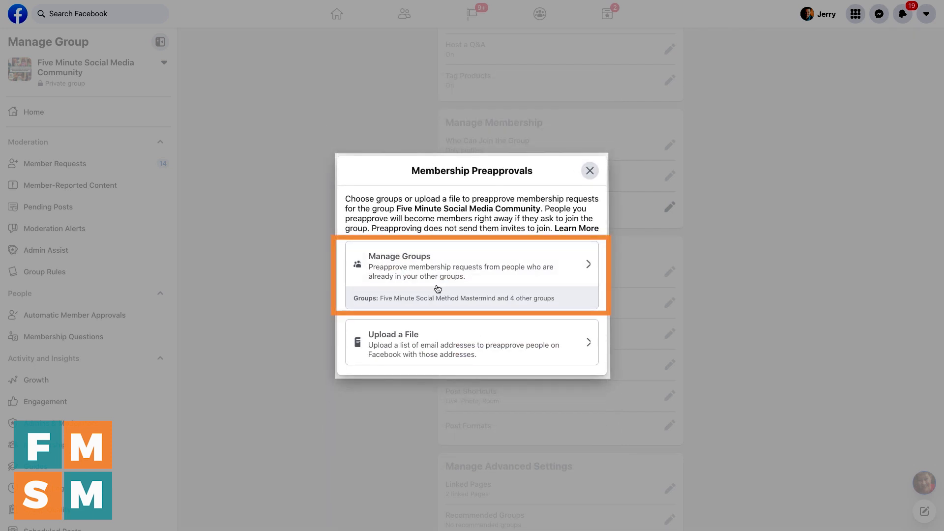
mouse_move(385, 340)
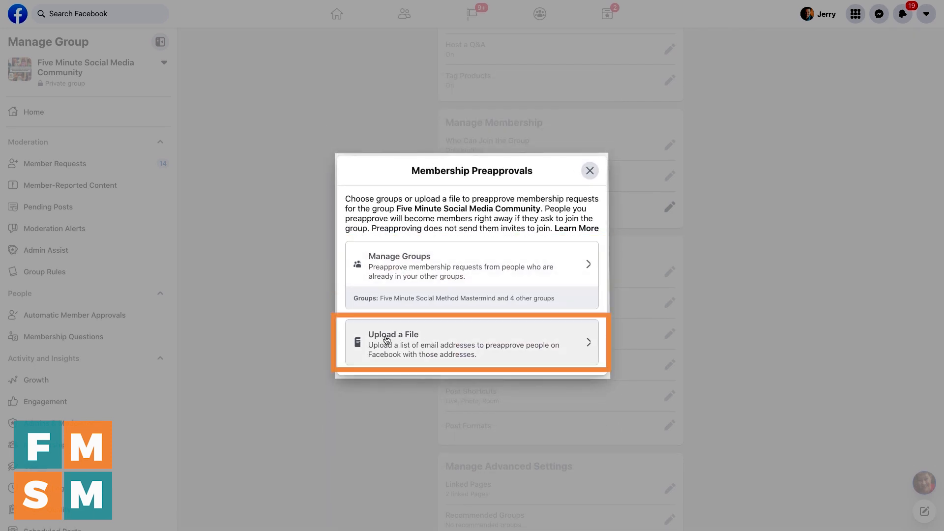
mouse_move(426, 343)
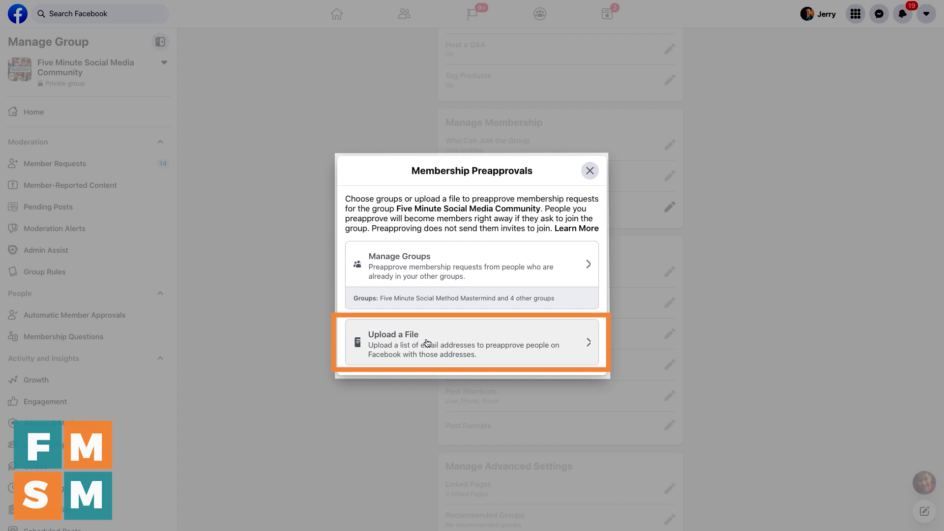
mouse_move(452, 354)
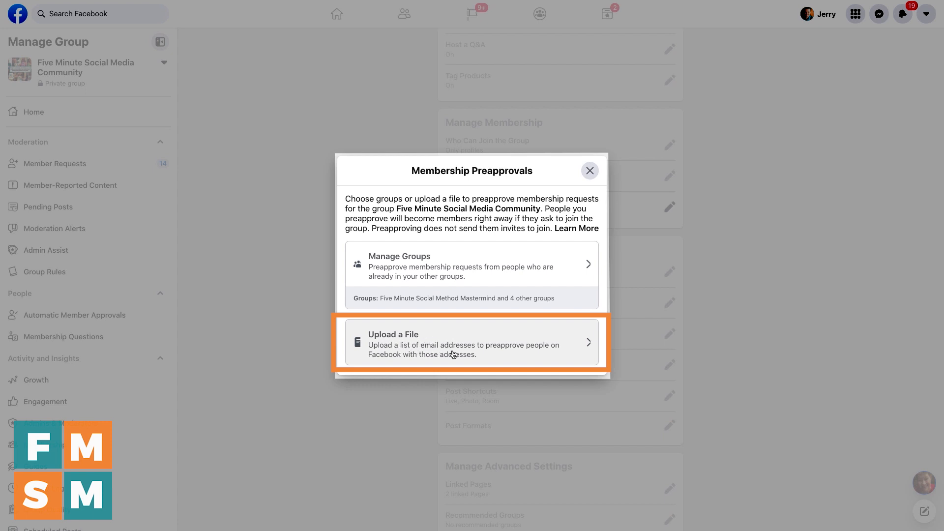
mouse_move(520, 351)
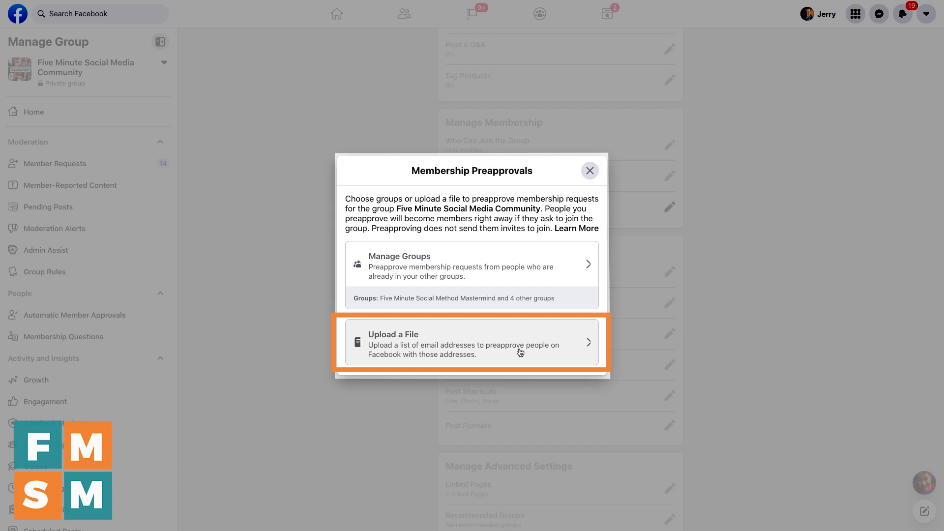
mouse_move(513, 353)
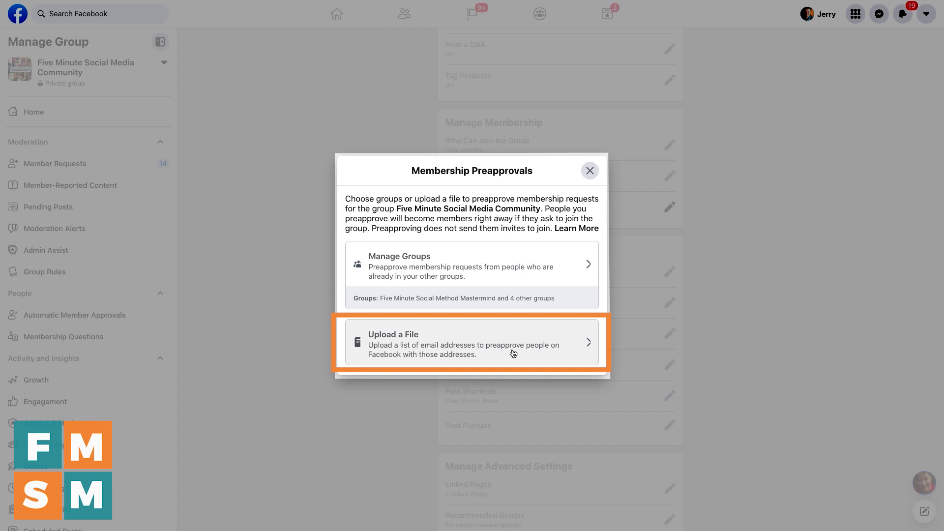
mouse_move(597, 188)
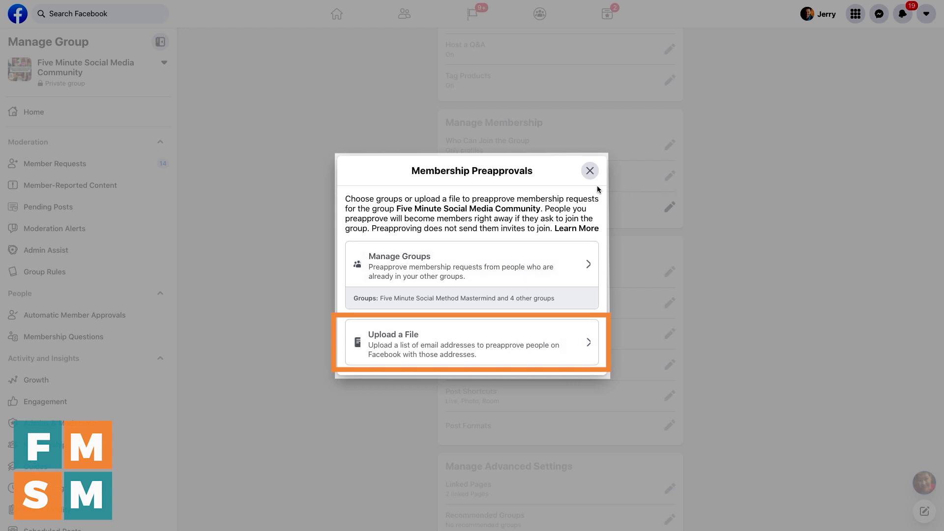
click(589, 170)
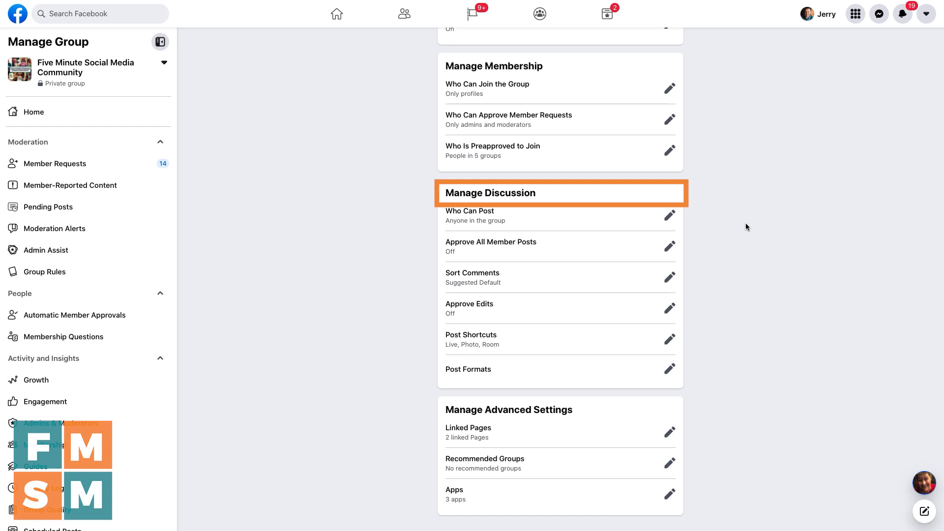
click(668, 215)
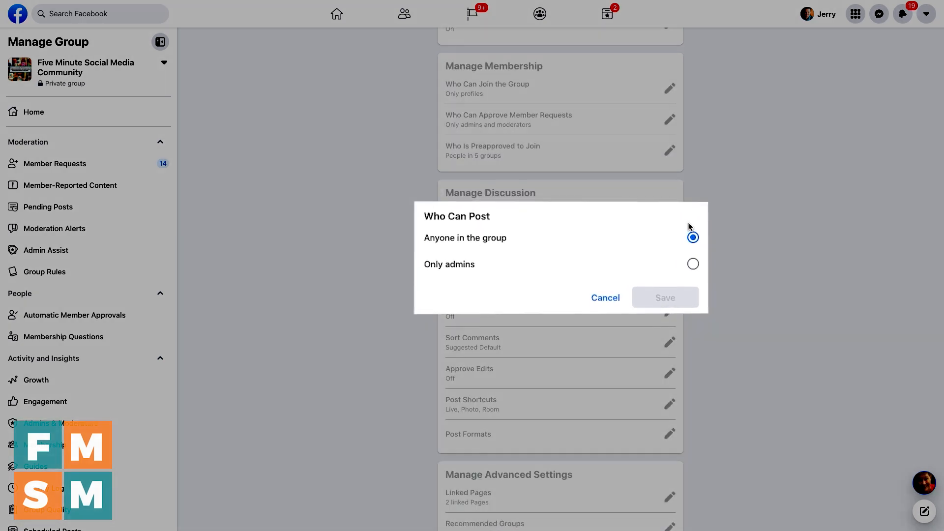
mouse_move(550, 245)
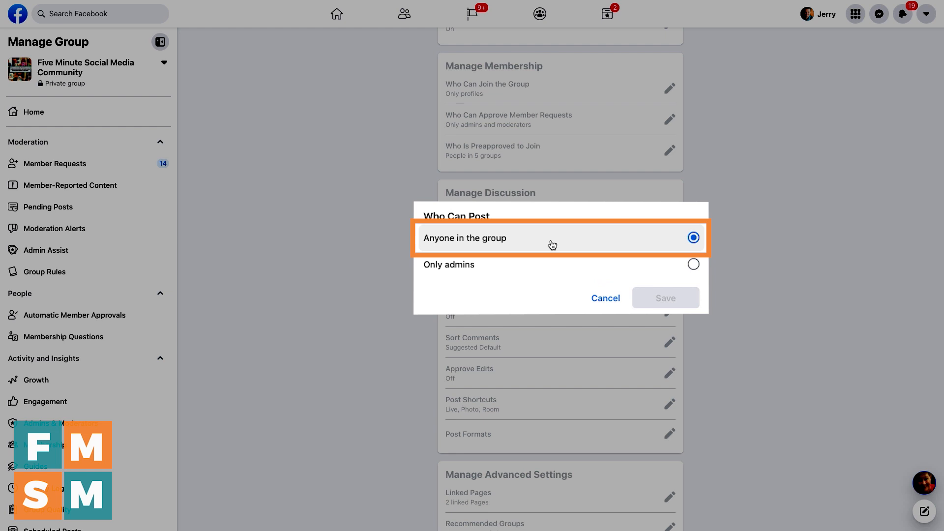
mouse_move(507, 267)
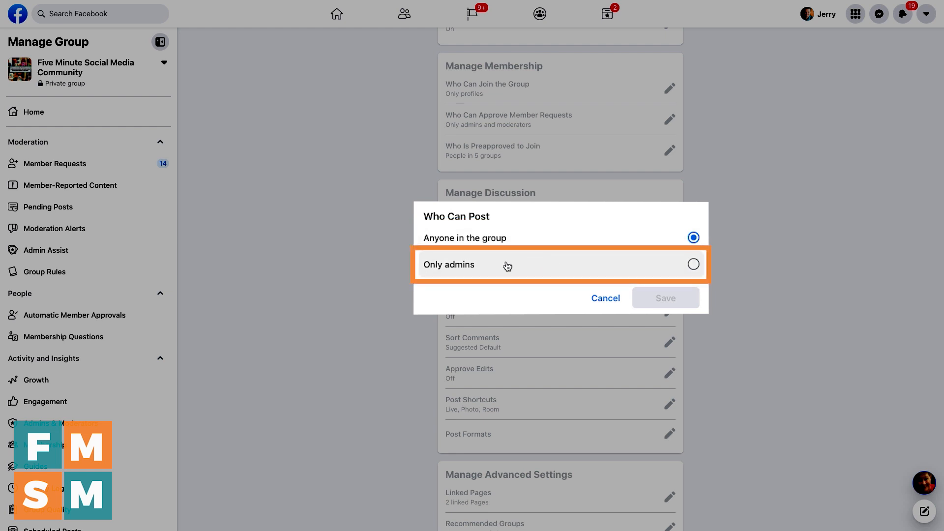
mouse_move(522, 266)
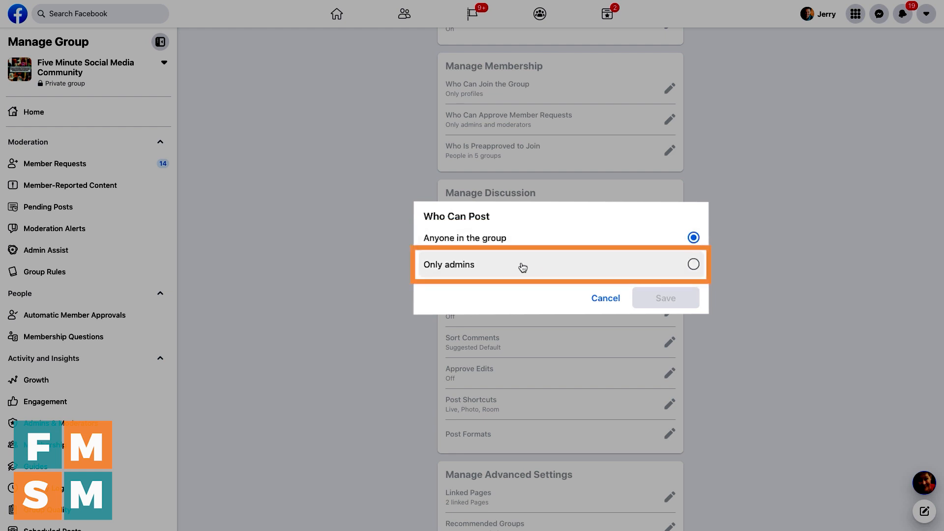
mouse_move(548, 264)
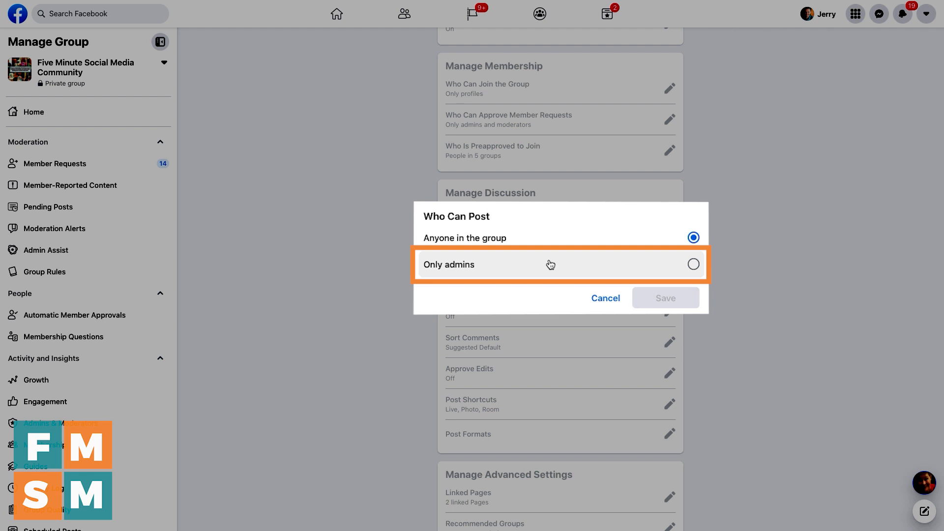
mouse_move(598, 281)
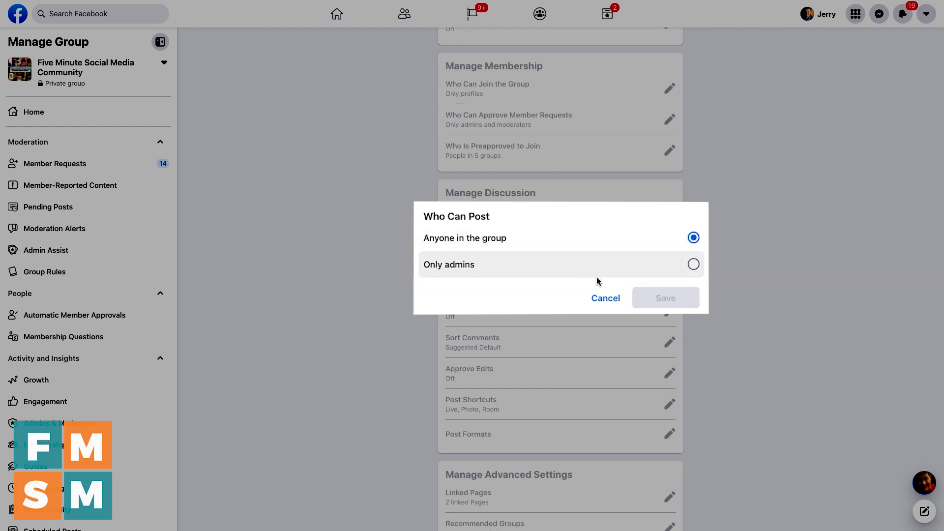
click(605, 297)
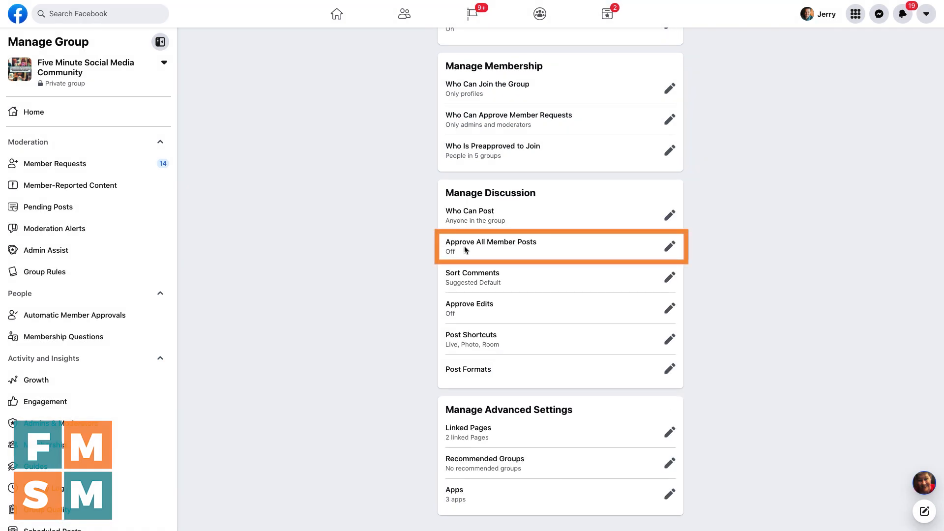
click(668, 246)
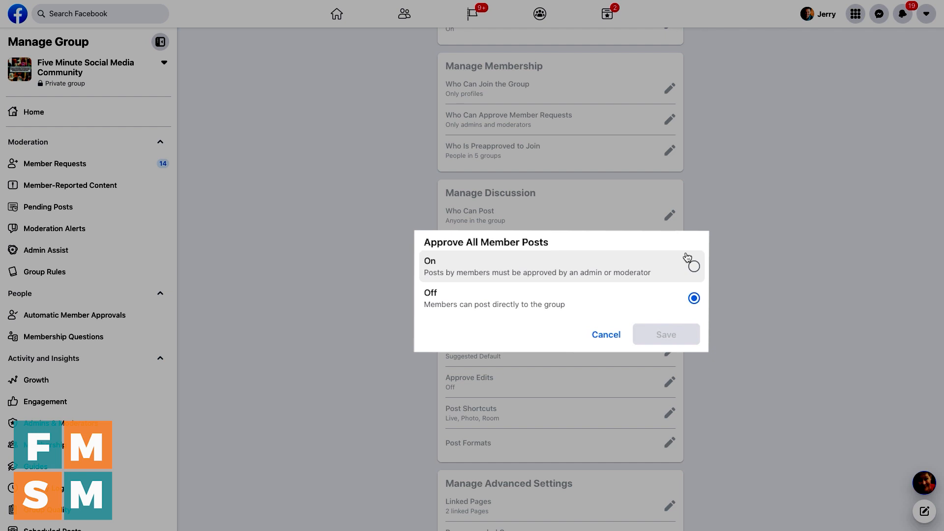
mouse_move(688, 323)
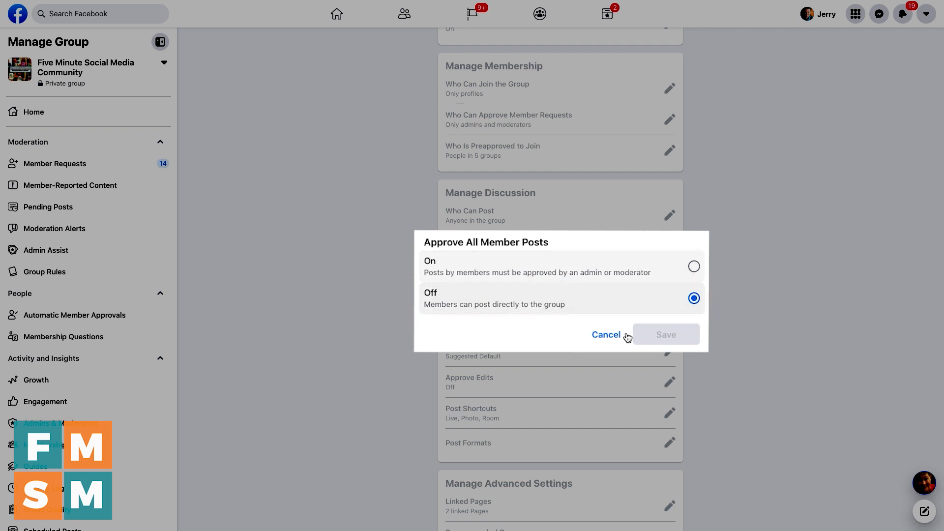
click(606, 335)
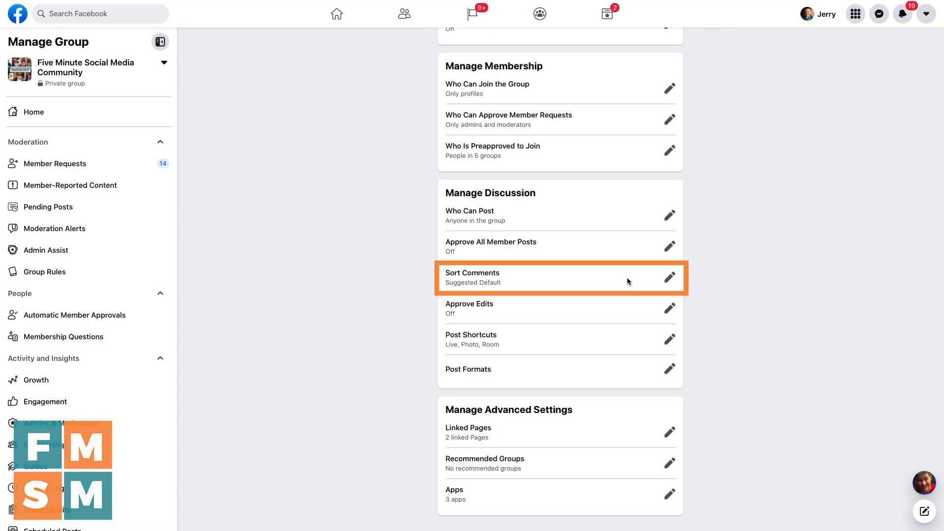
mouse_move(667, 285)
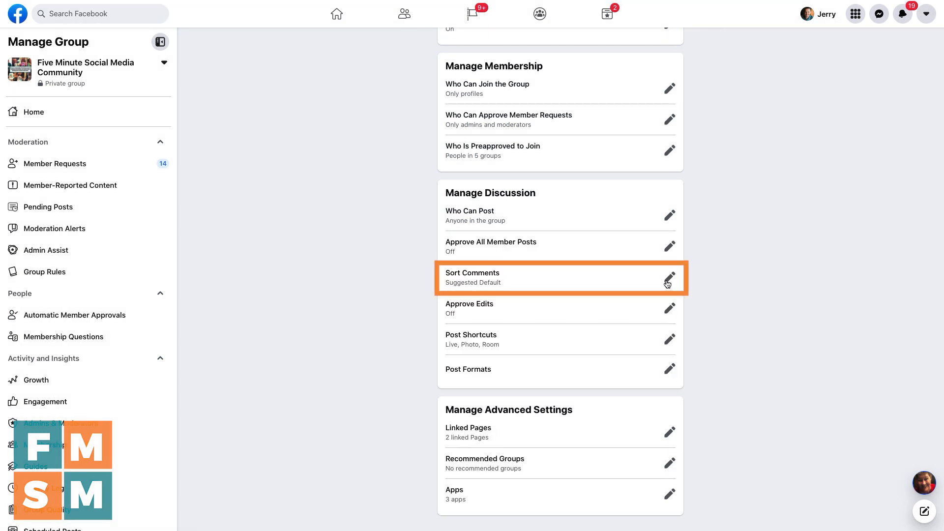
Bring up the Sort Comments editor with Suggested Default, Most Recent and All Comments.
click(669, 280)
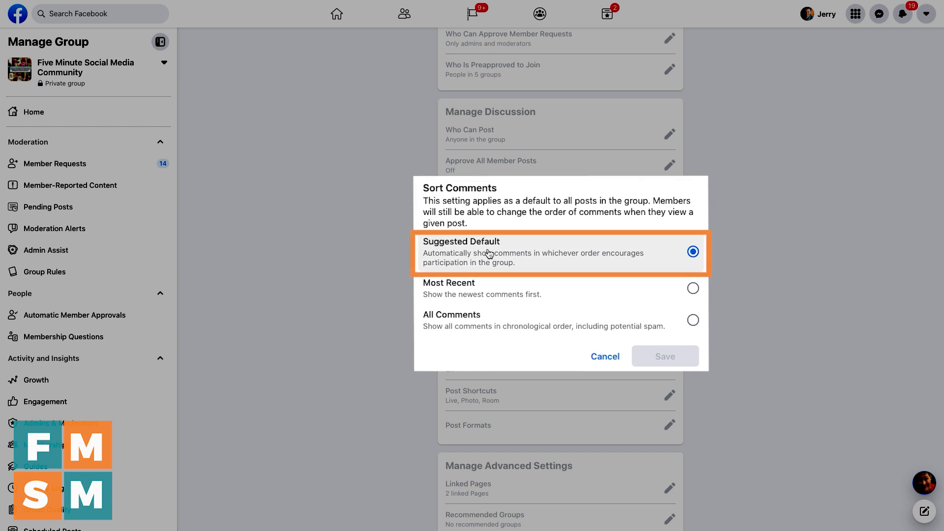
mouse_move(465, 267)
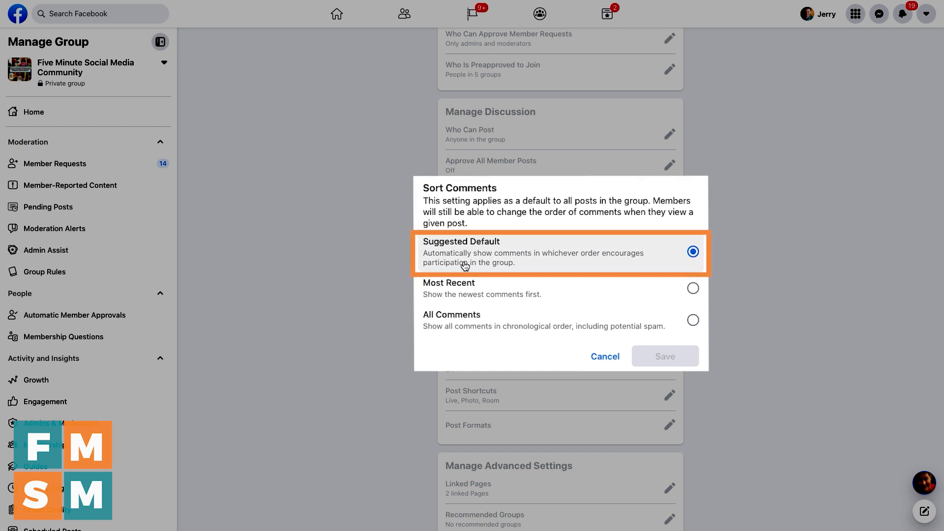
mouse_move(551, 264)
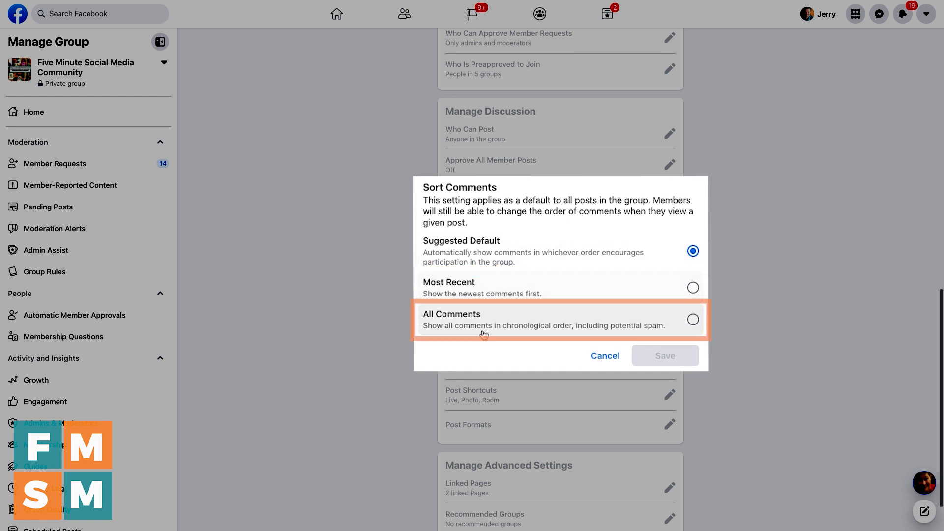
mouse_move(539, 329)
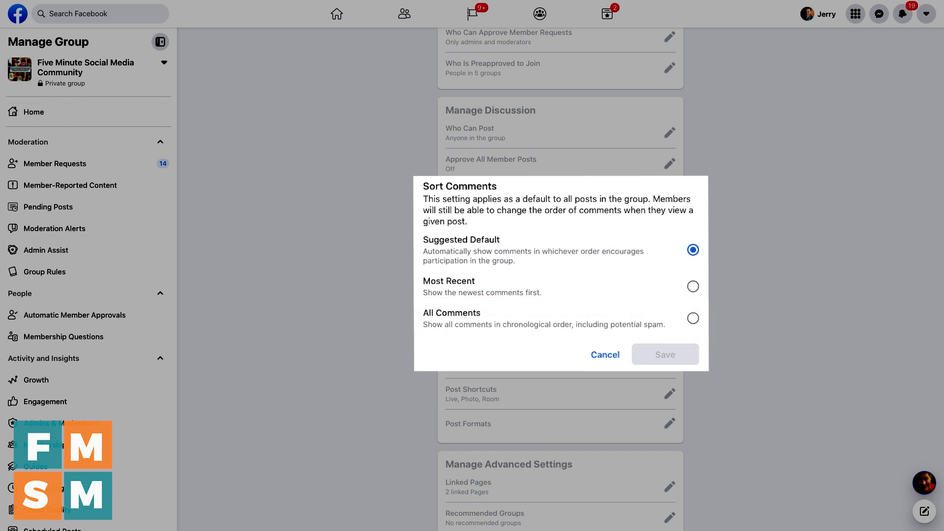
mouse_move(513, 341)
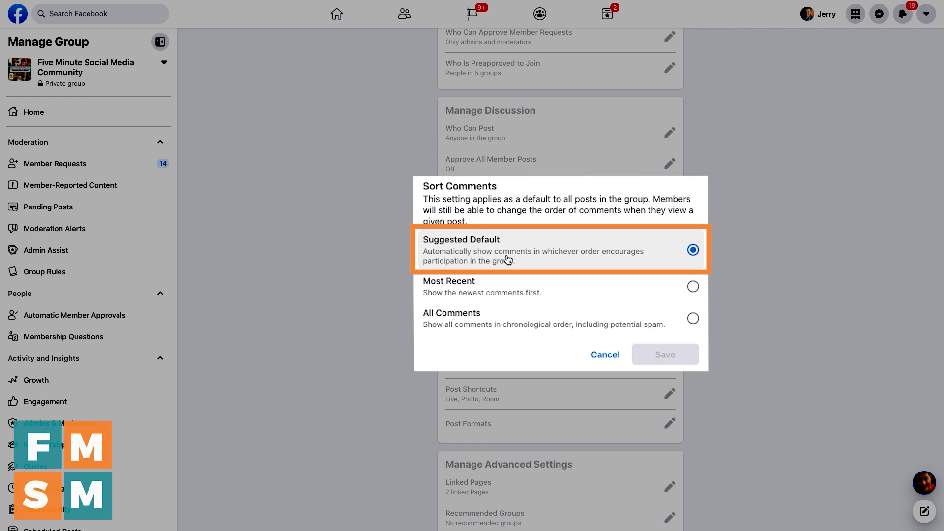
mouse_move(583, 298)
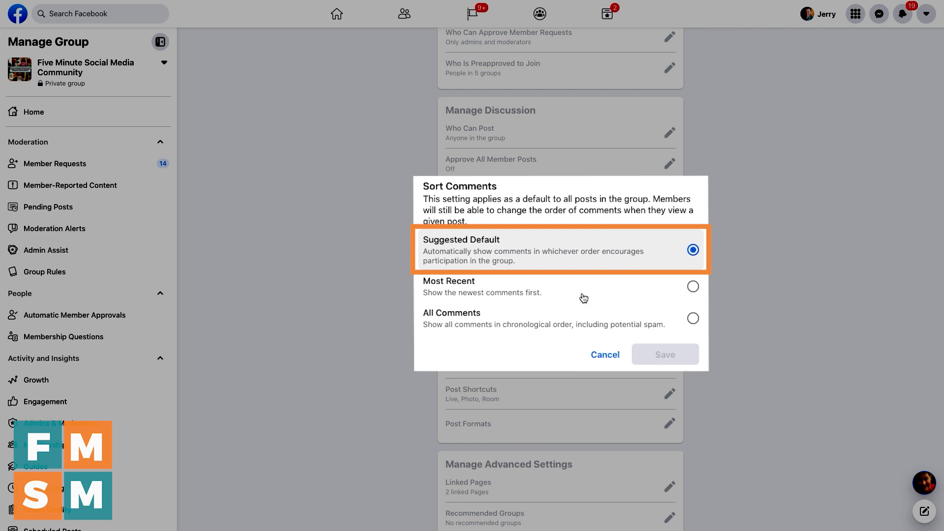
Cancel Sort Comments at Suggested Default and keep Approve Edits set to Off.
click(604, 355)
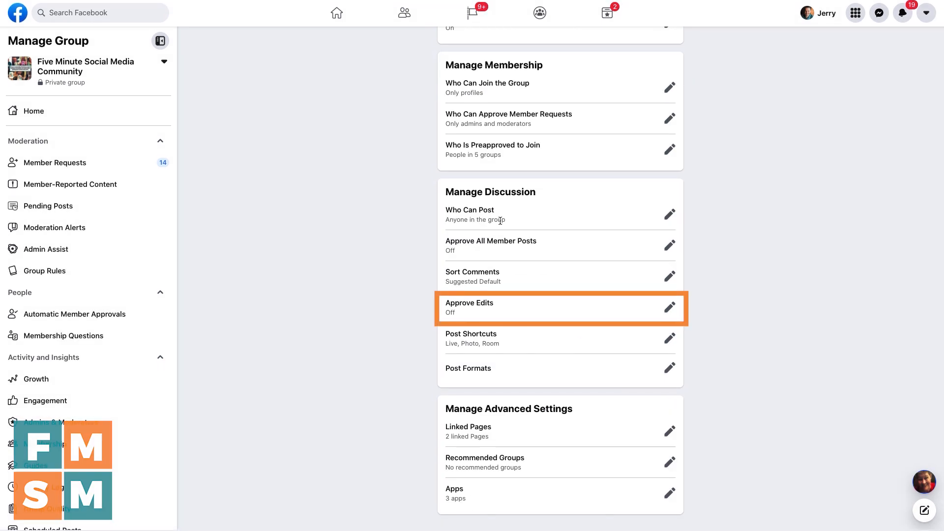
mouse_move(670, 306)
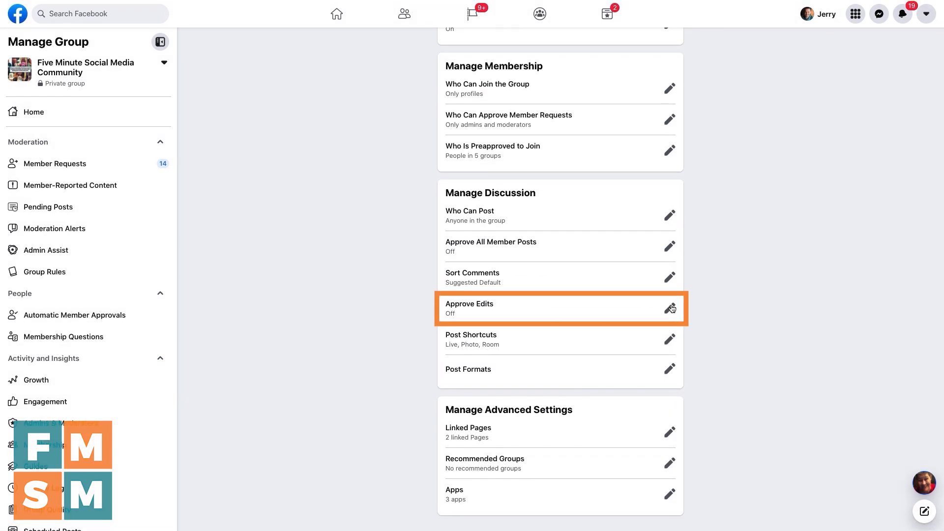
click(670, 307)
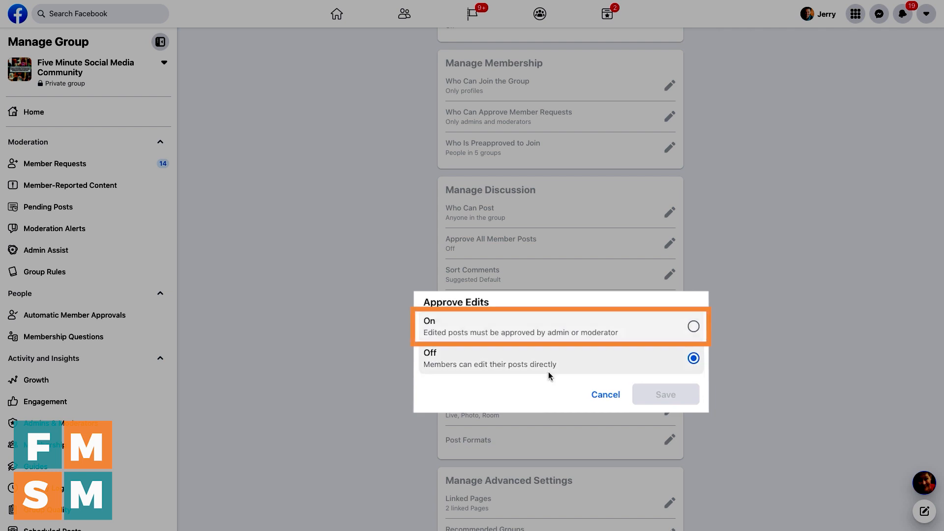
click(547, 358)
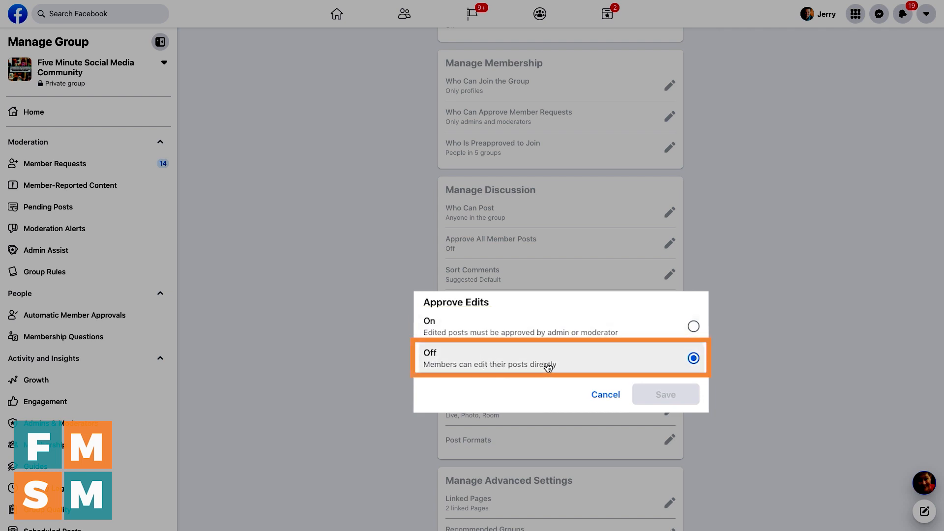
mouse_move(544, 365)
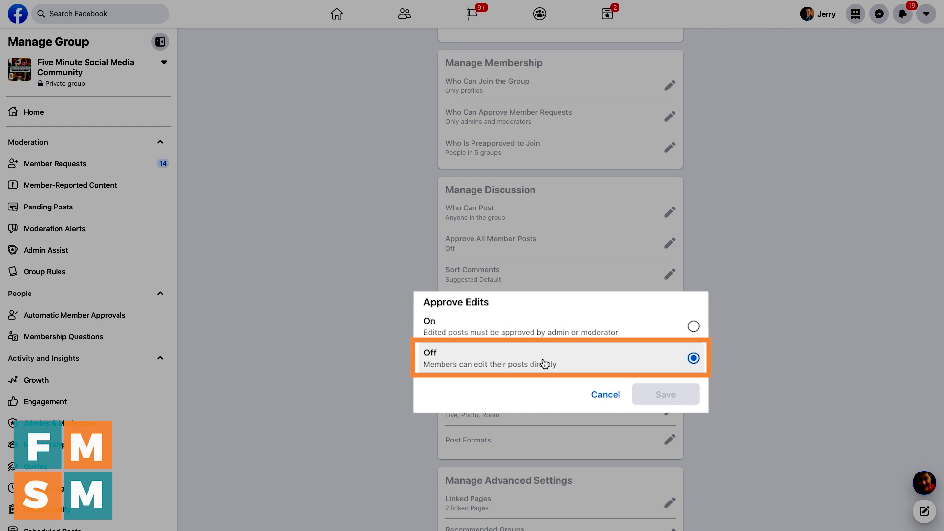
mouse_move(605, 394)
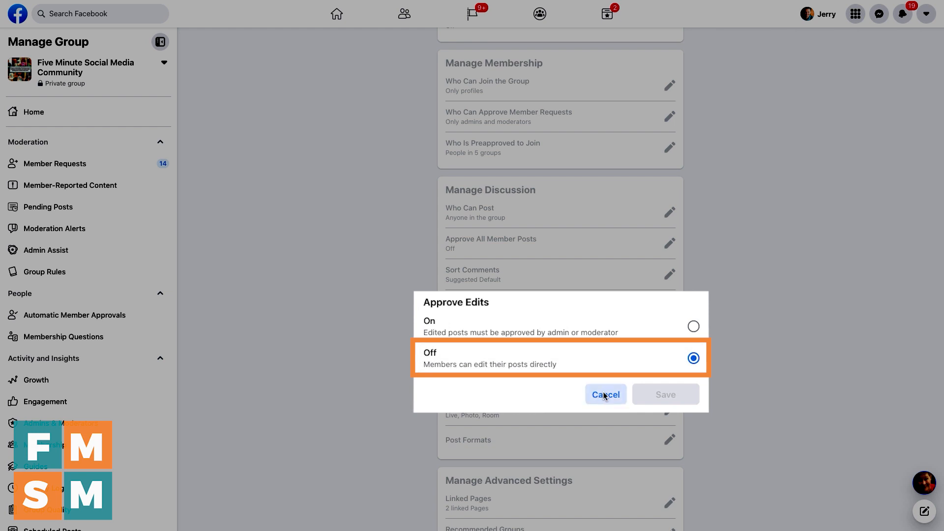
Cancel Approve Edits, preview shortcuts in the group's post composer, then bring up Post Shortcuts.
click(604, 395)
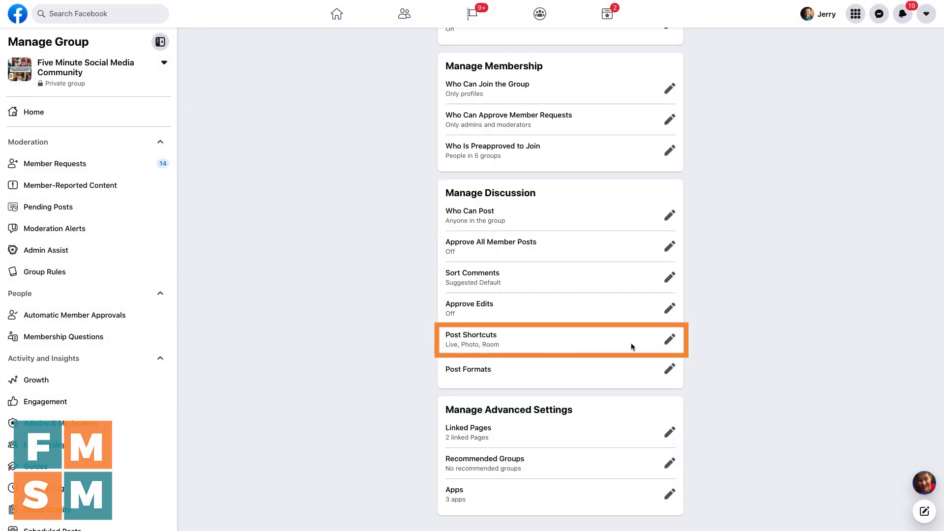
mouse_move(669, 342)
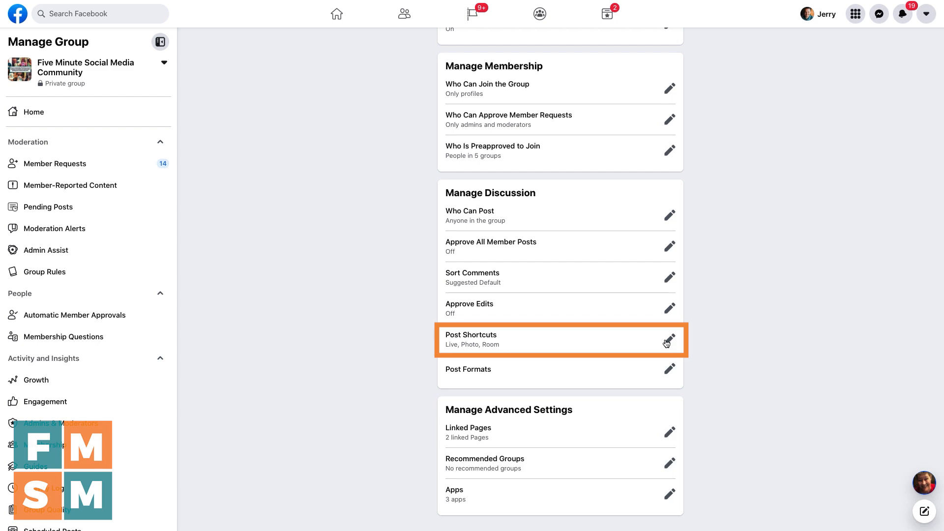
scroll(up, 3)
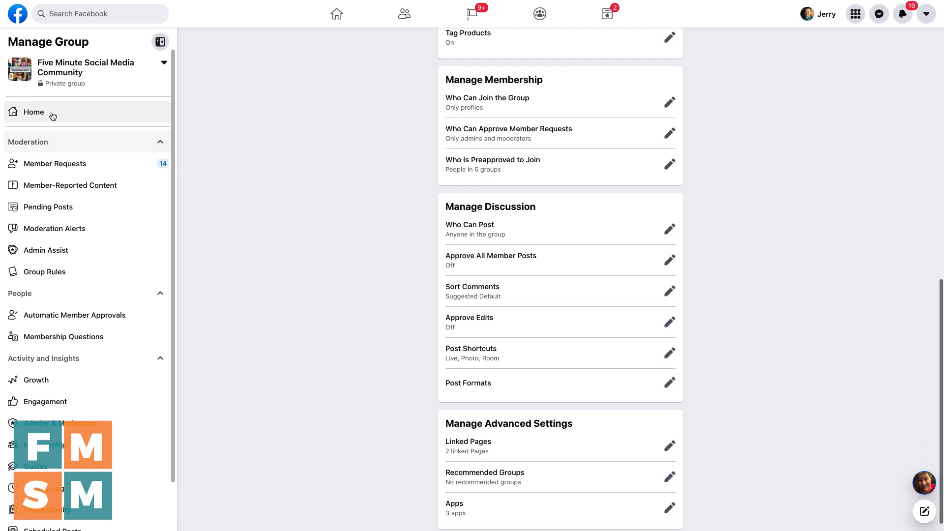
click(33, 113)
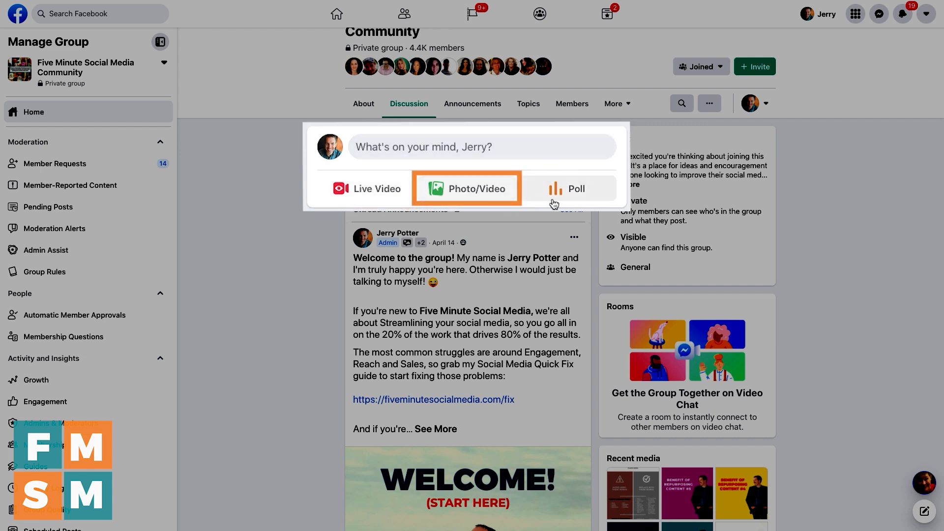
click(466, 189)
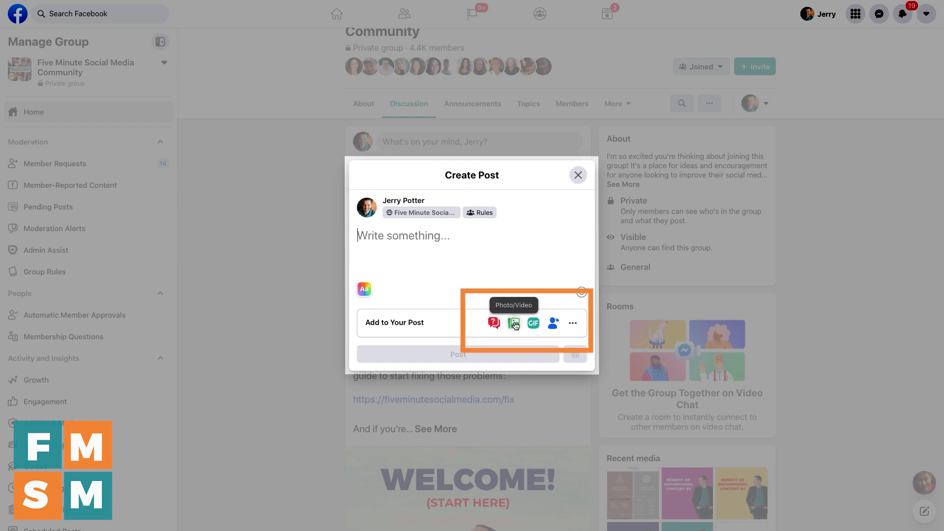
click(572, 323)
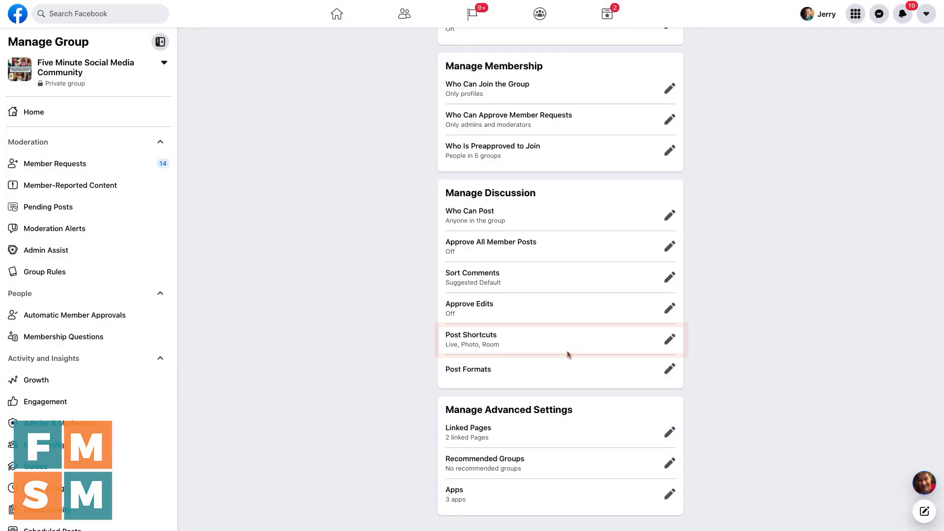
click(668, 339)
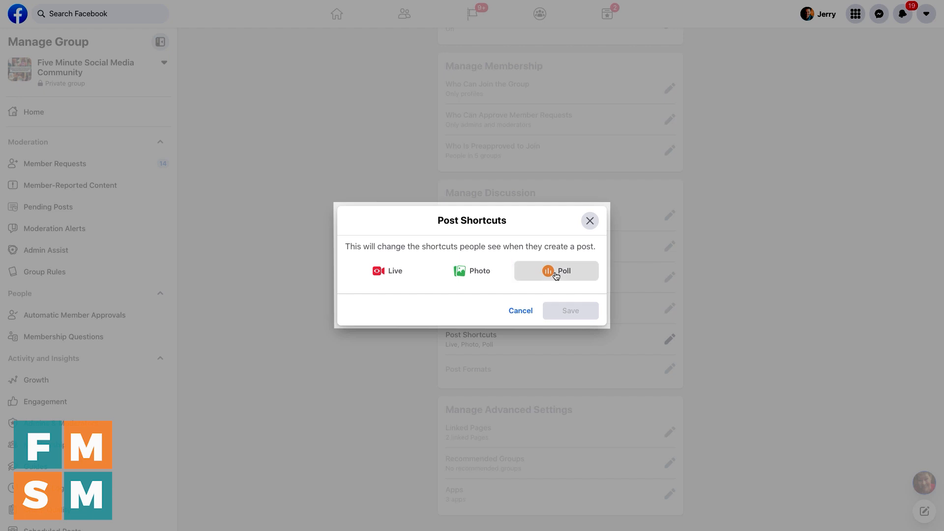
Try removing and restoring the Live shortcut, then leave Live, Photo, Poll unsaved.
click(556, 270)
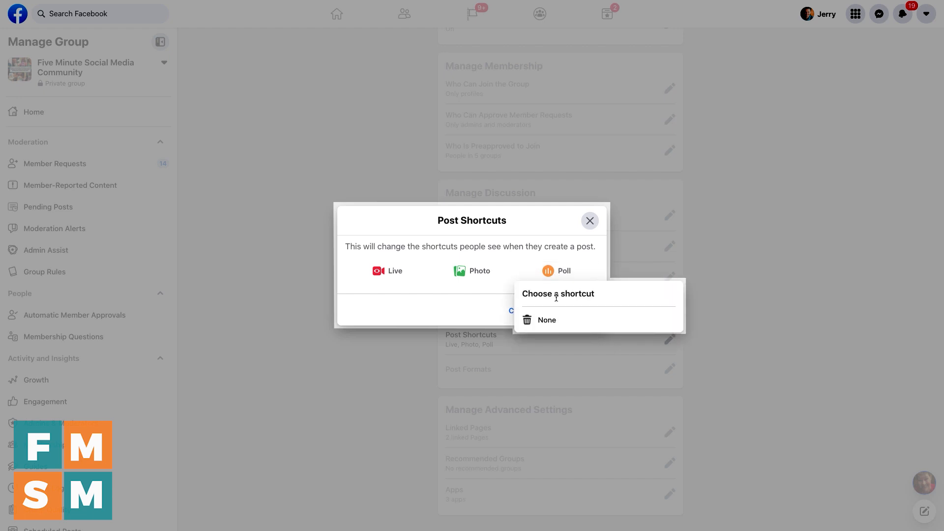
mouse_move(547, 320)
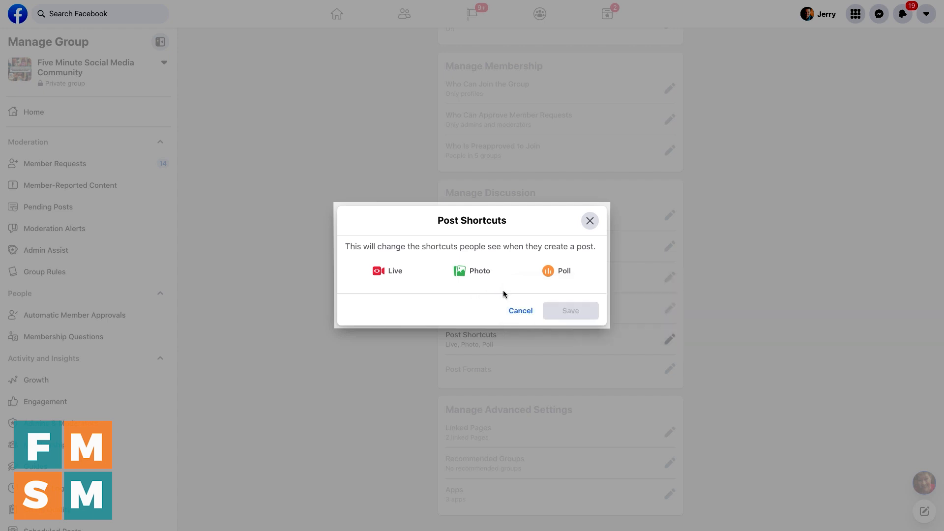
click(388, 271)
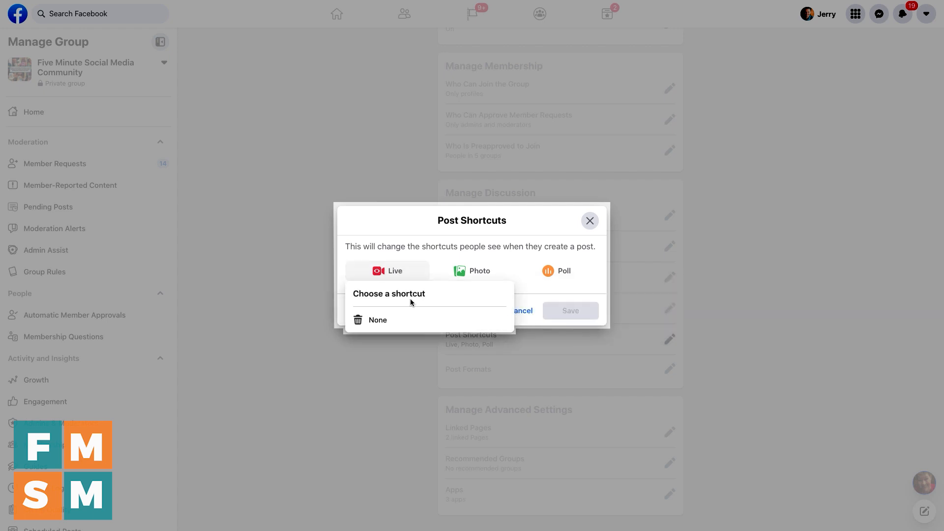
click(378, 320)
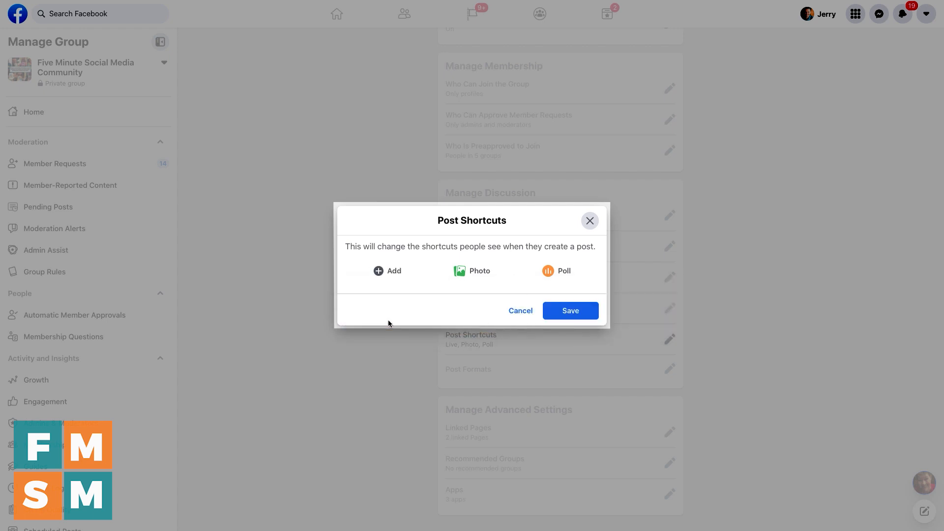
click(388, 270)
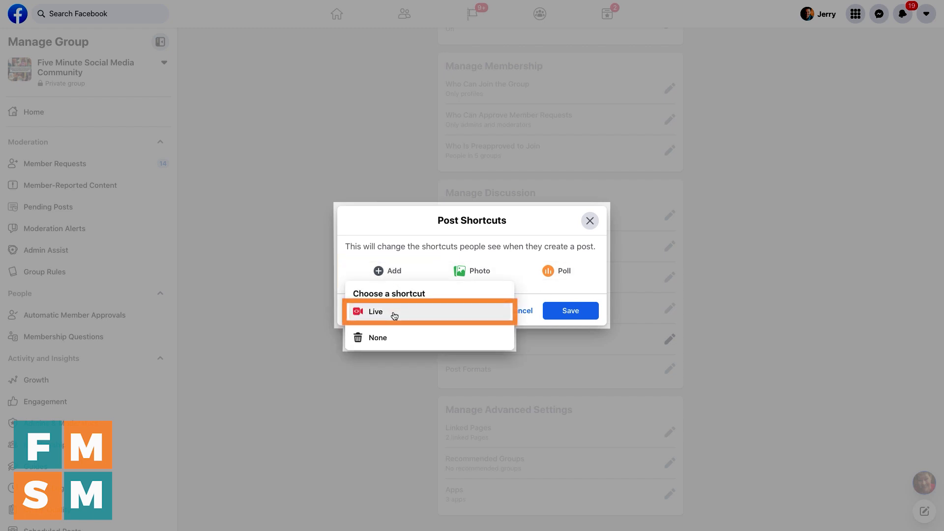
click(375, 311)
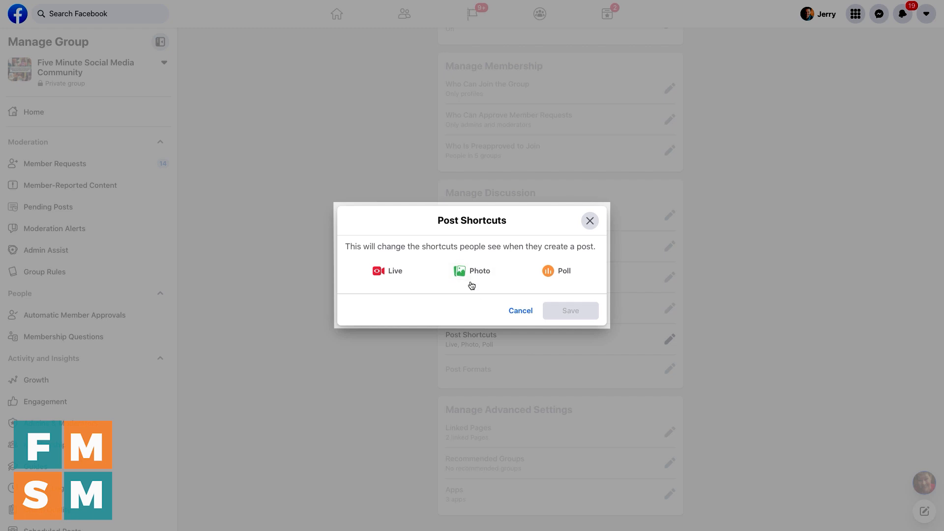
mouse_move(588, 261)
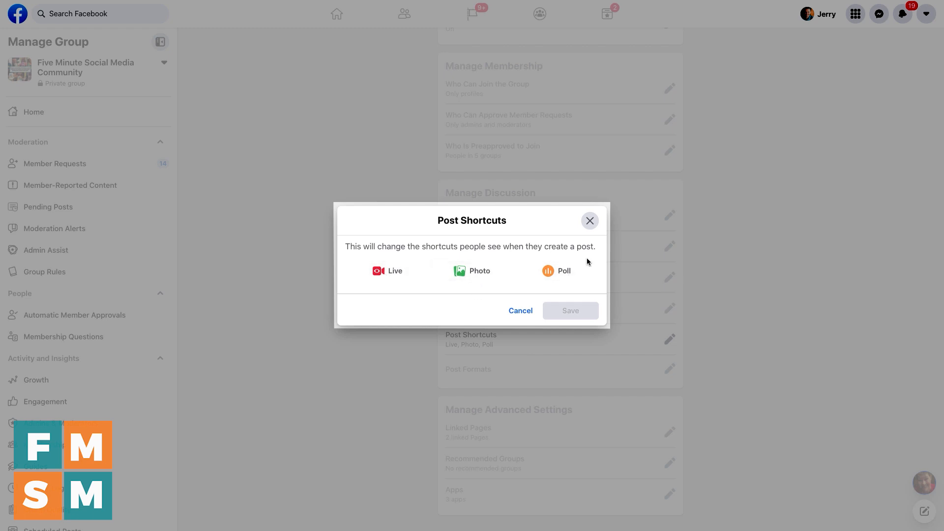
mouse_move(520, 309)
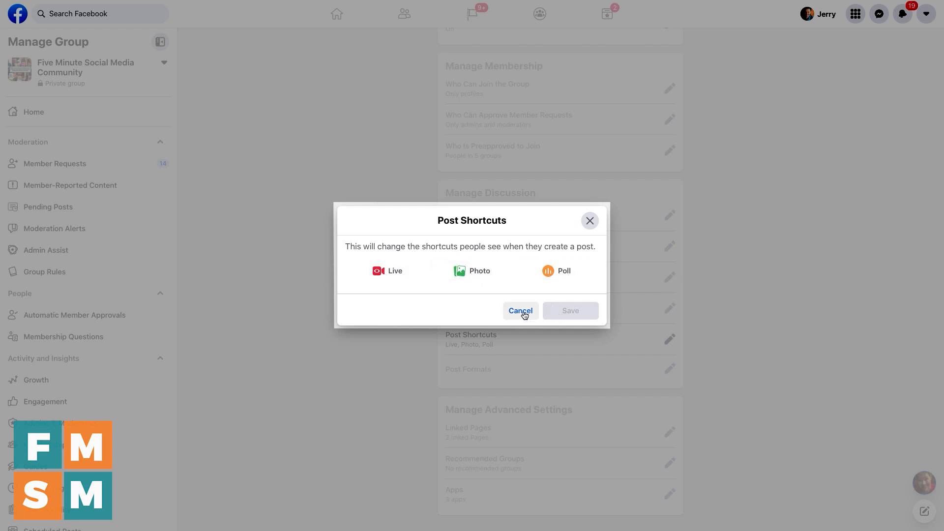
click(520, 310)
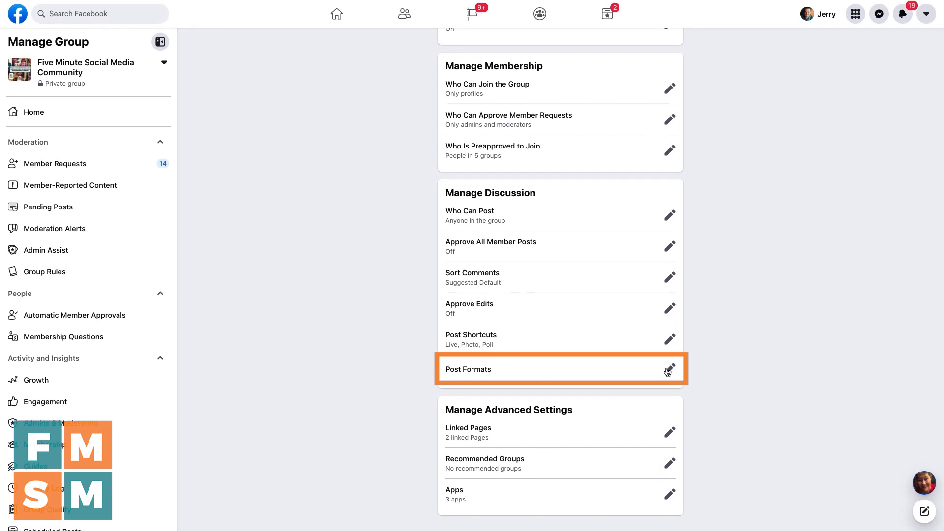
click(667, 369)
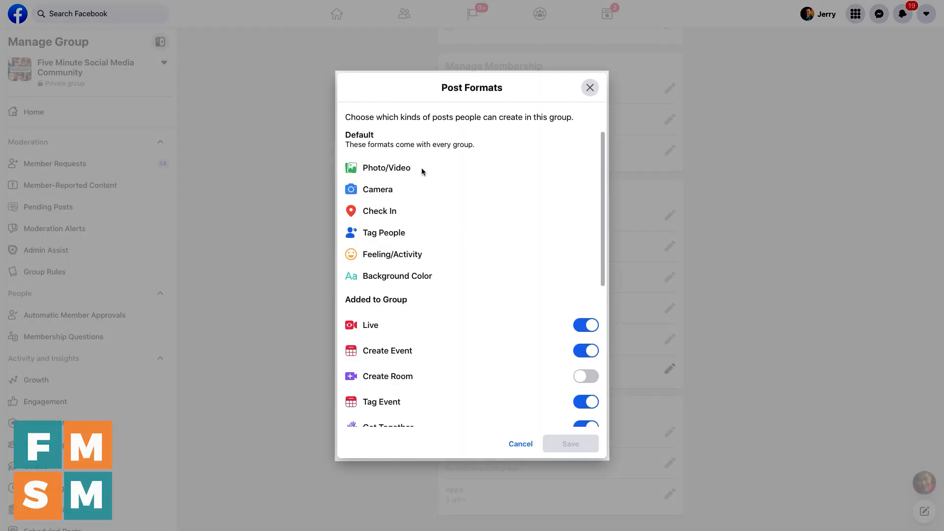
mouse_move(485, 321)
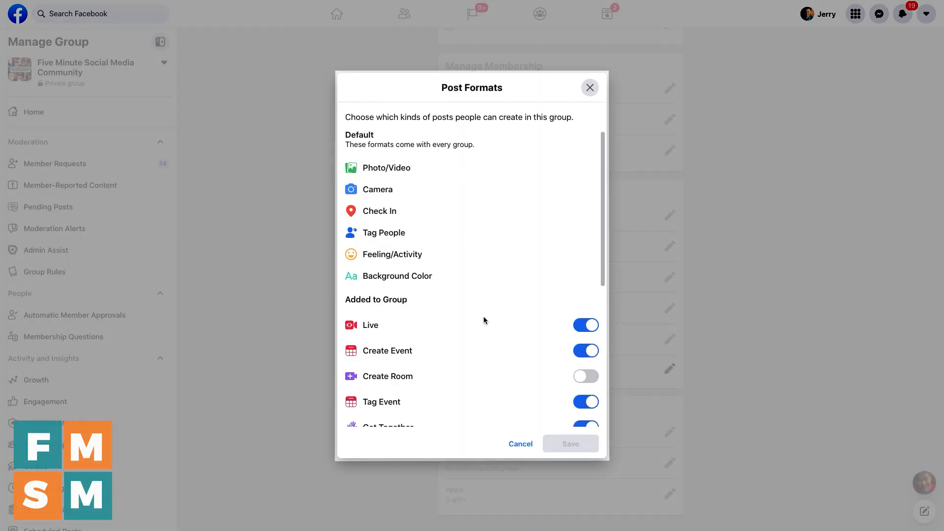
mouse_move(357, 175)
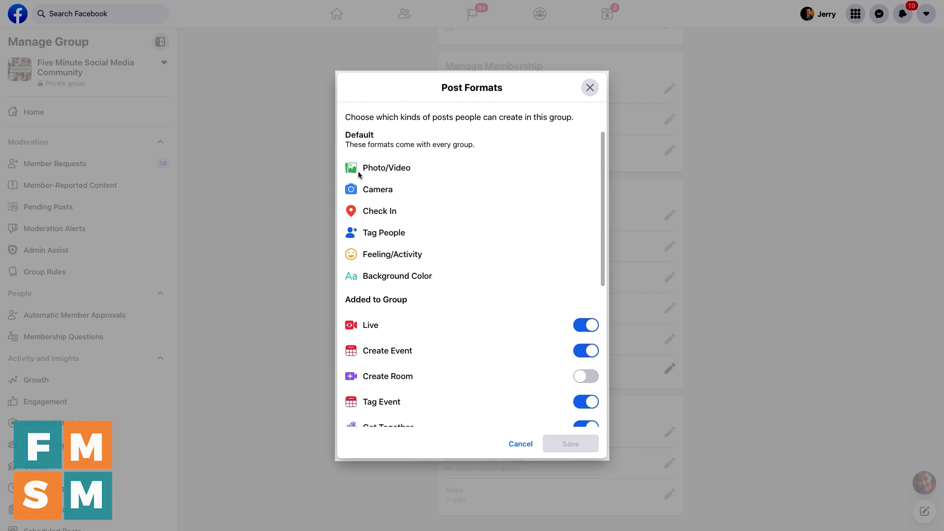
scroll(down, 3)
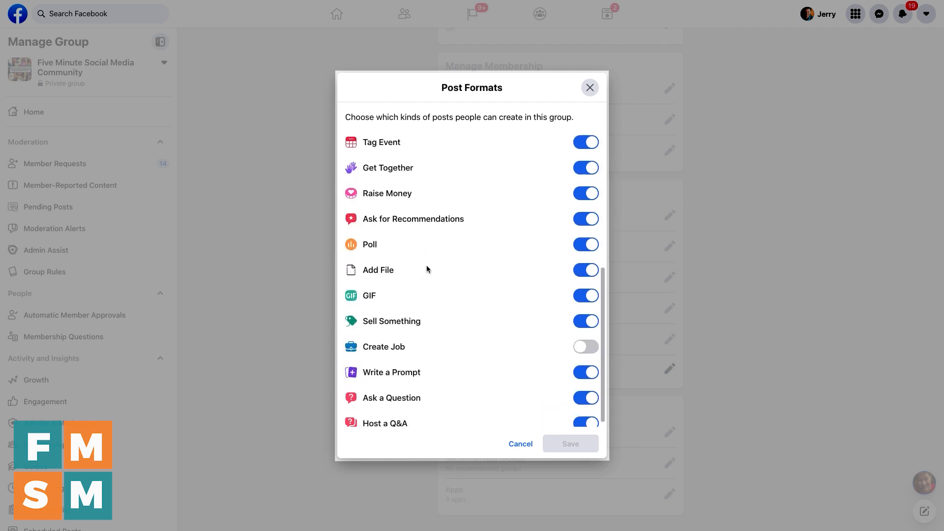
scroll(up, 3)
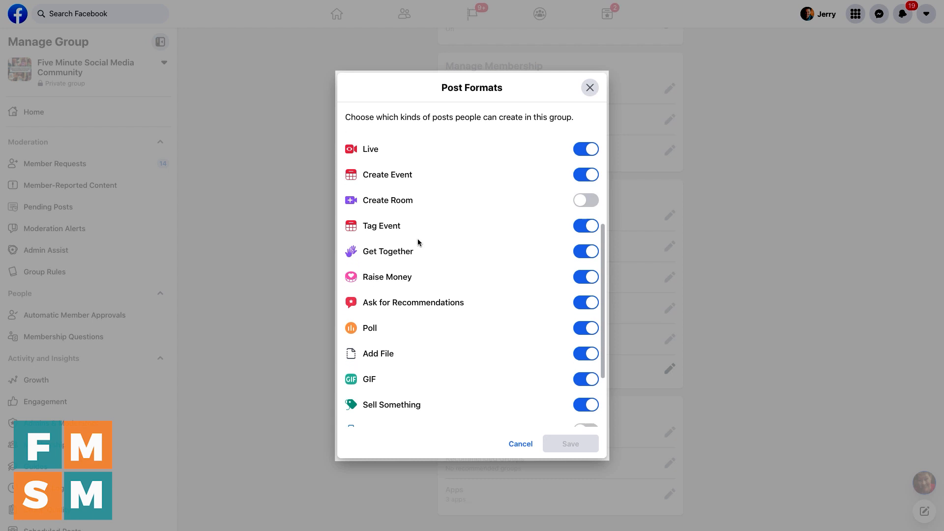
scroll(up, 3)
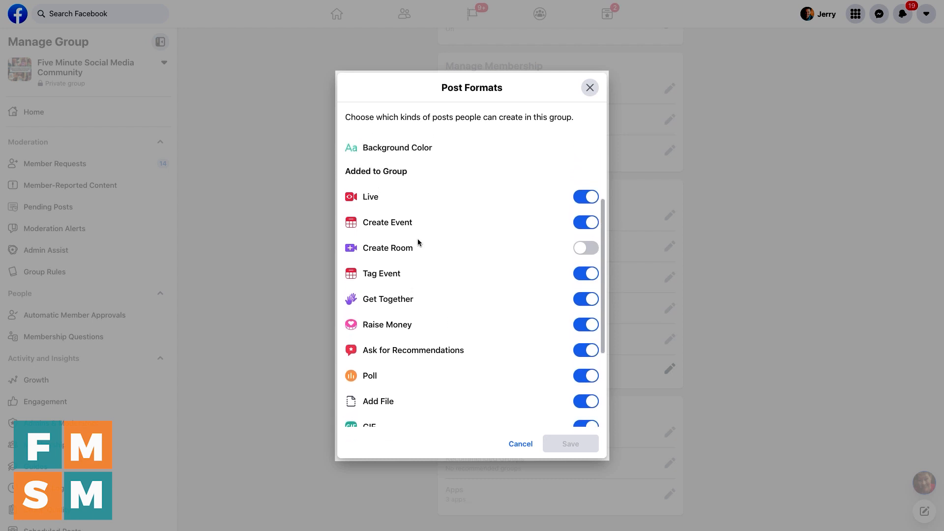
mouse_move(583, 201)
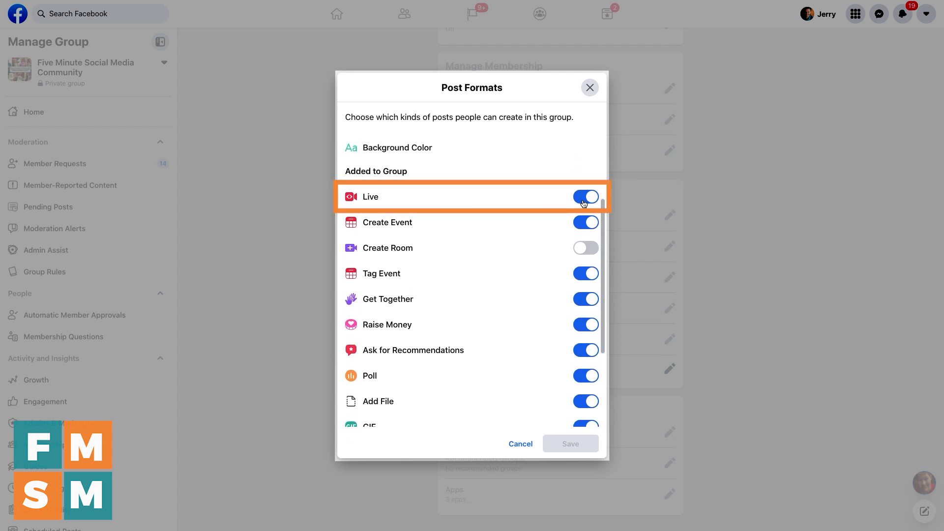
mouse_move(455, 272)
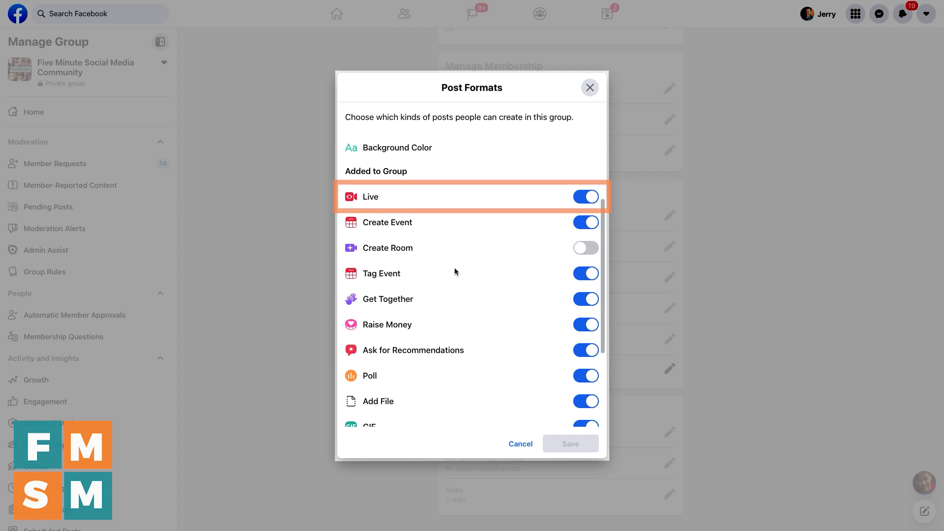
scroll(down, 3)
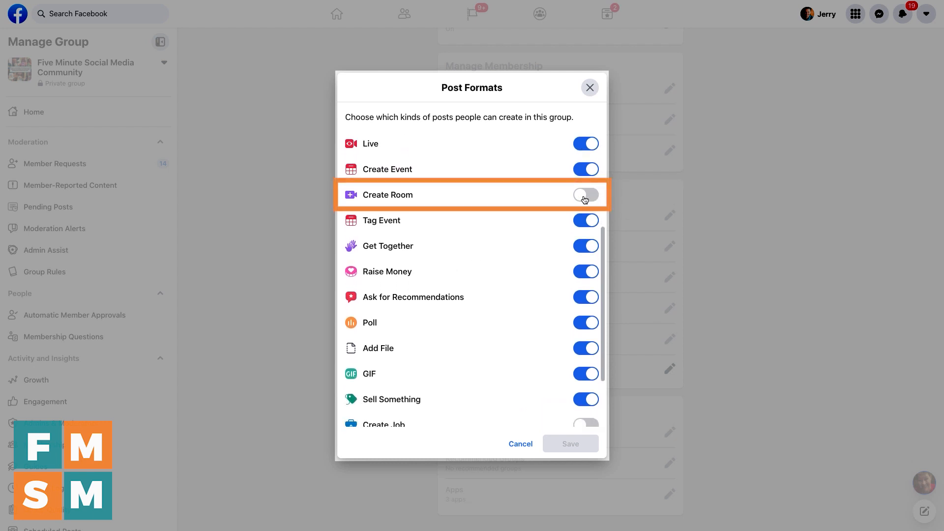
scroll(down, 3)
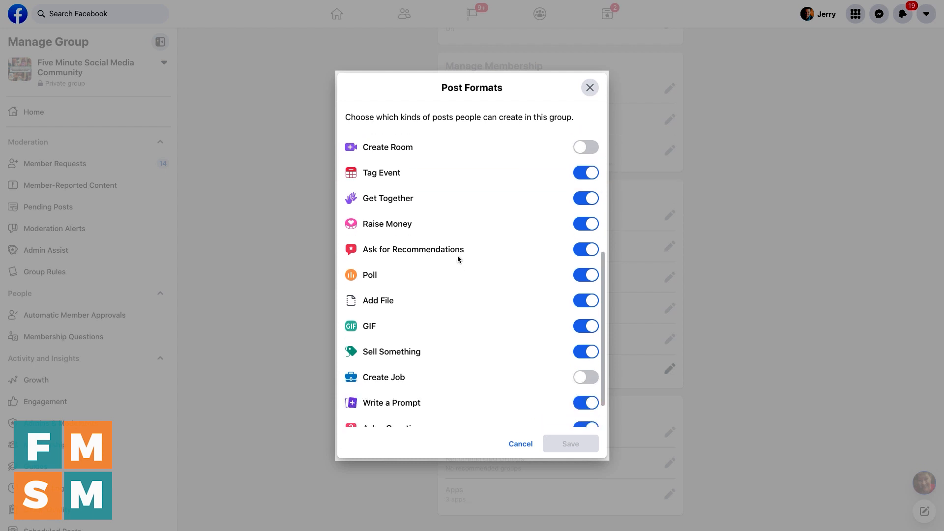
scroll(down, 3)
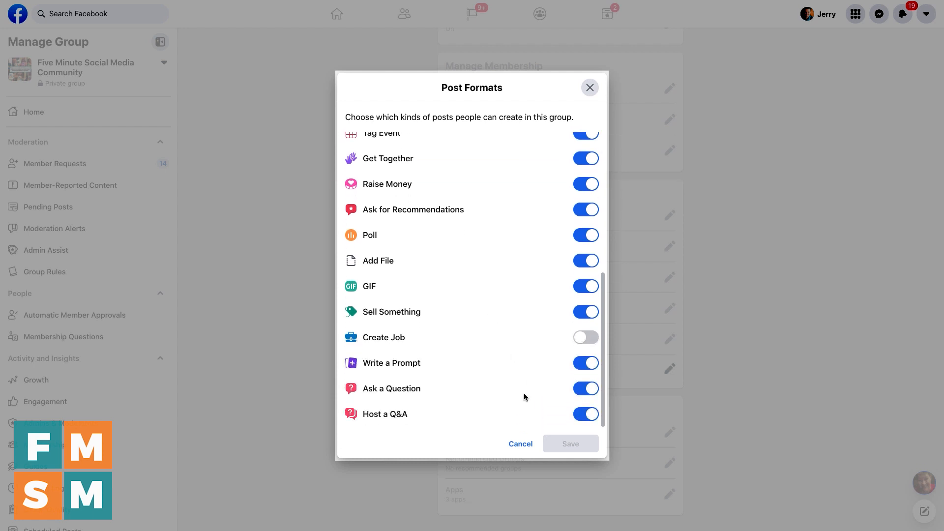
mouse_move(499, 367)
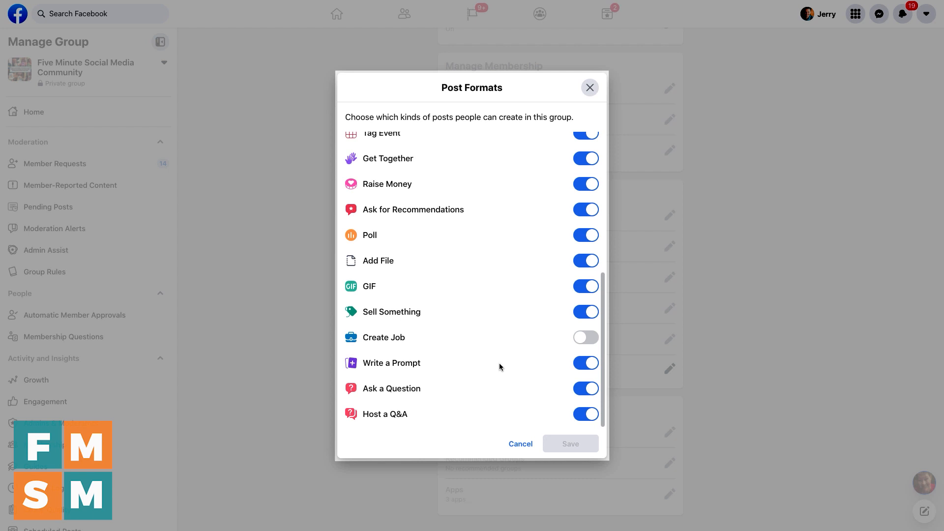
click(519, 443)
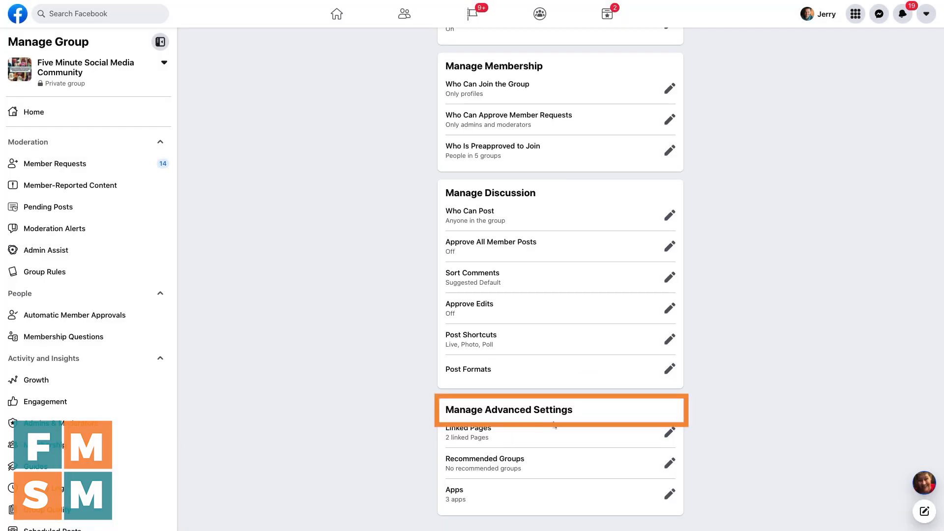
click(670, 430)
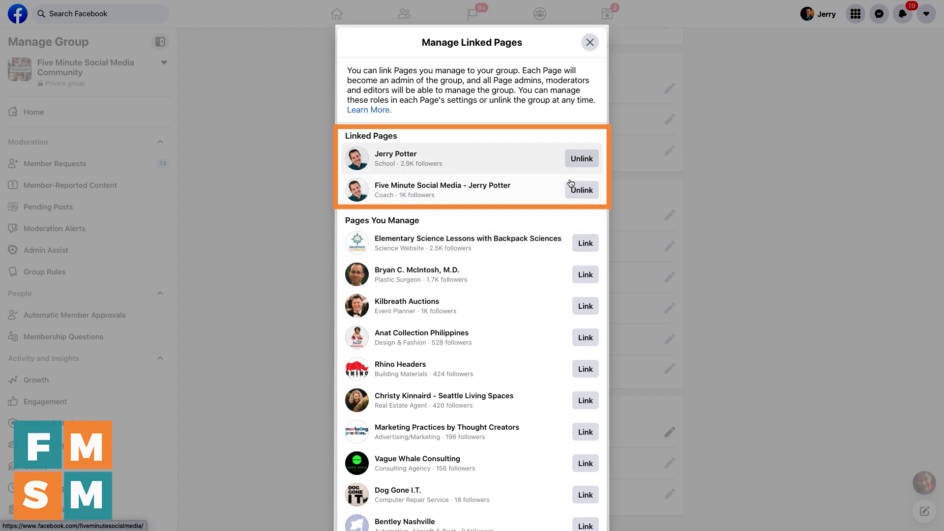
mouse_move(409, 163)
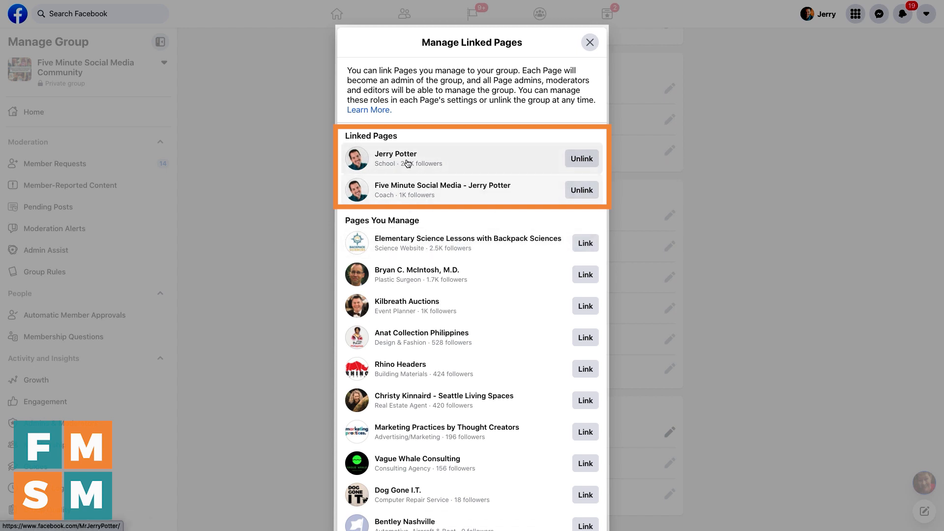
click(589, 42)
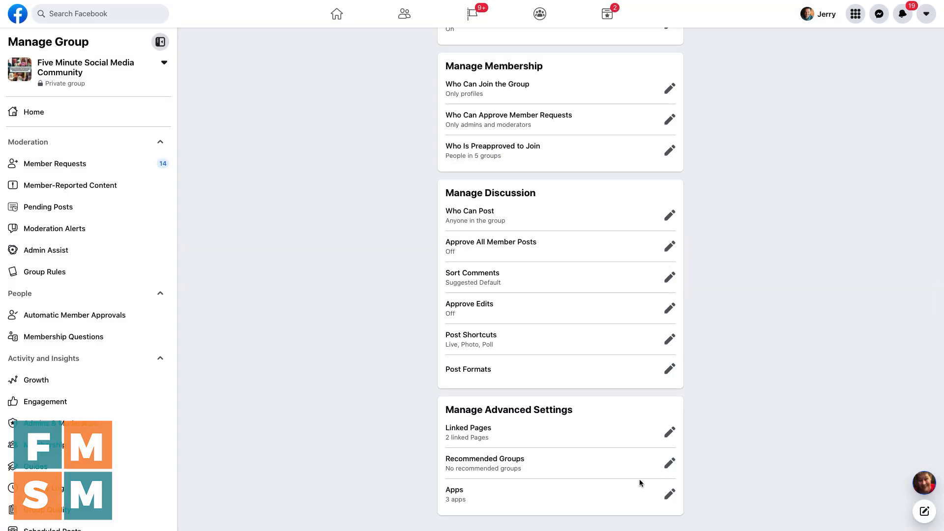
click(668, 463)
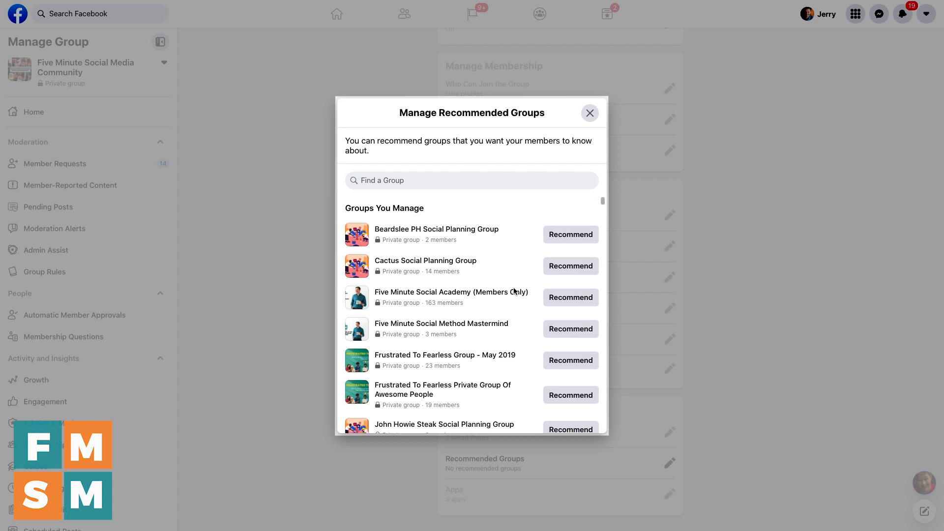
click(589, 113)
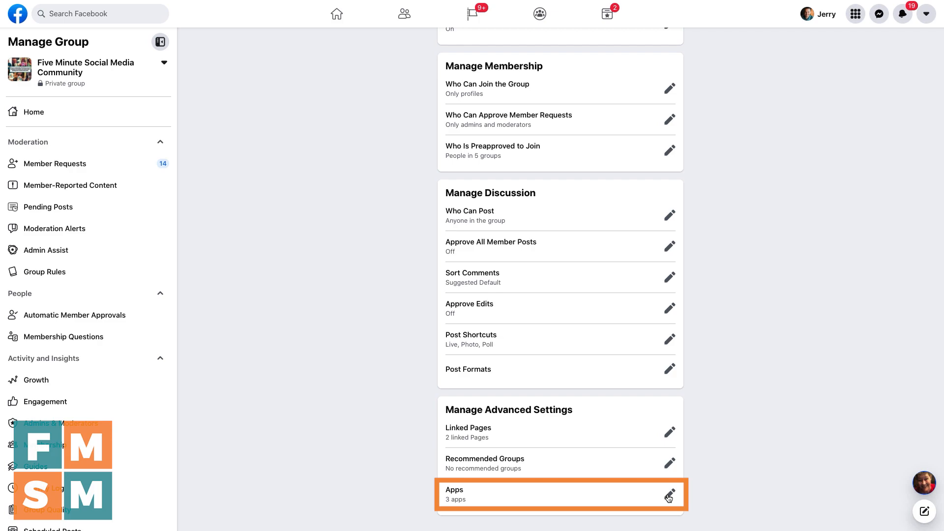
Show the group's active apps: Agorapulse, BeLive and Restream.io.
click(669, 499)
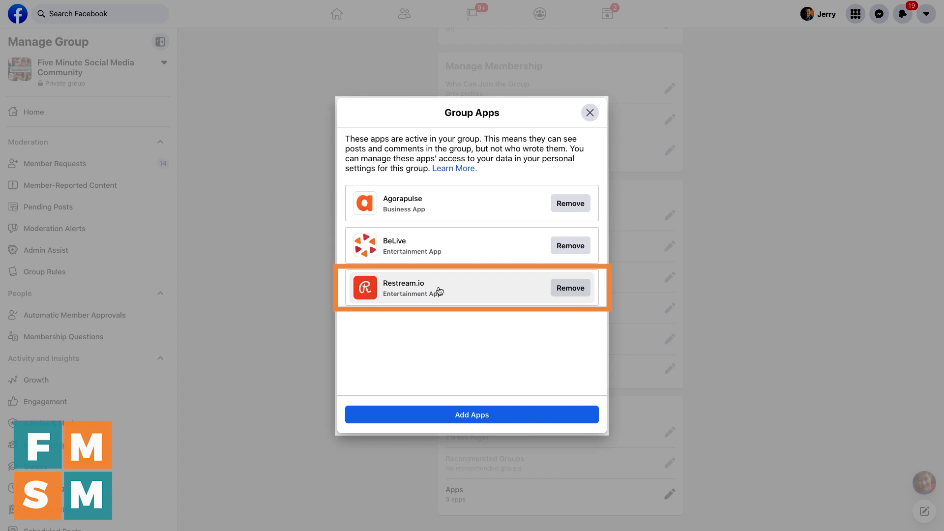
mouse_move(512, 290)
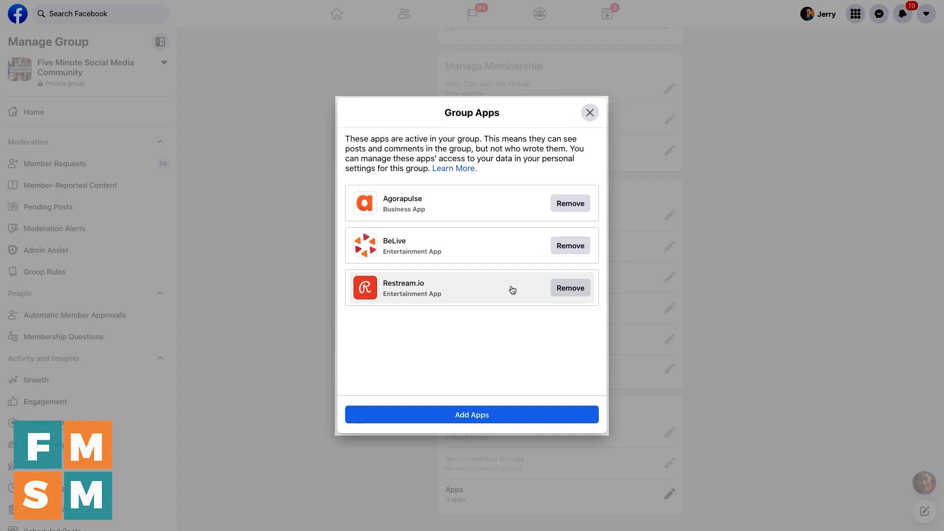
mouse_move(581, 127)
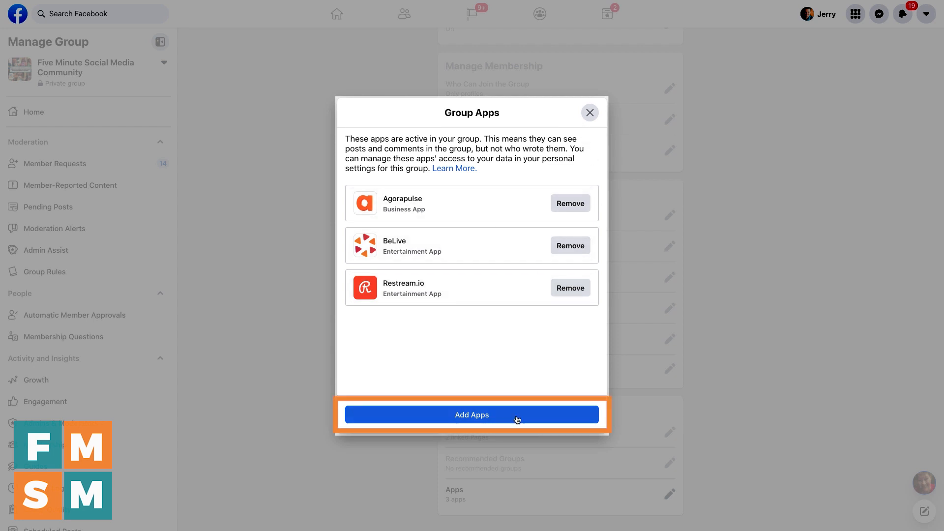
Browse the Add Apps catalog and its search box without adding anything.
click(470, 414)
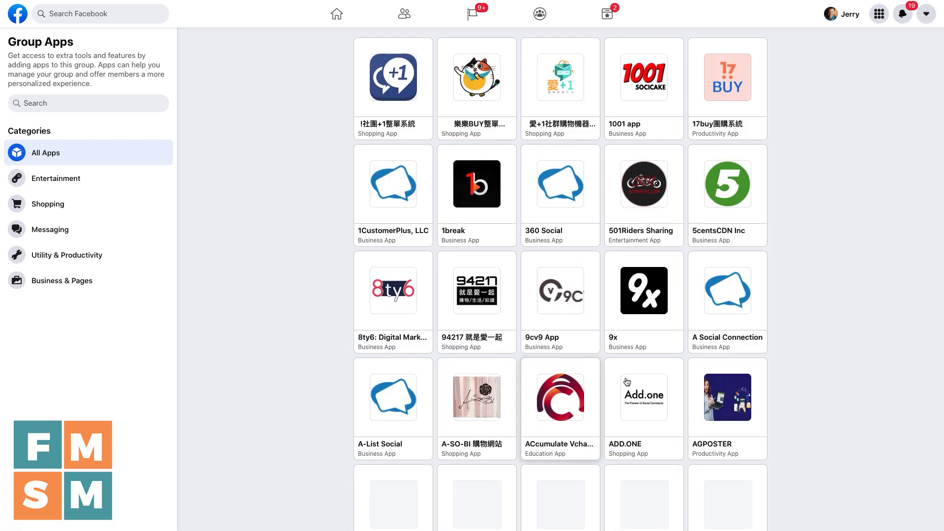
click(89, 103)
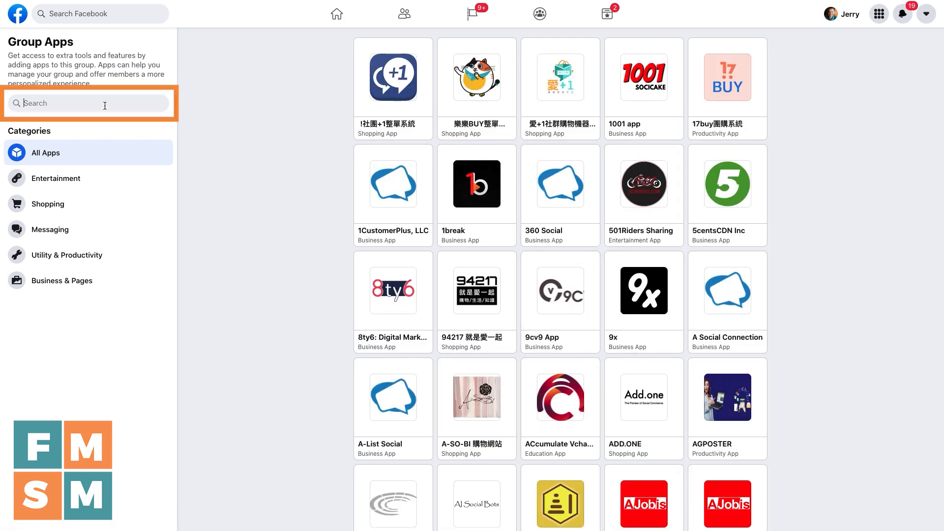
scroll(down, 3)
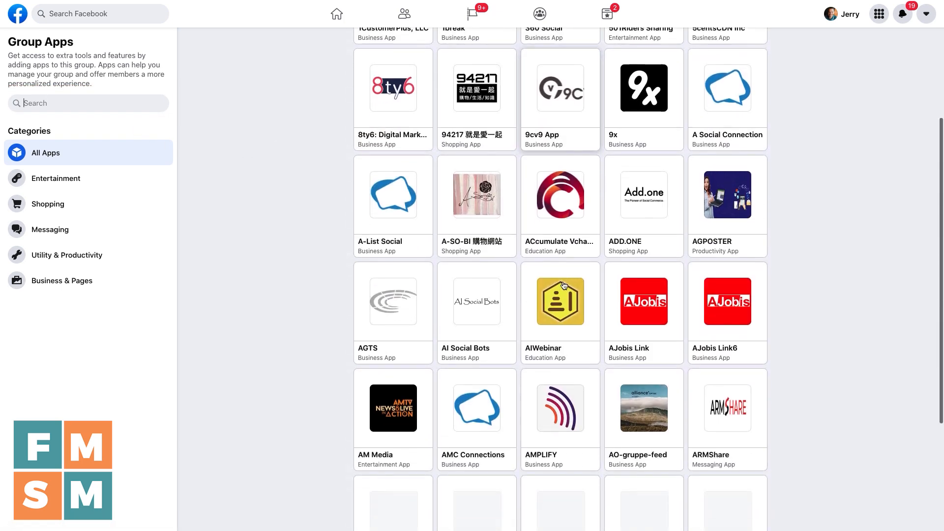
scroll(up, 3)
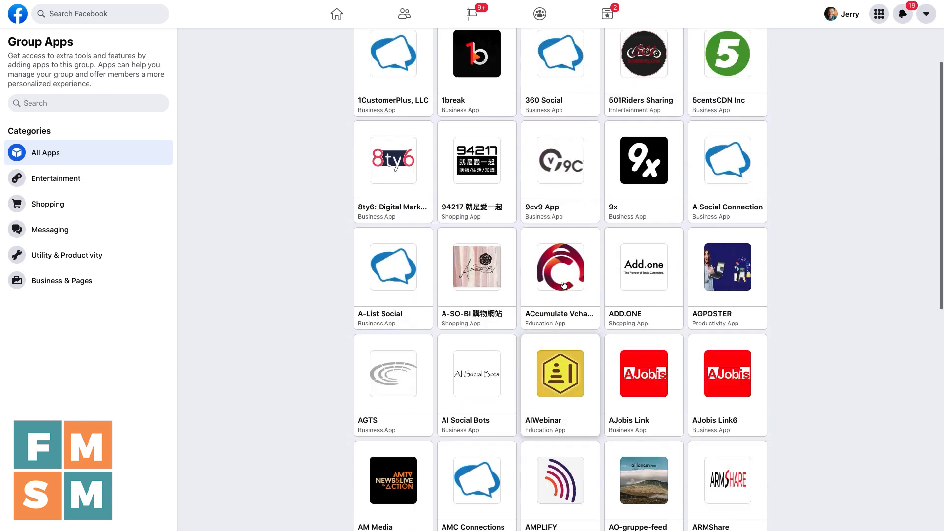
scroll(up, 3)
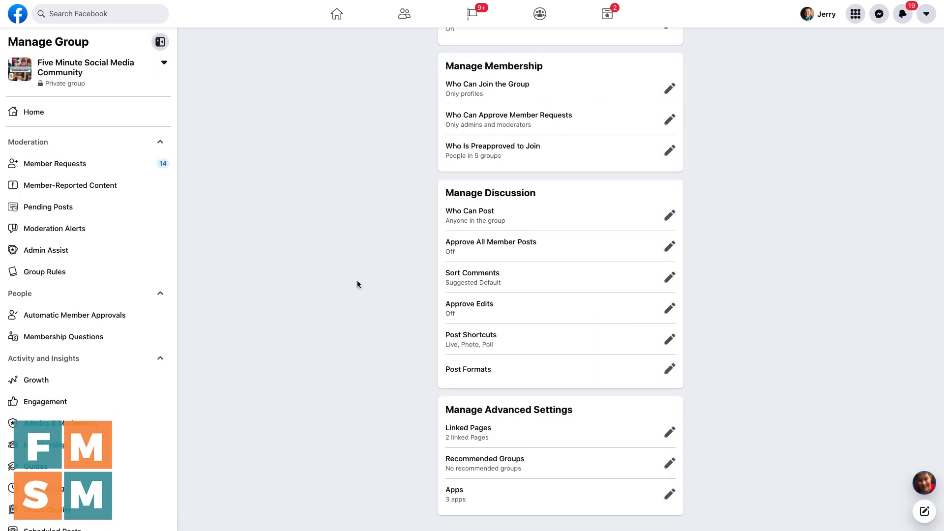
scroll(up, 3)
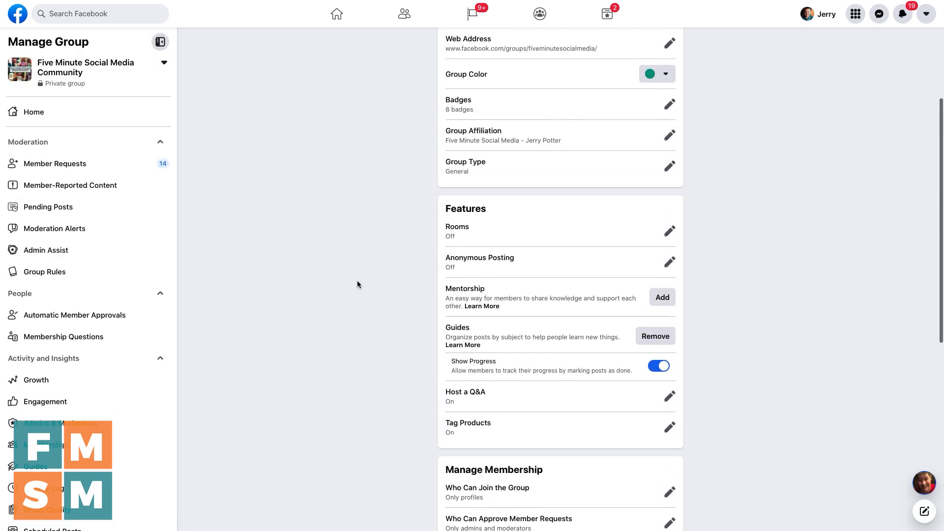
scroll(up, 3)
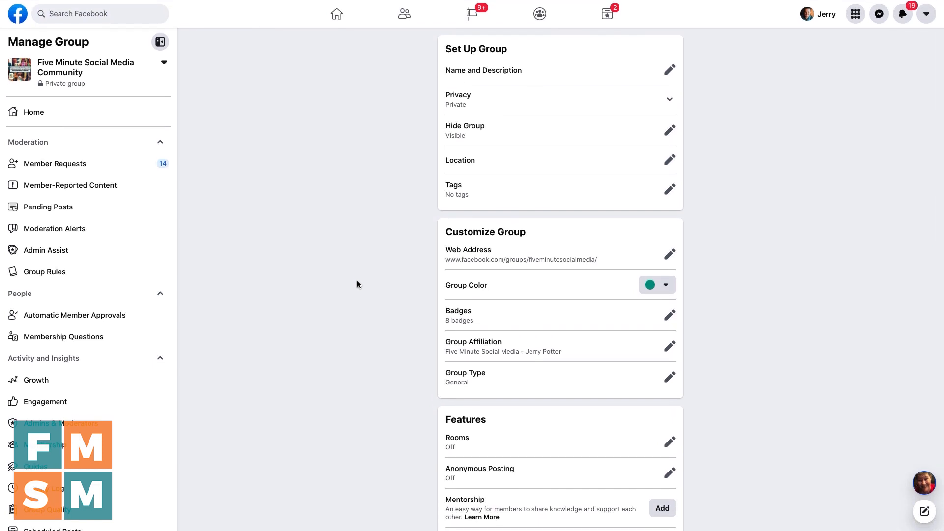